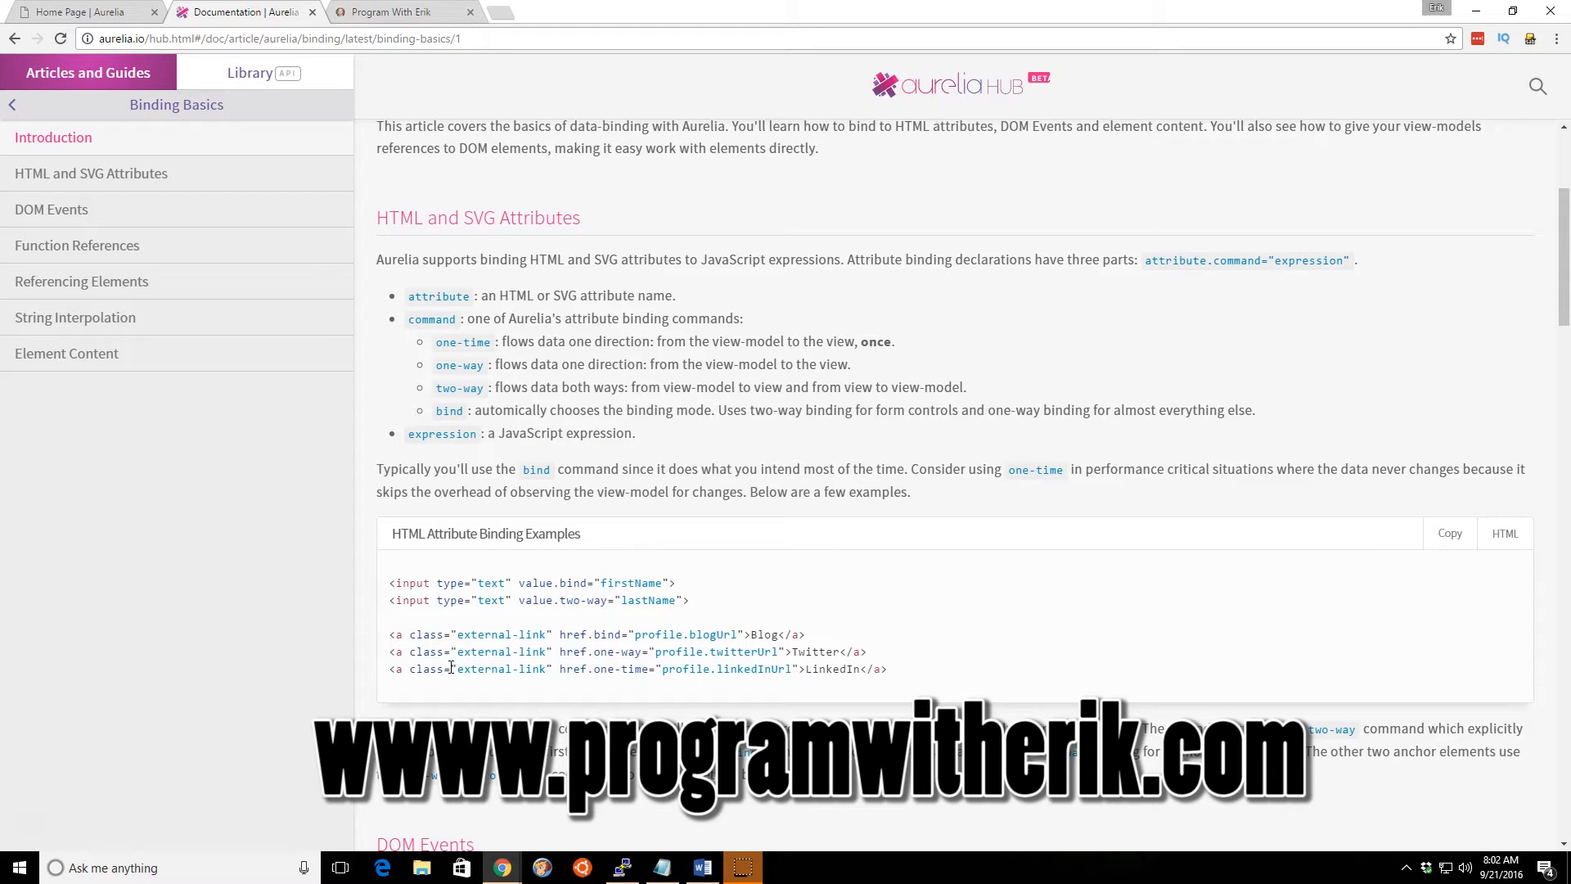
- View the another-prog NERDTree in tmux, then the My New Website! Home page in Chrome
{"action": "scroll", "scroll_direction": "up", "scroll_amount": 3}
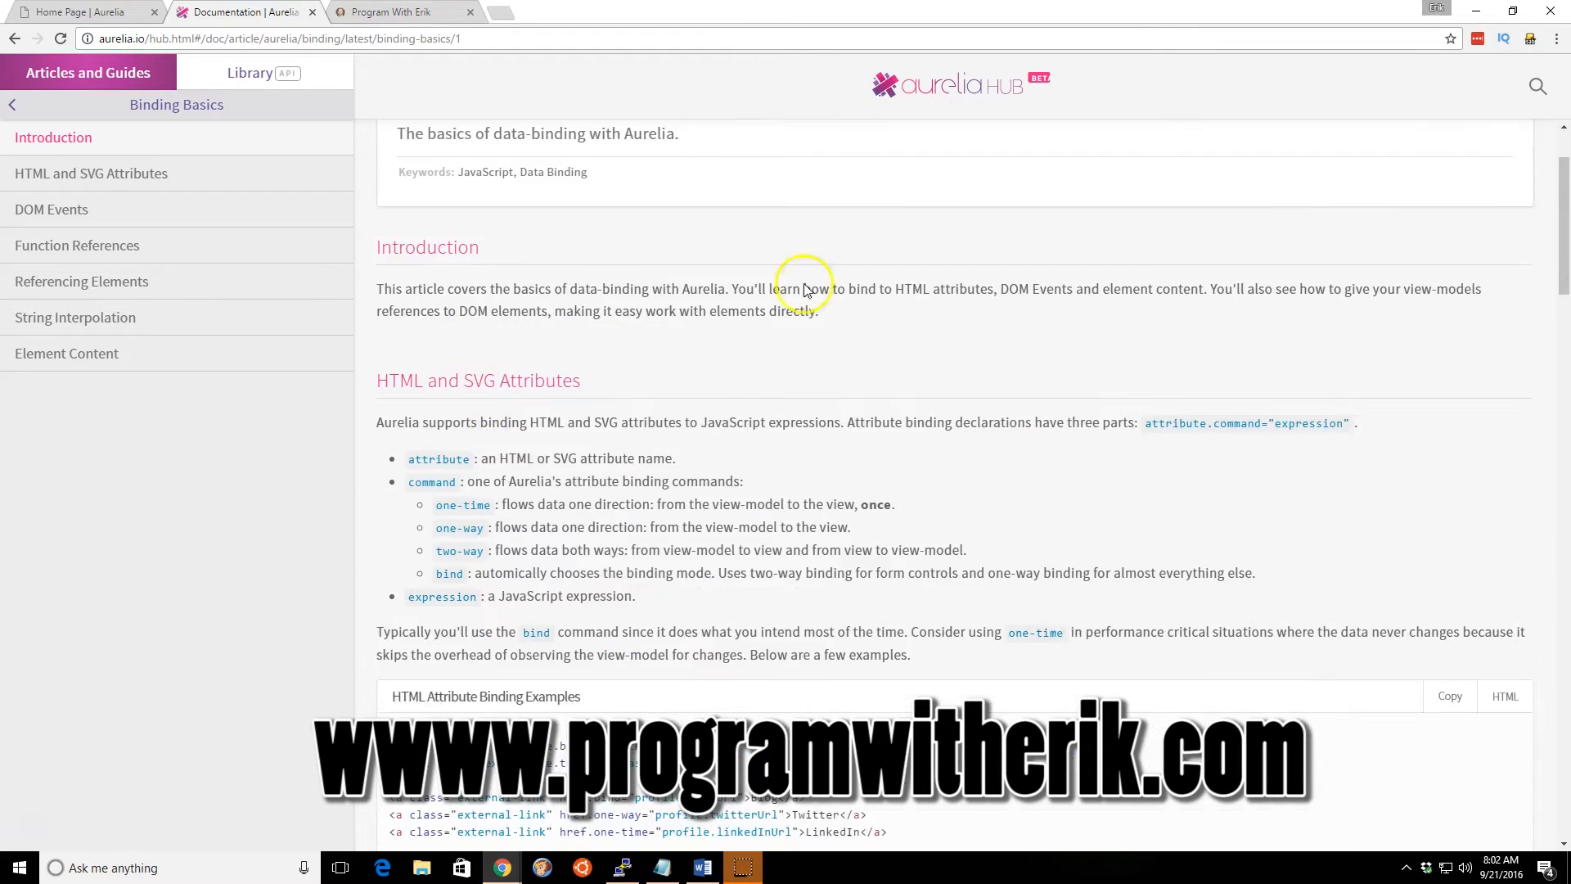
{"action": "scroll", "scroll_direction": "up", "scroll_amount": 3}
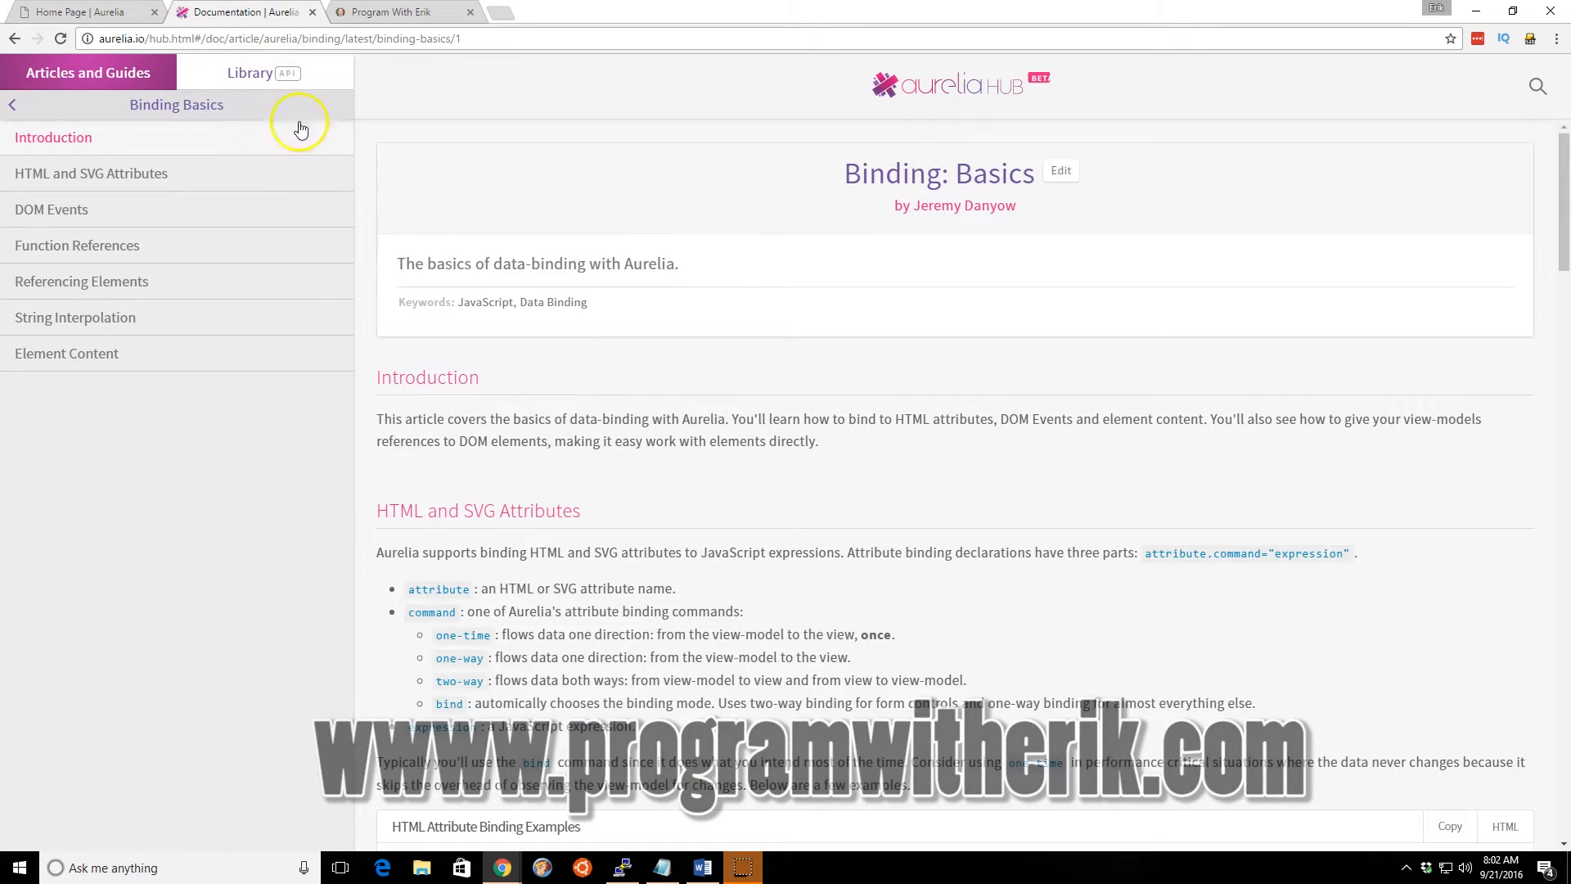
{"action": "scroll", "scroll_direction": "down", "scroll_amount": 3}
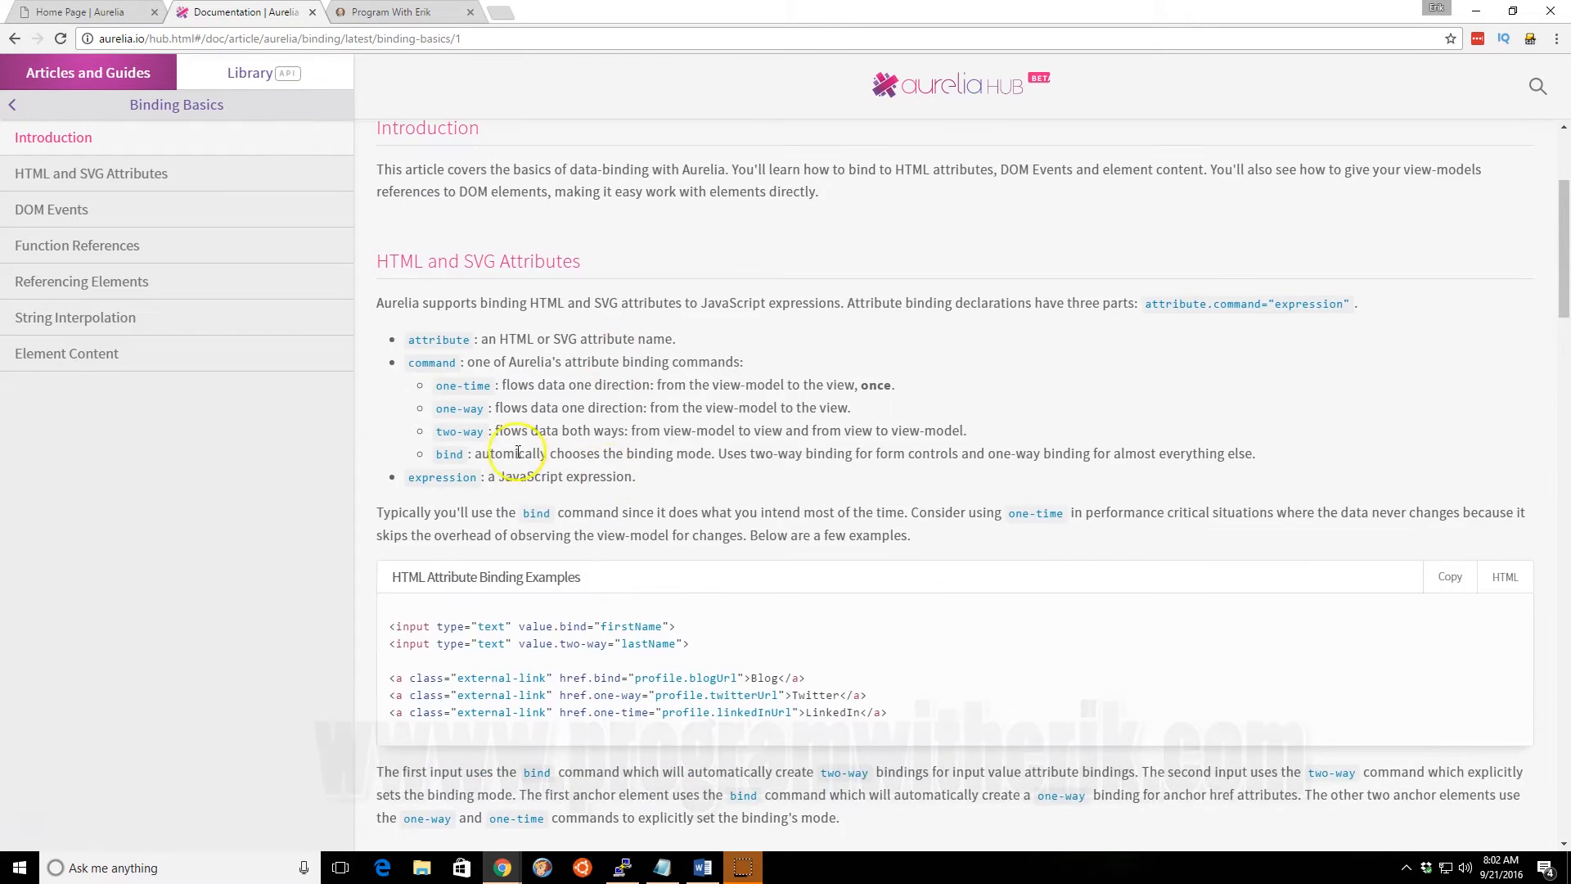
{"action": "double_click", "coordinate": [459, 407]}
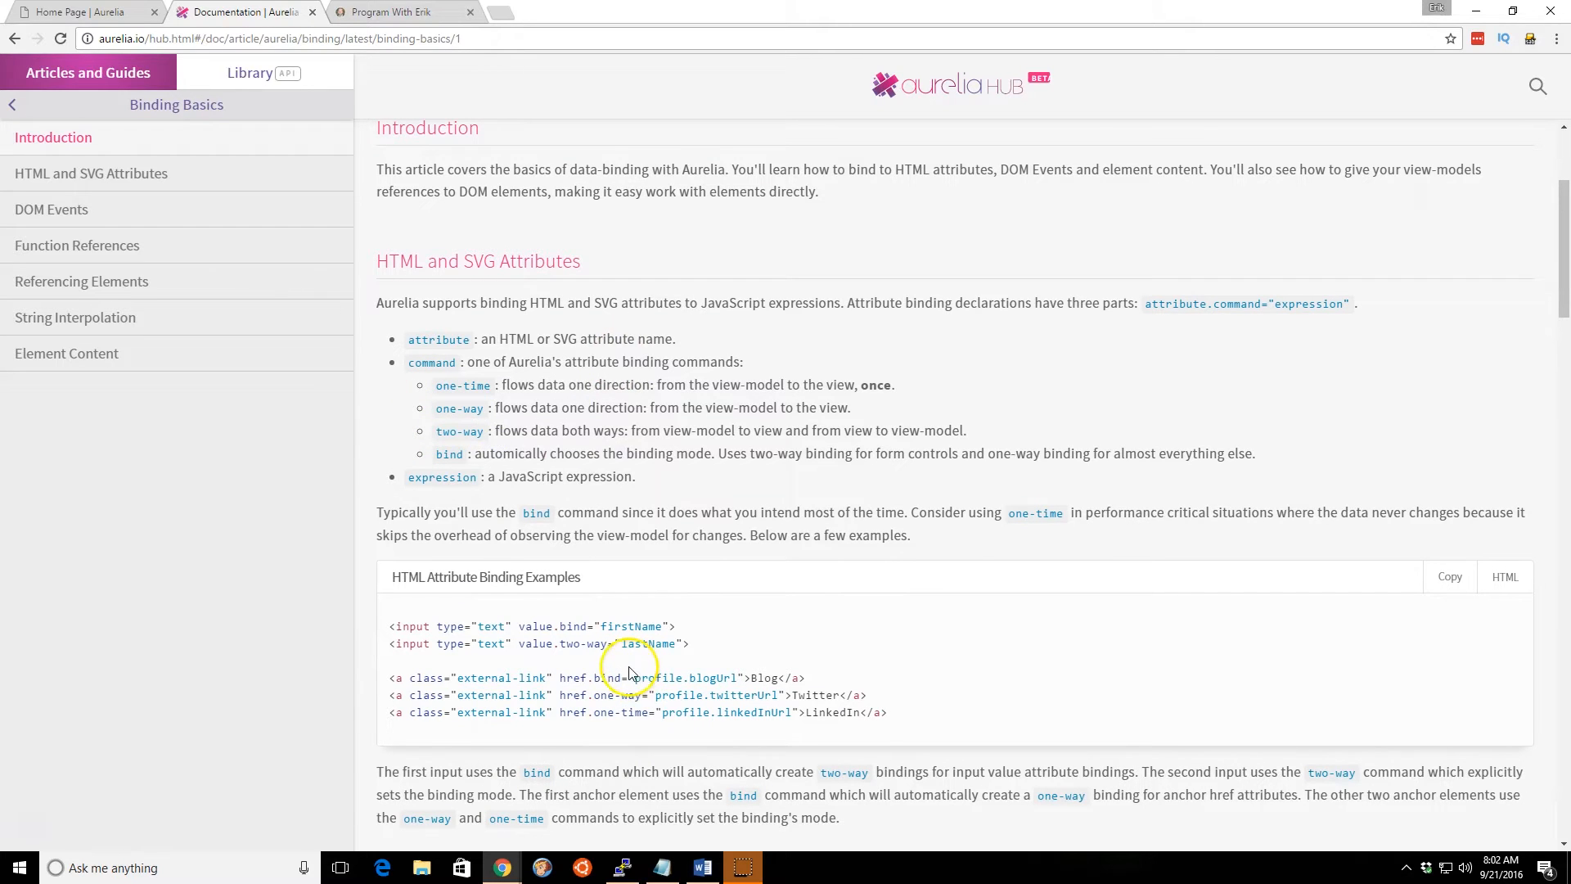
{"action": "left_click", "coordinate": [621, 867]}
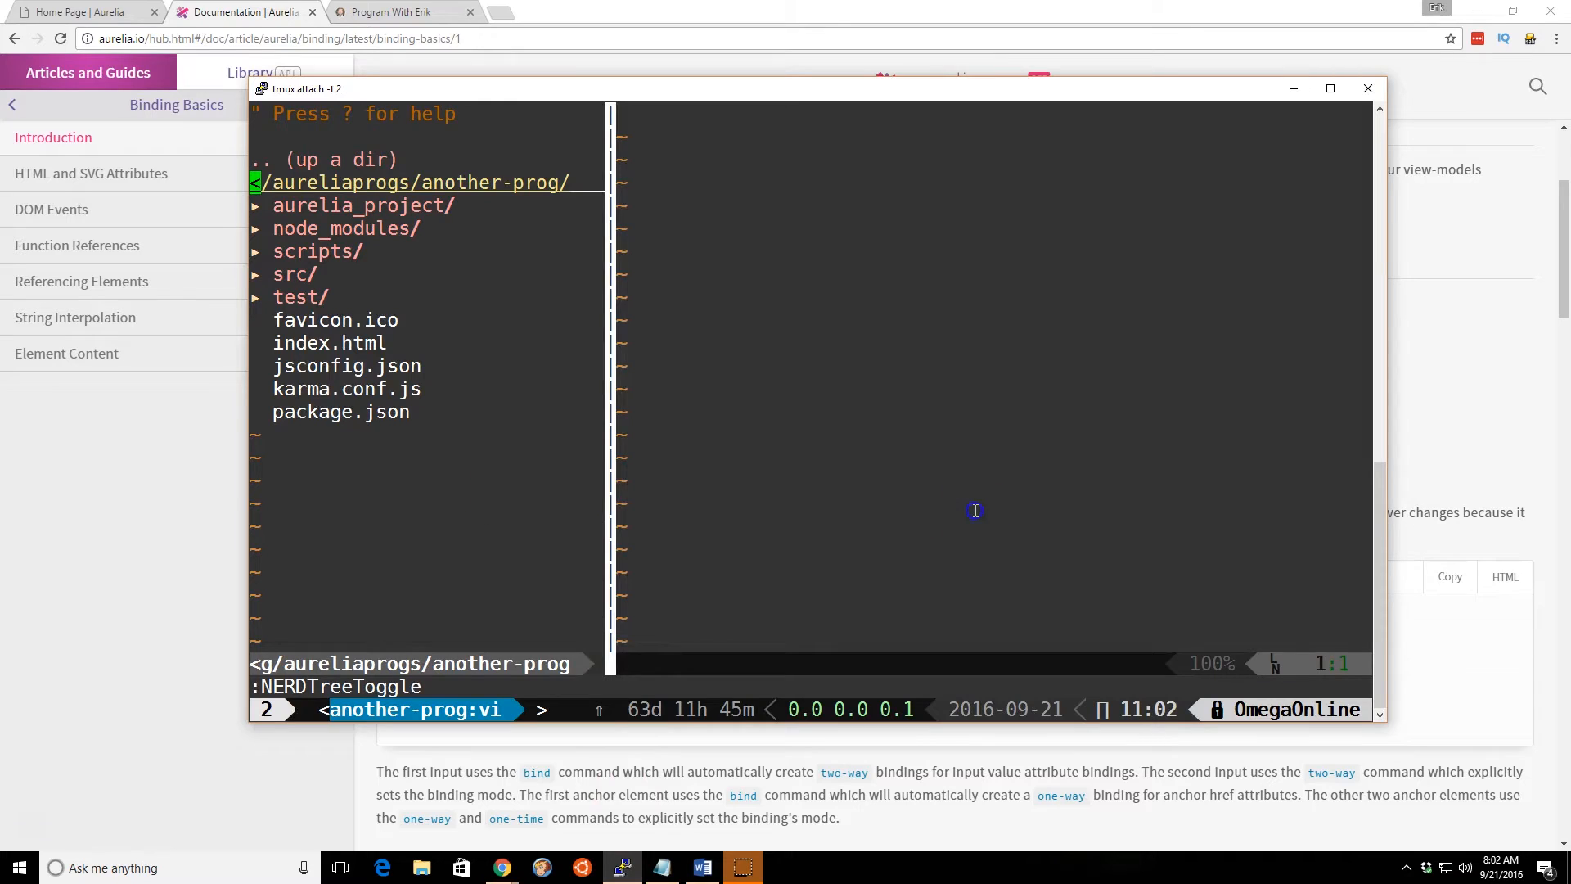
{"action": "mouse_move", "coordinate": [805, 545]}
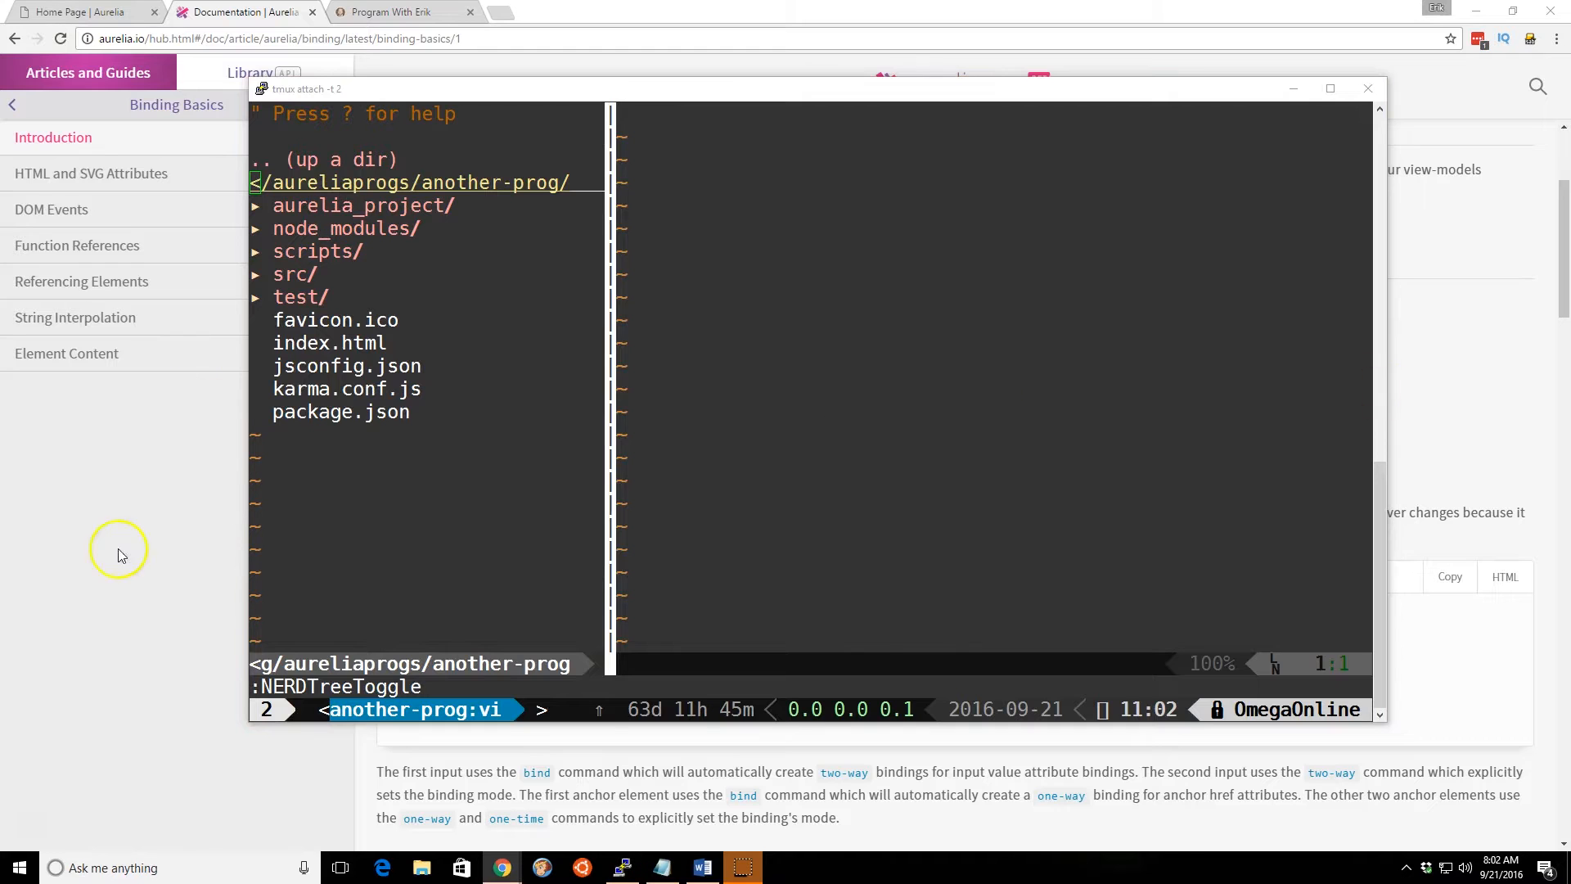
{"action": "left_click", "coordinate": [494, 13]}
{"action": "type", "text": "localhost:9001"}
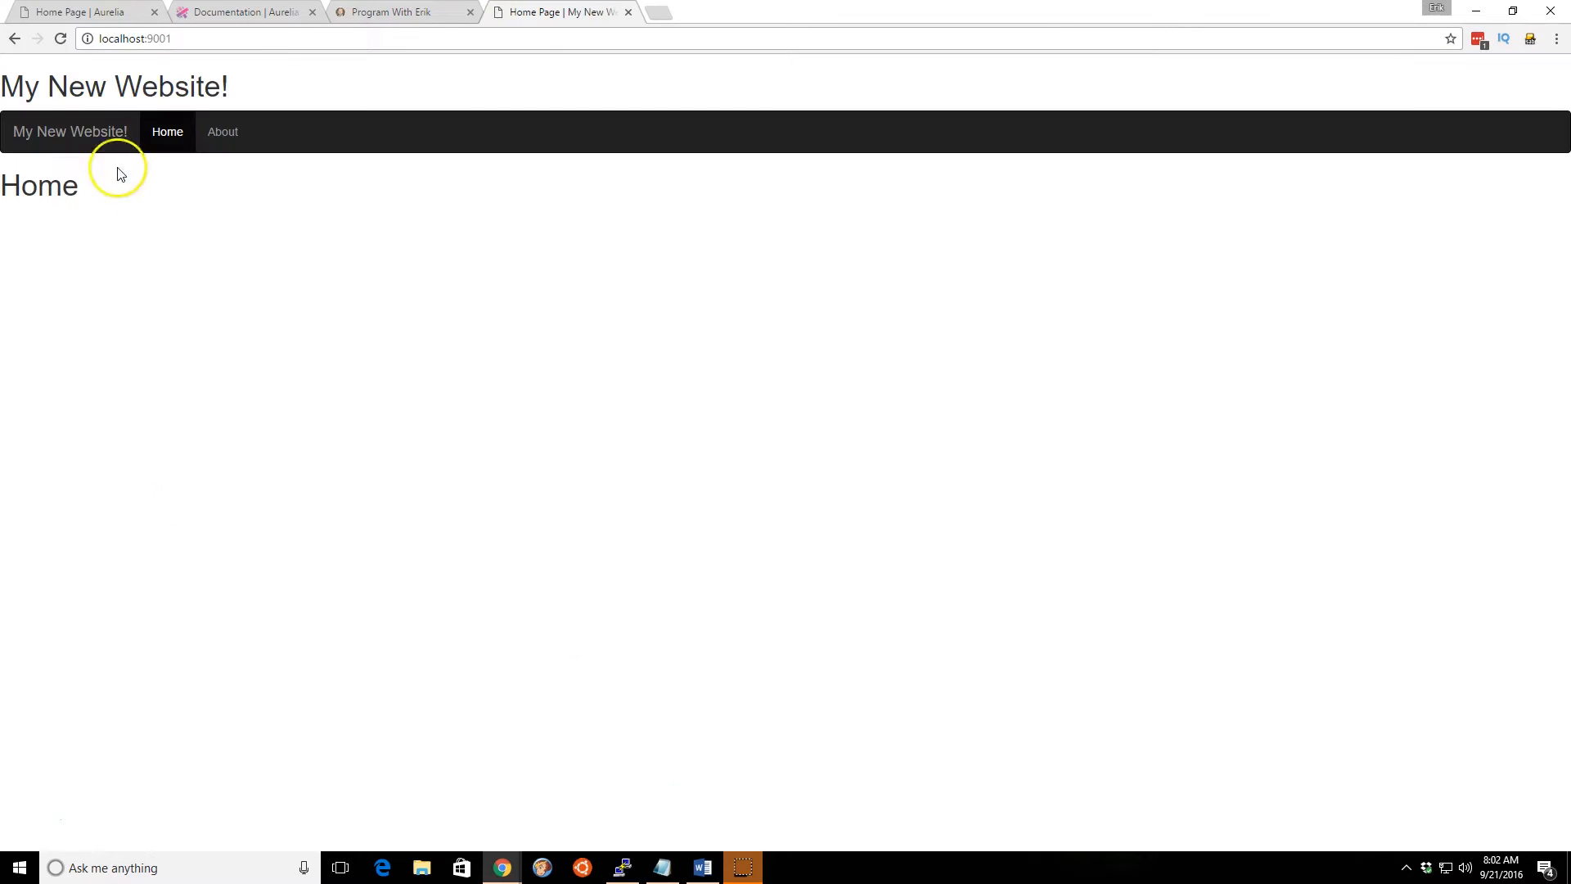
- Open the site's About page, then return to Vim with src expanded
{"action": "left_click", "coordinate": [222, 131]}
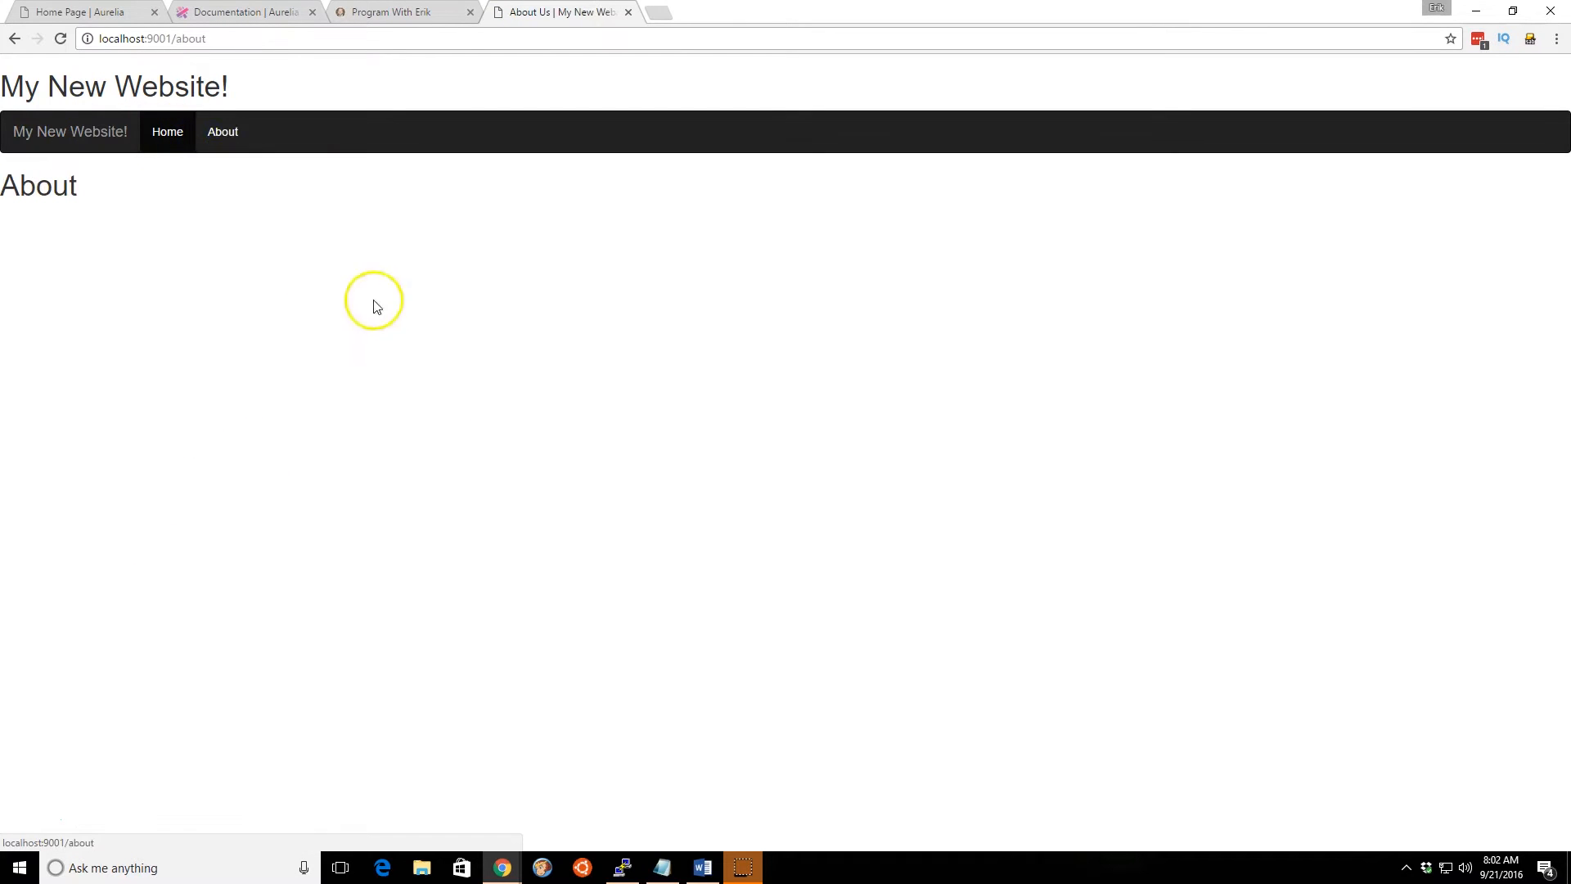
{"action": "left_click", "coordinate": [620, 867]}
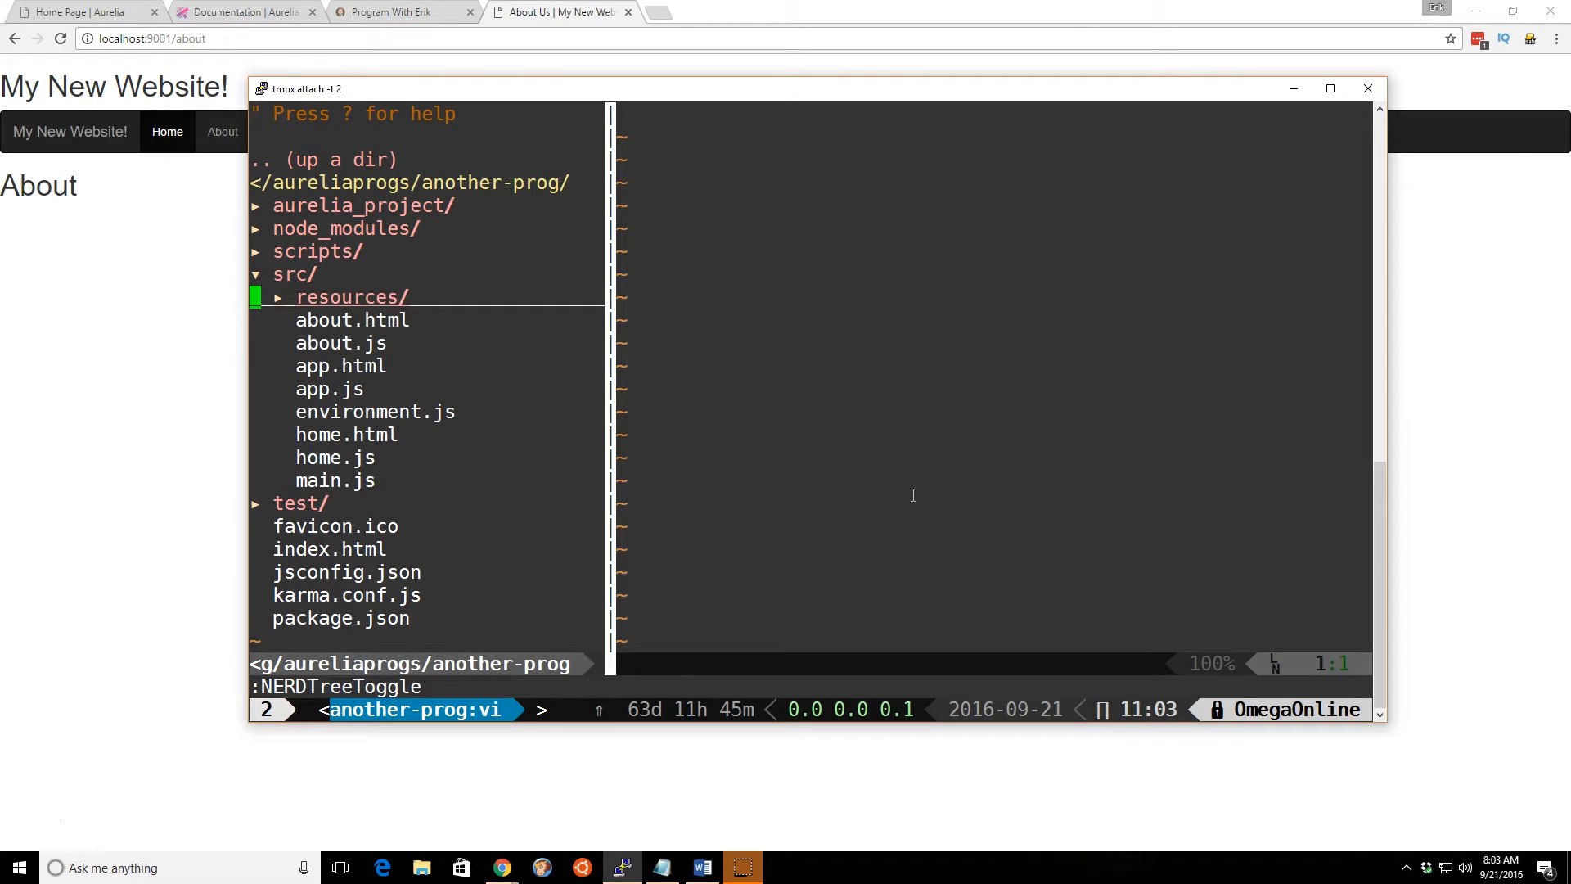
- Expand src/resources/elements in NERDTree and open header.js
{"action": "left_click", "coordinate": [350, 296]}
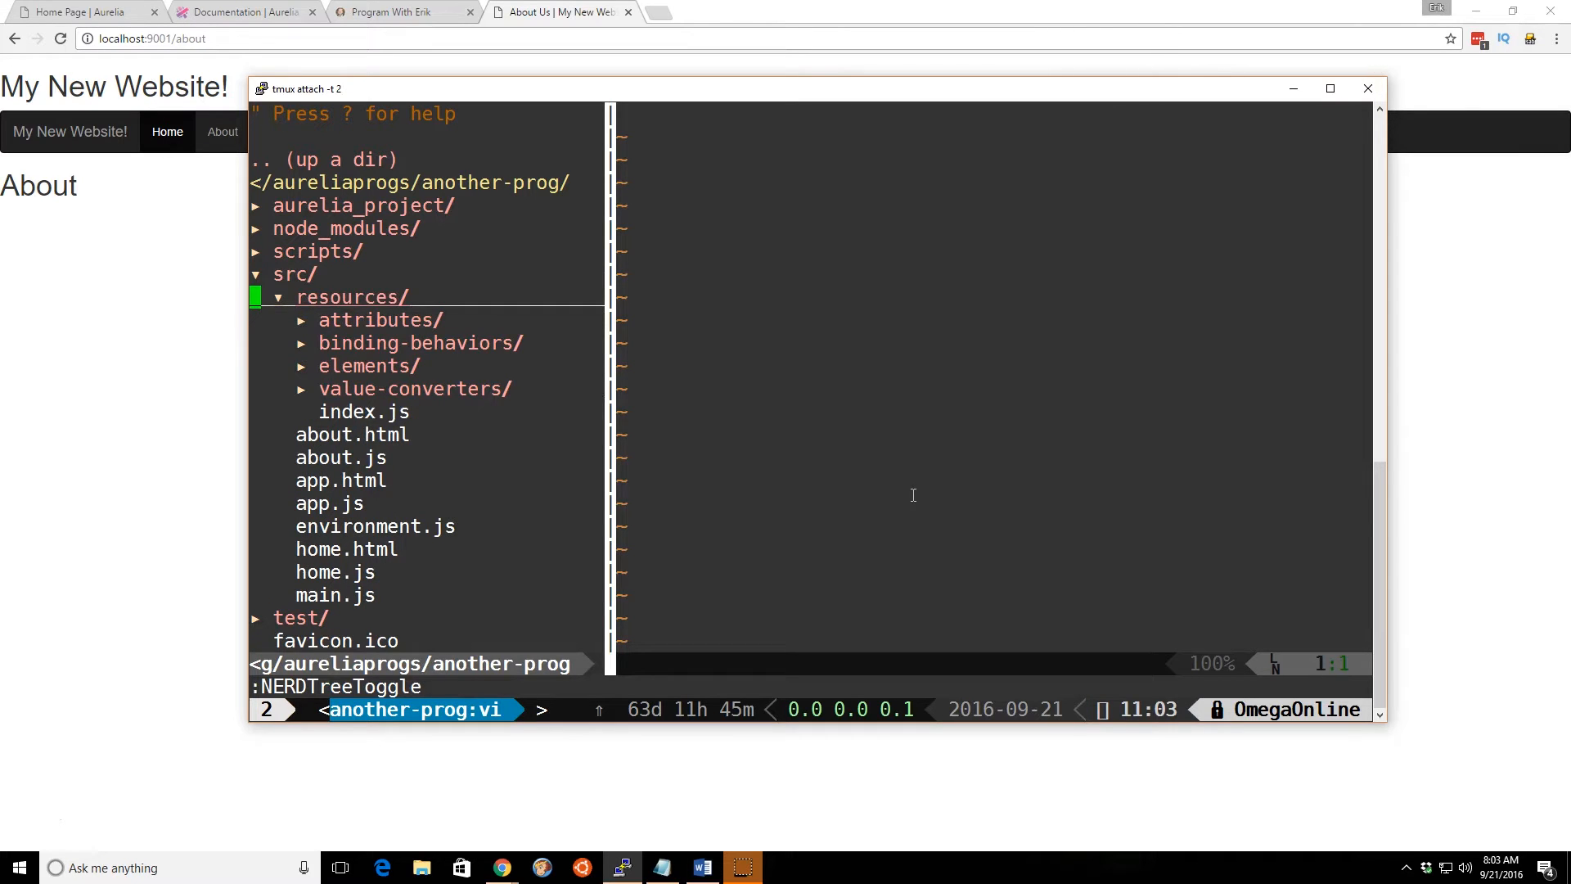
{"action": "mouse_move", "coordinate": [514, 378]}
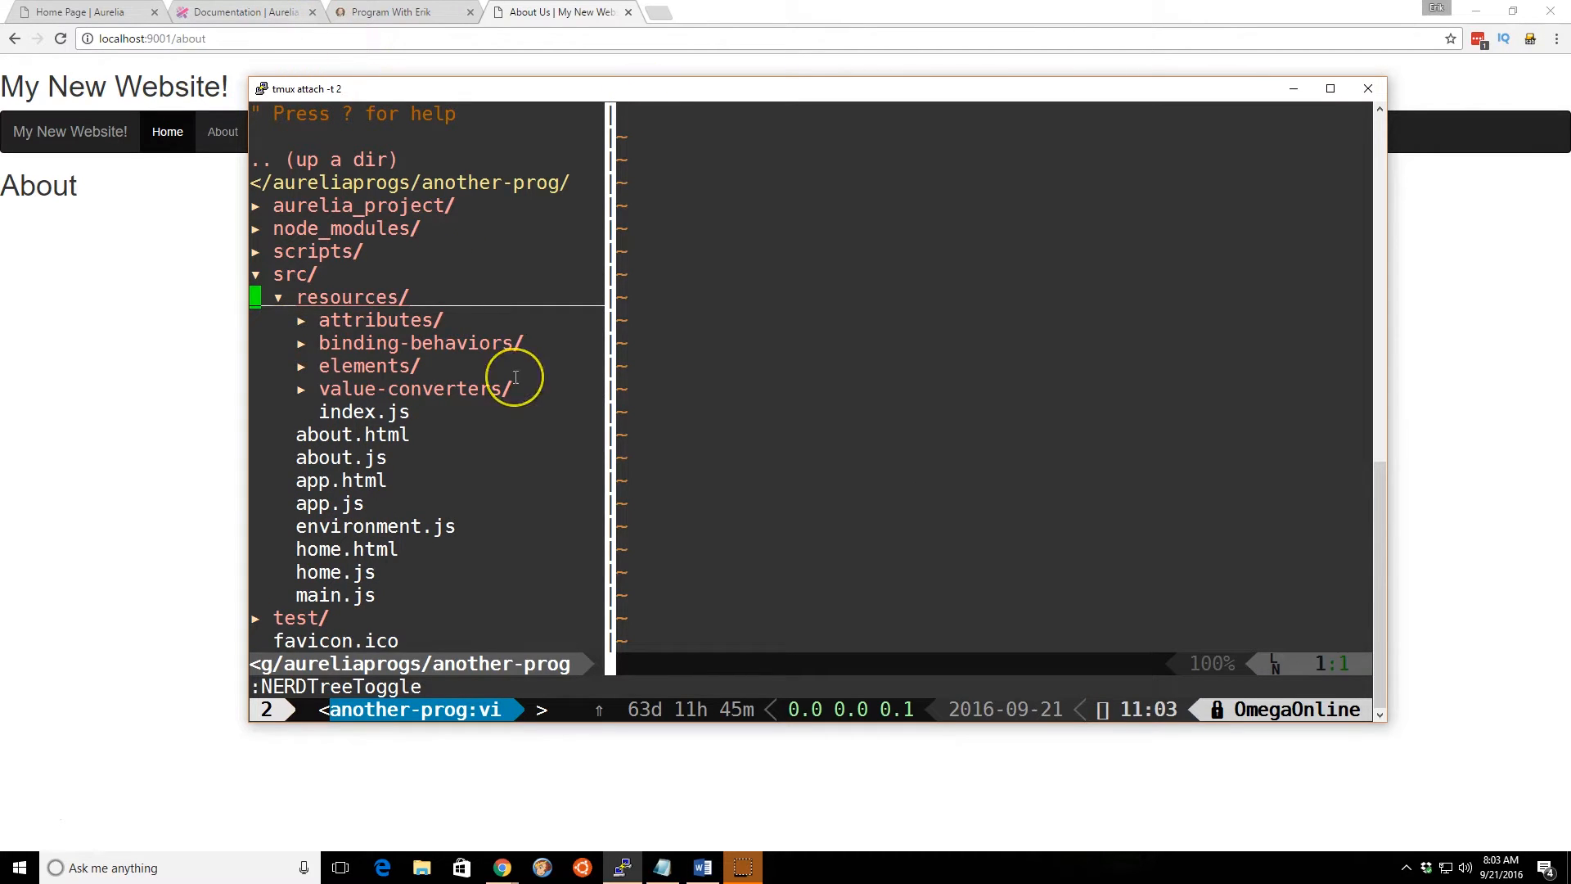
{"action": "mouse_move", "coordinate": [772, 449]}
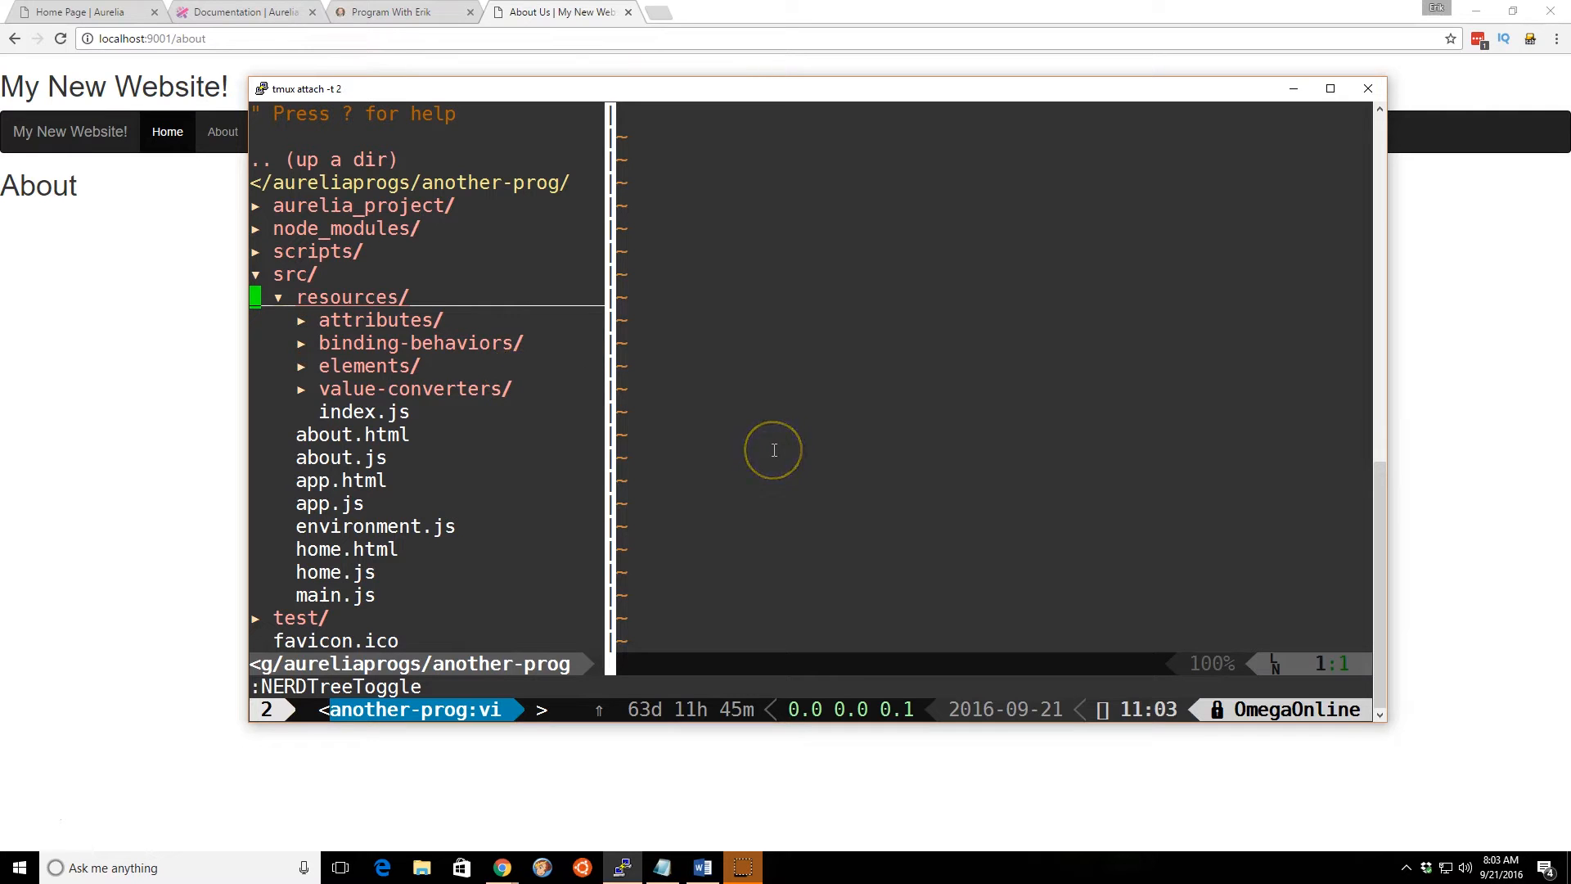
{"action": "mouse_move", "coordinate": [772, 449]}
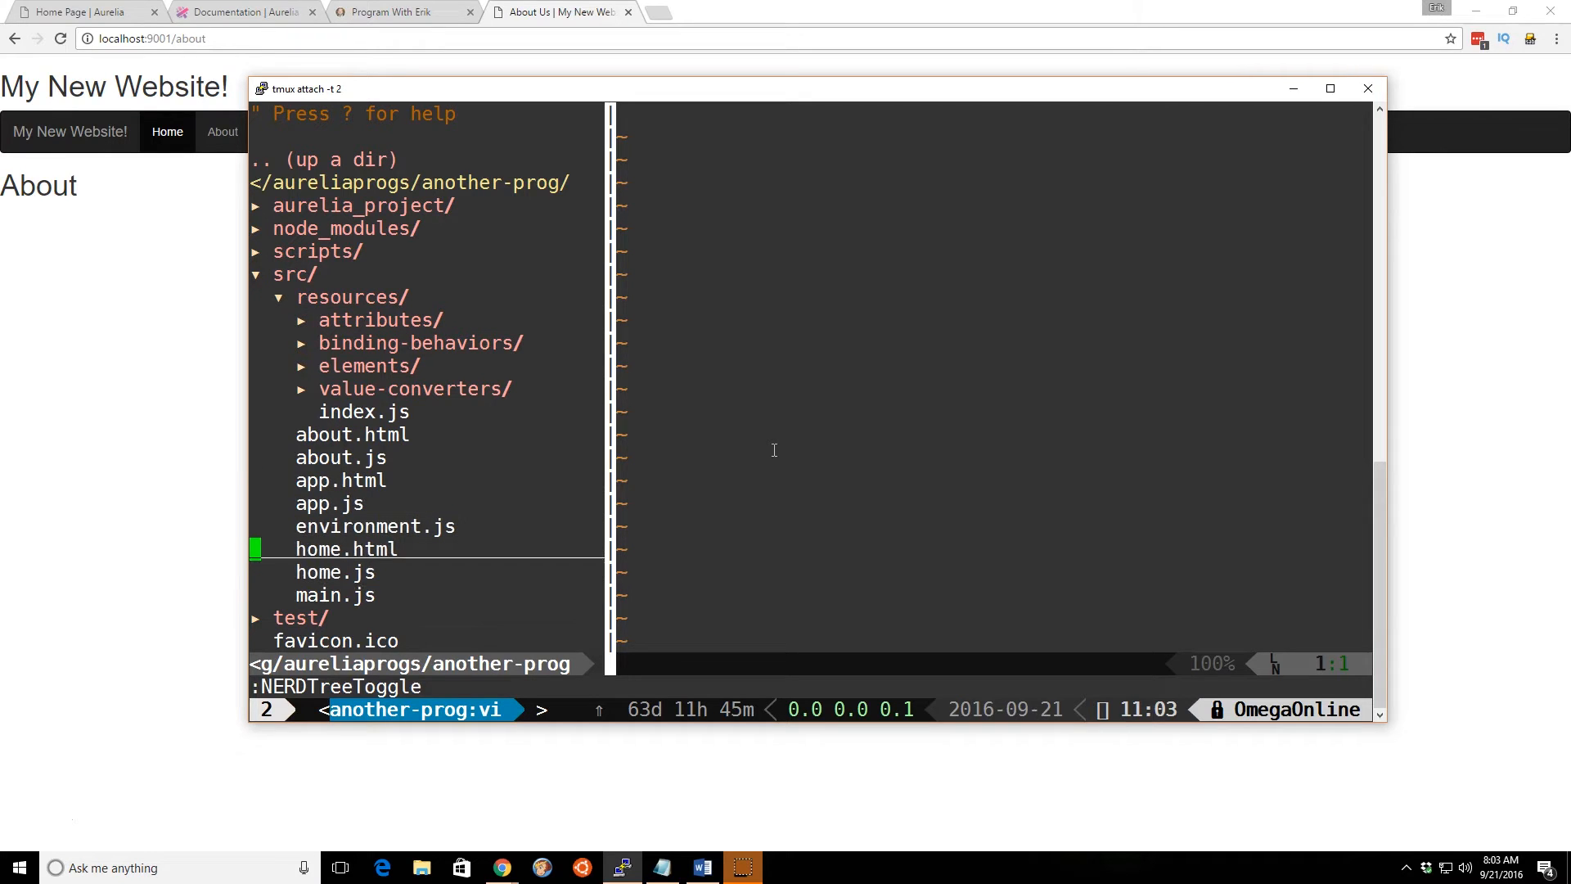
{"action": "key", "text": "Up"}
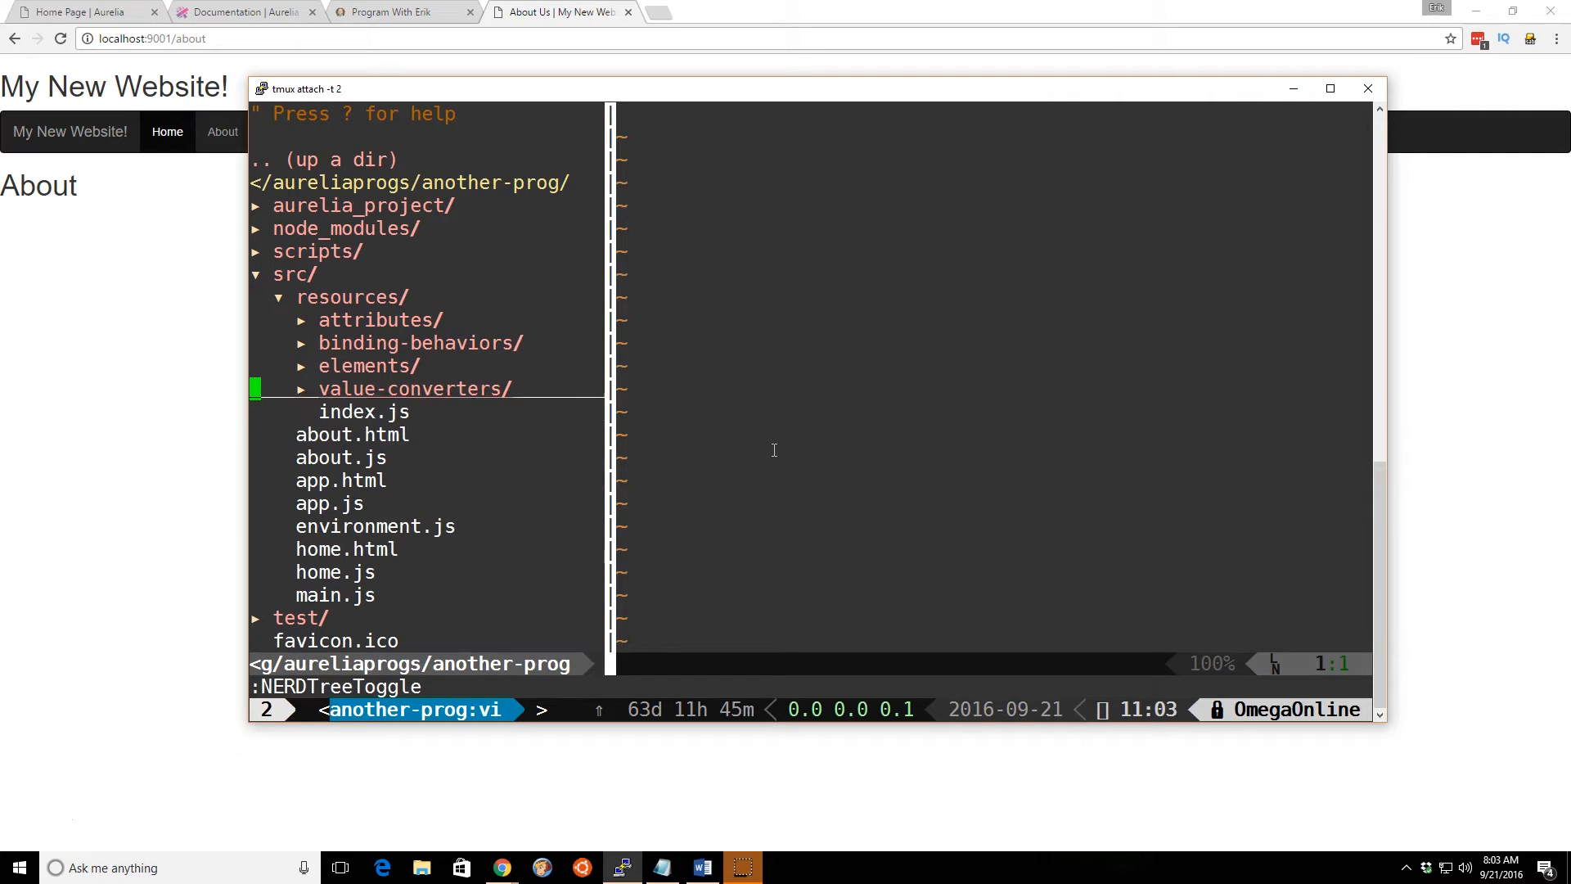
{"action": "left_click", "coordinate": [367, 366]}
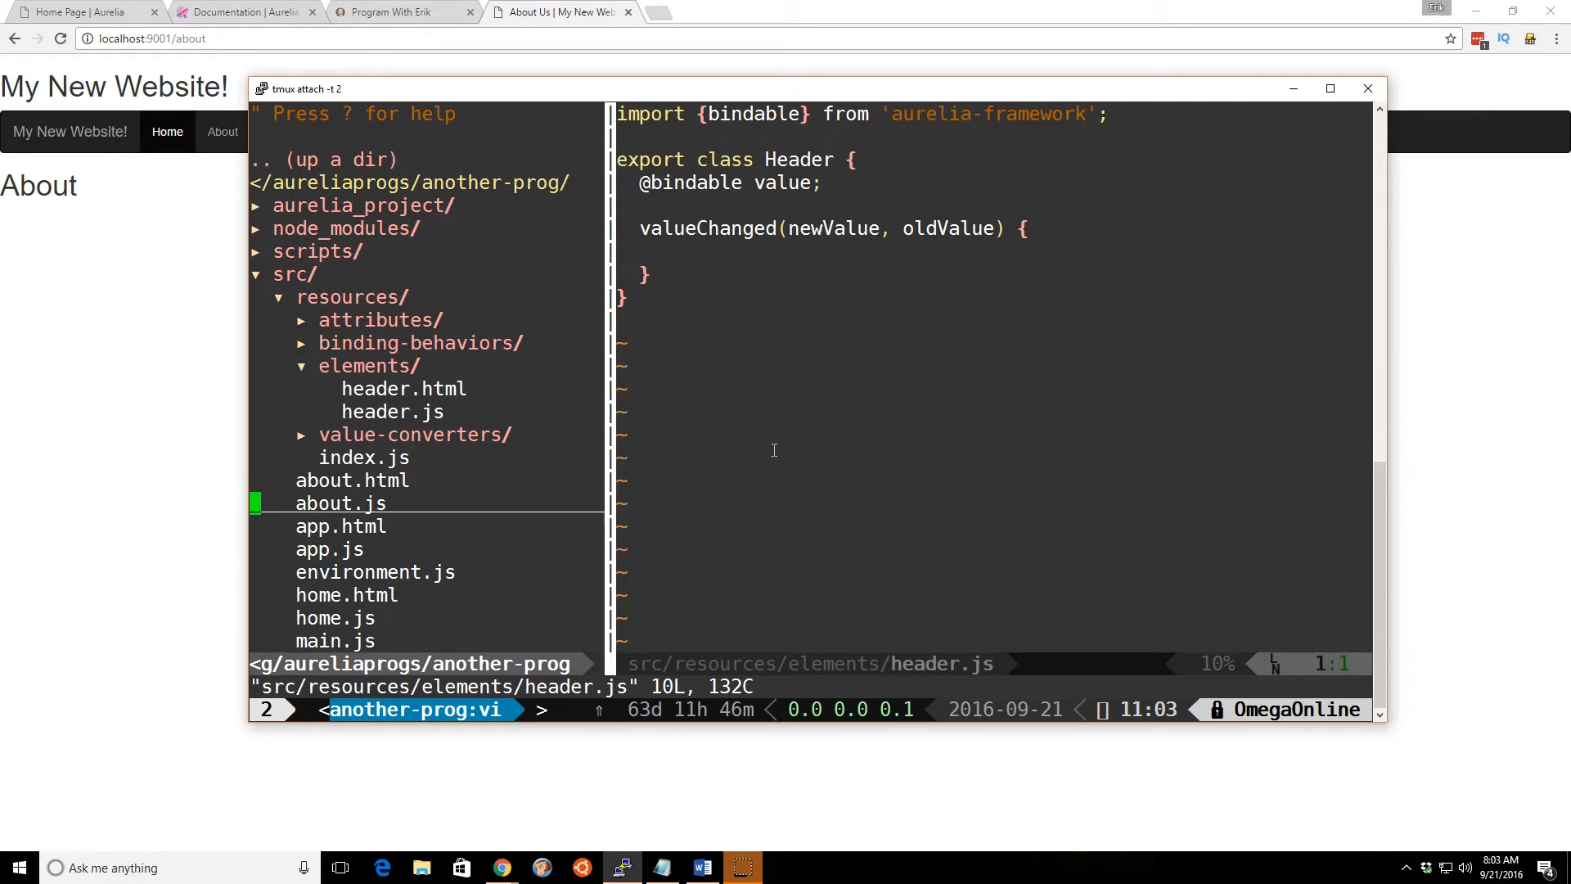
- Shorten app.html's header require to 'resources/elements/header', save, and reopen header.js
{"action": "left_click", "coordinate": [341, 526]}
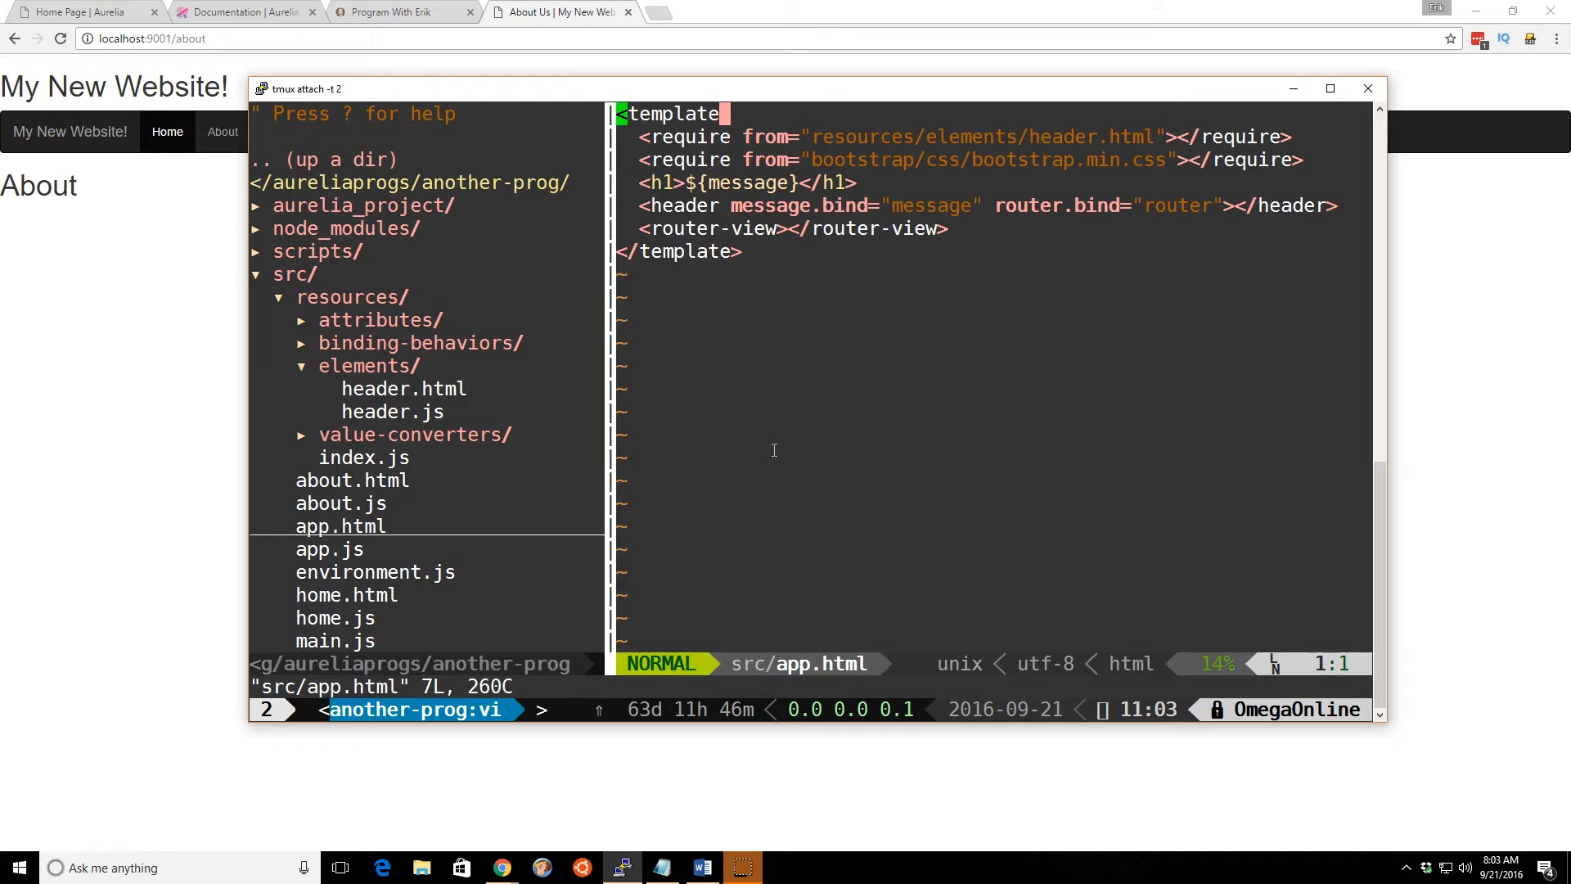
{"action": "key", "text": "j"}
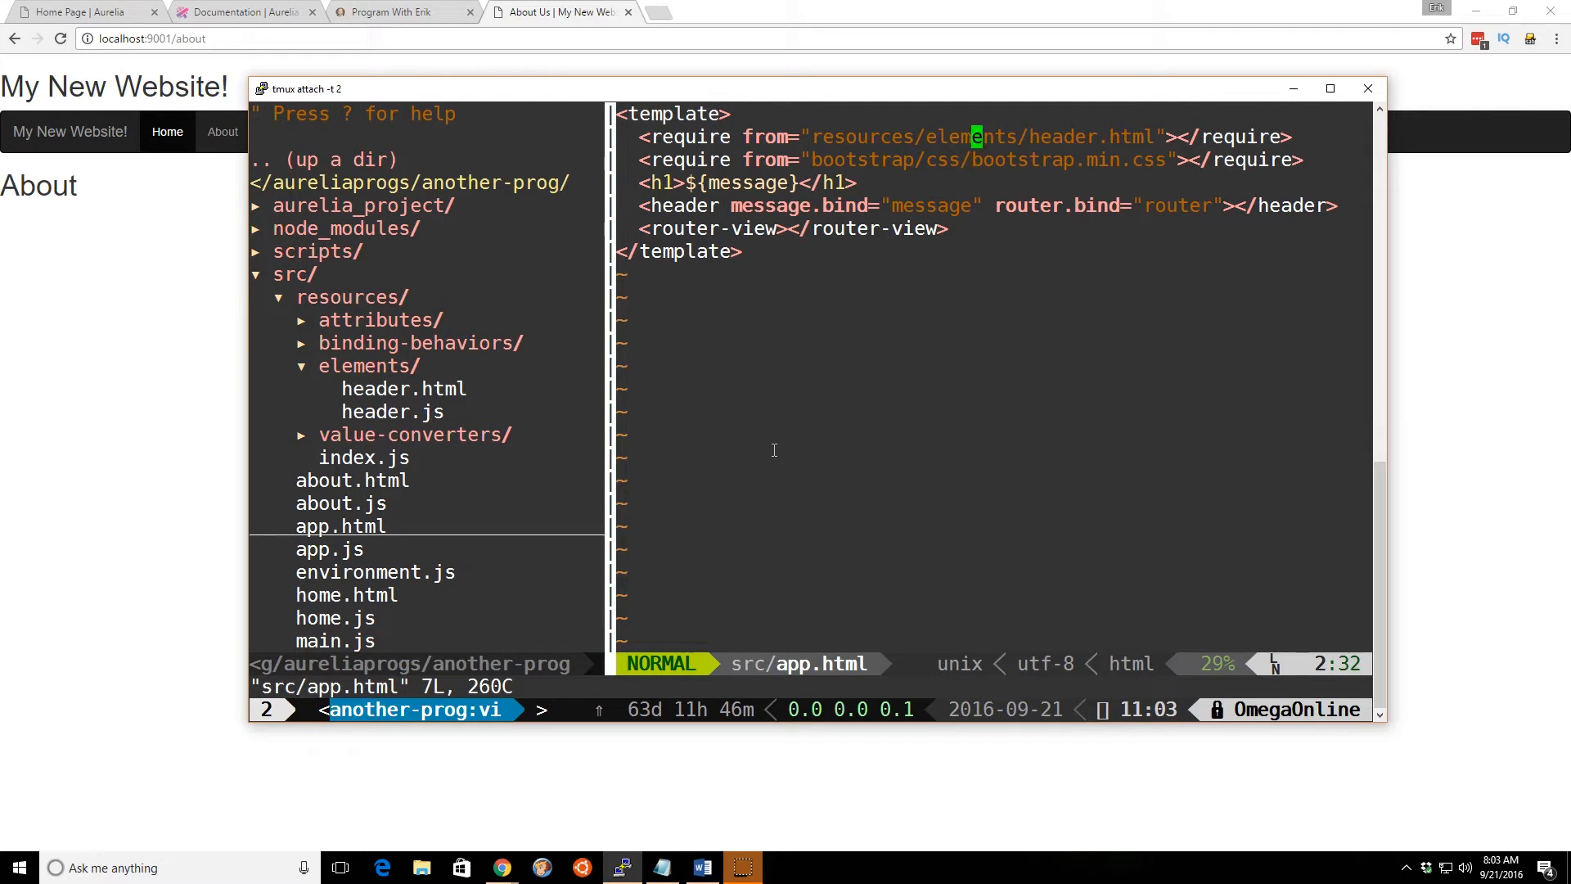
{"action": "key", "text": "b"}
{"action": "type", "text": ":w"}
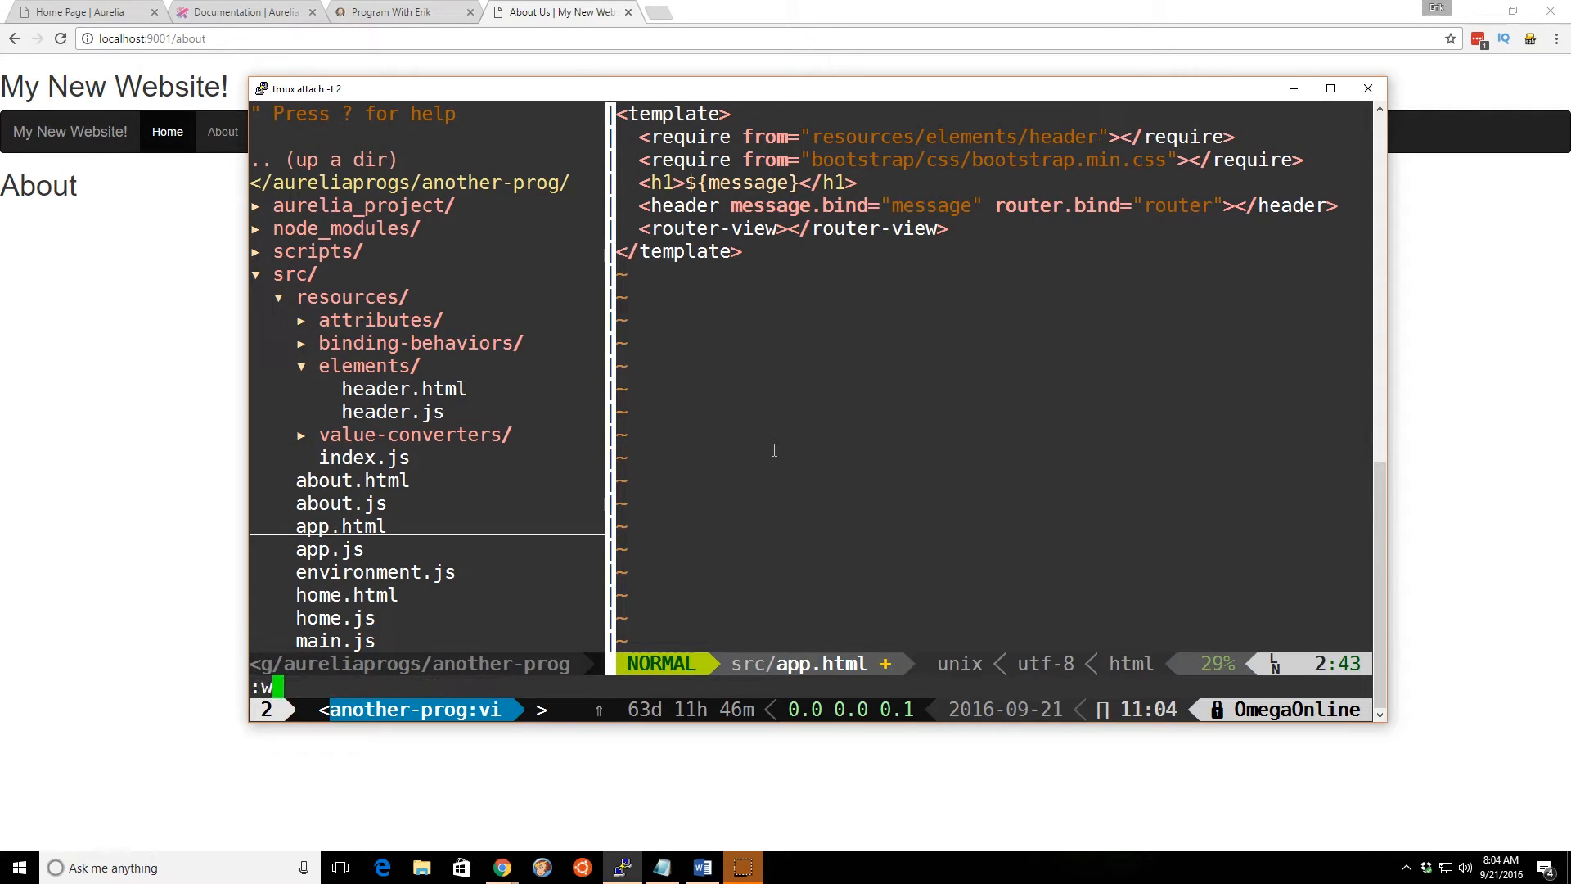
{"action": "key", "text": "Return"}
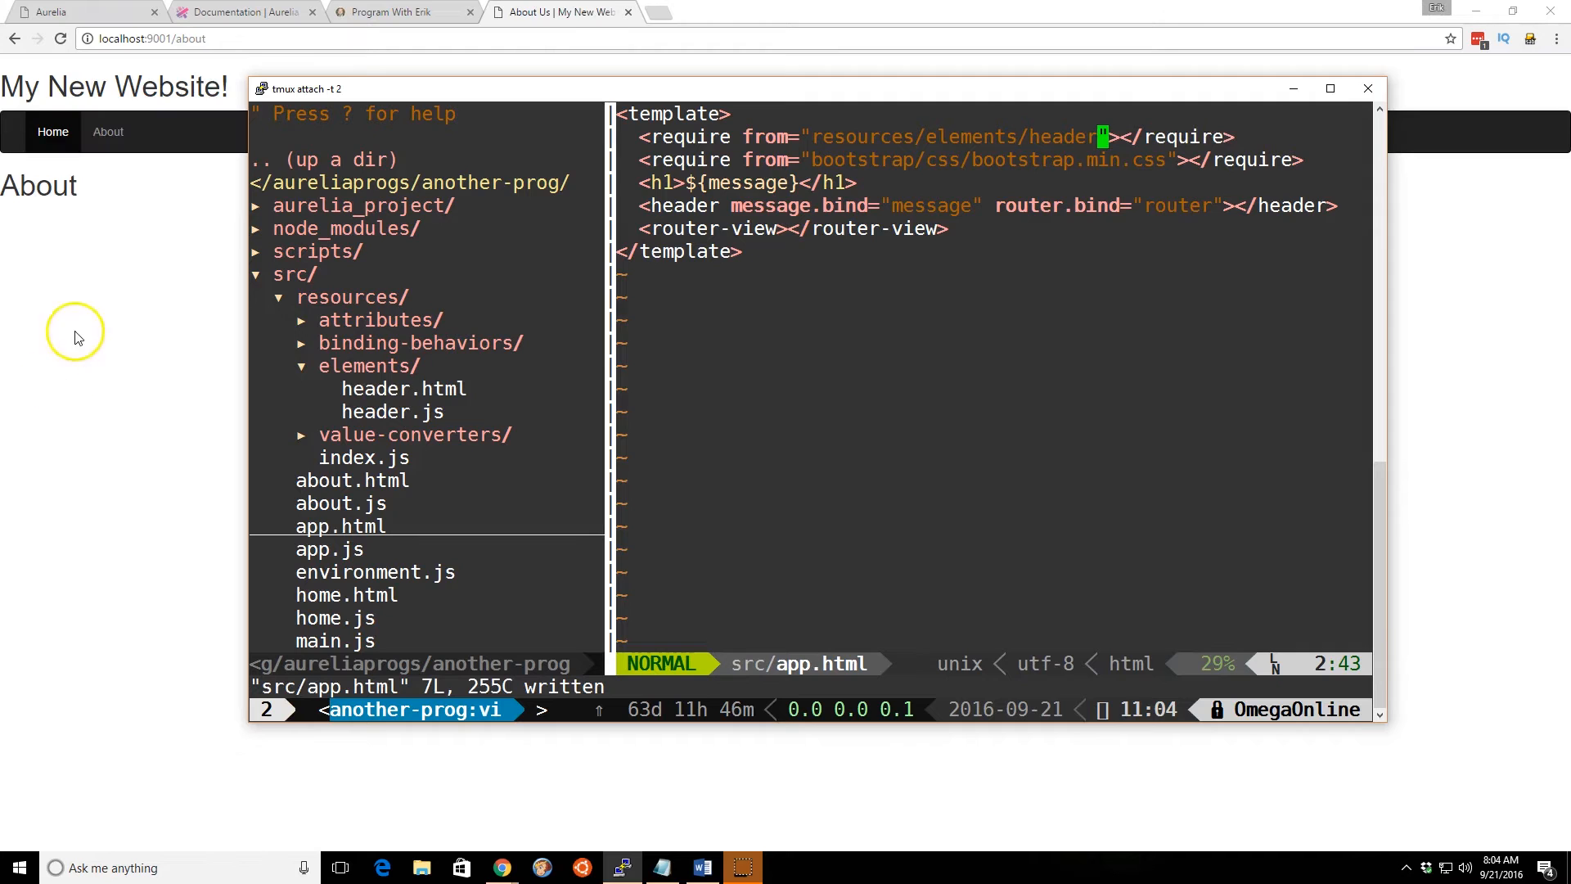
{"action": "mouse_move", "coordinate": [52, 131]}
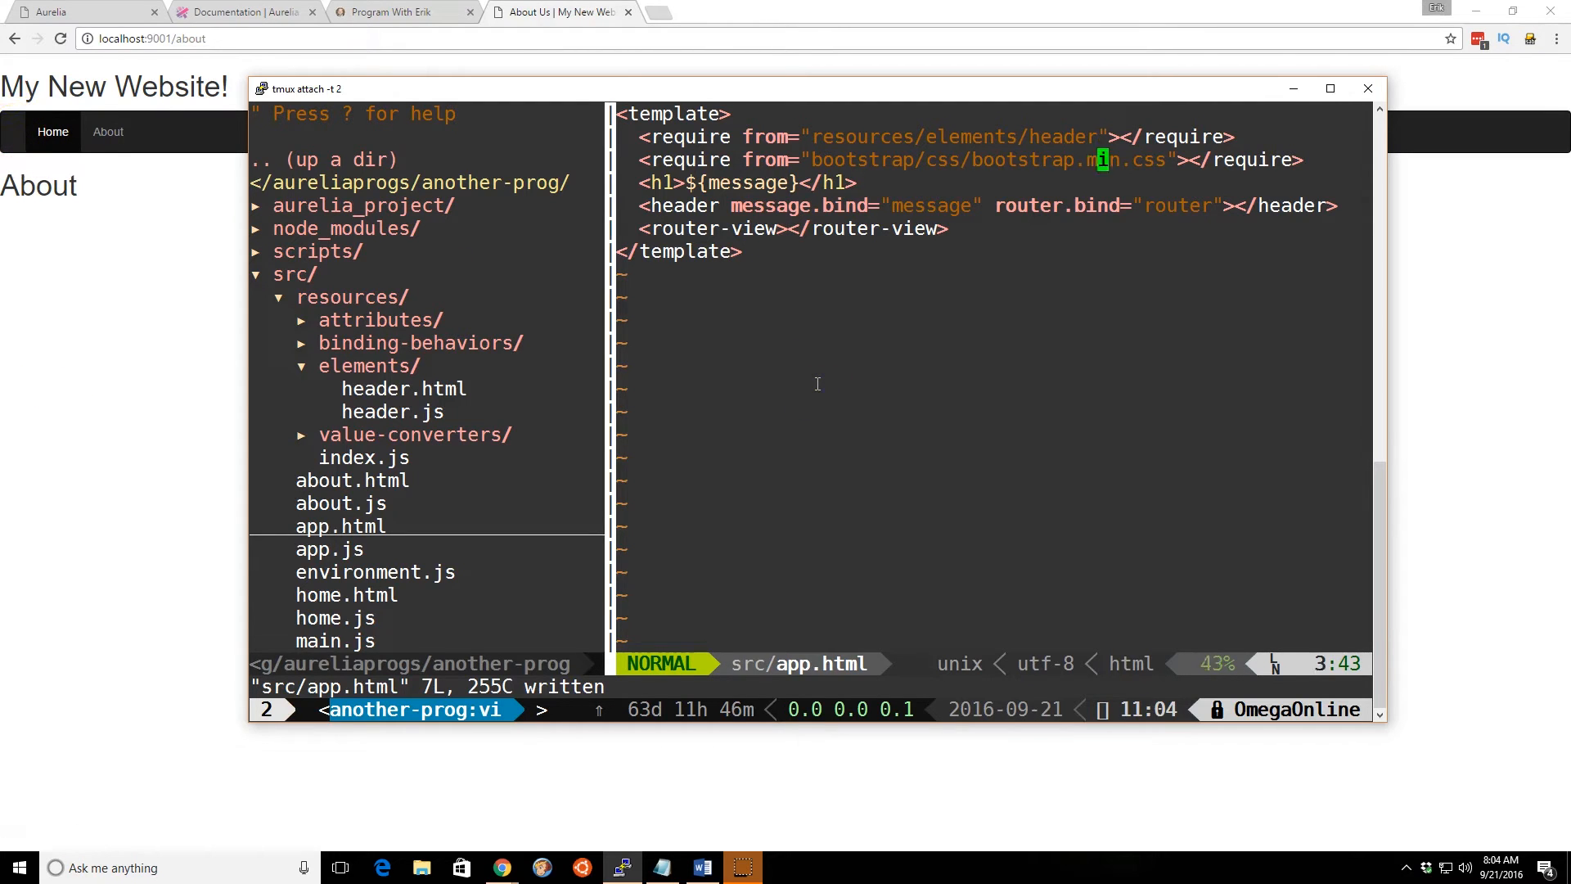
{"action": "key", "text": "j"}
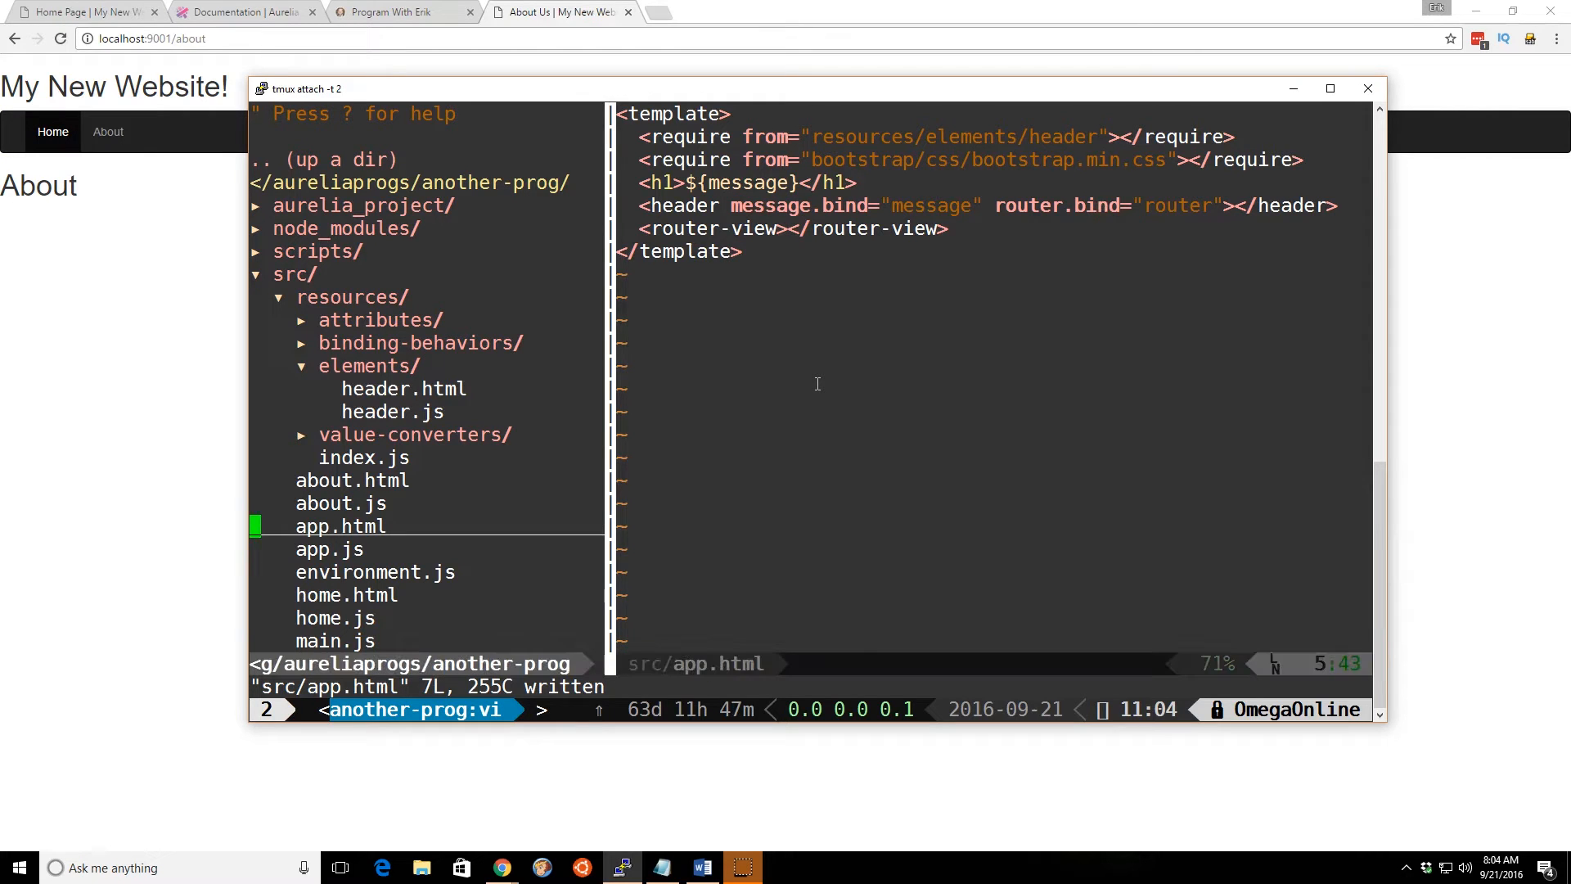
{"action": "key", "text": "Up"}
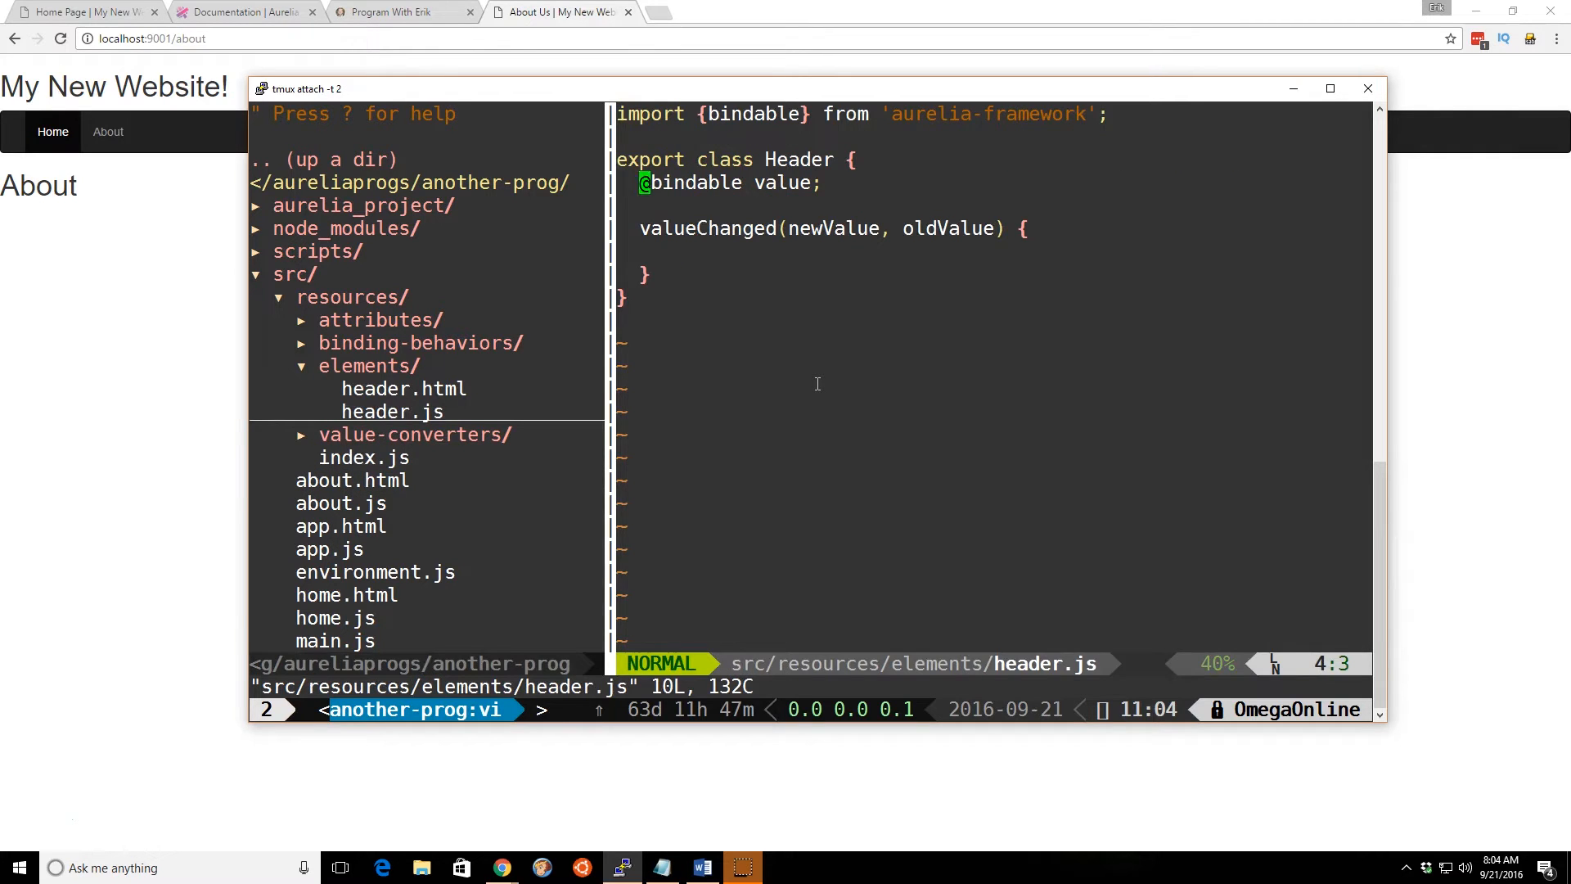
{"action": "key", "text": "k"}
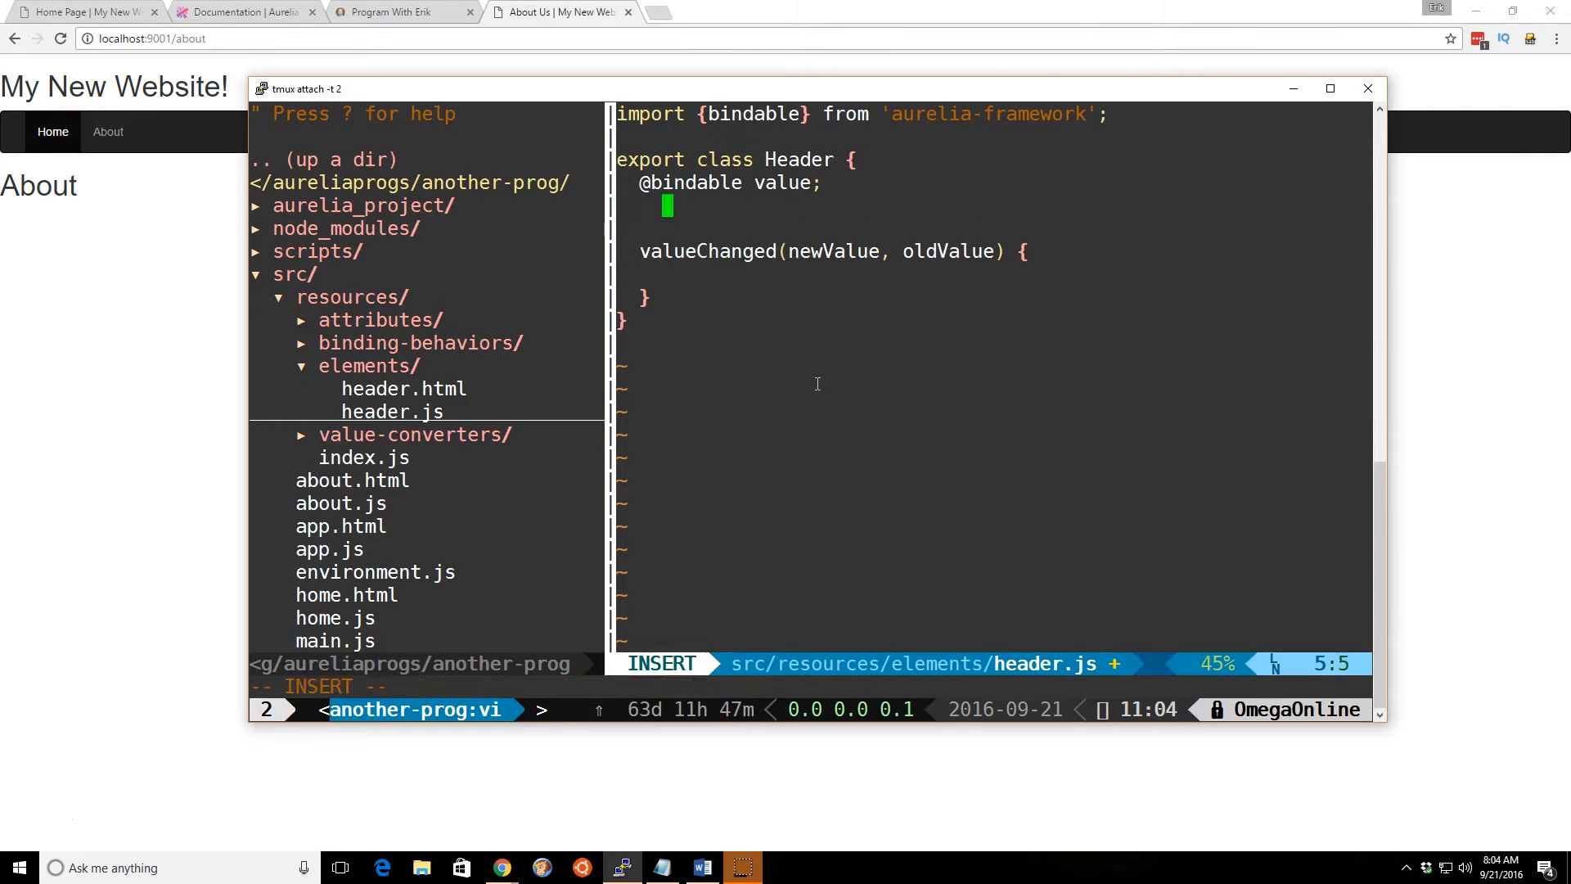
{"action": "type", "text": "@bindable message;"}
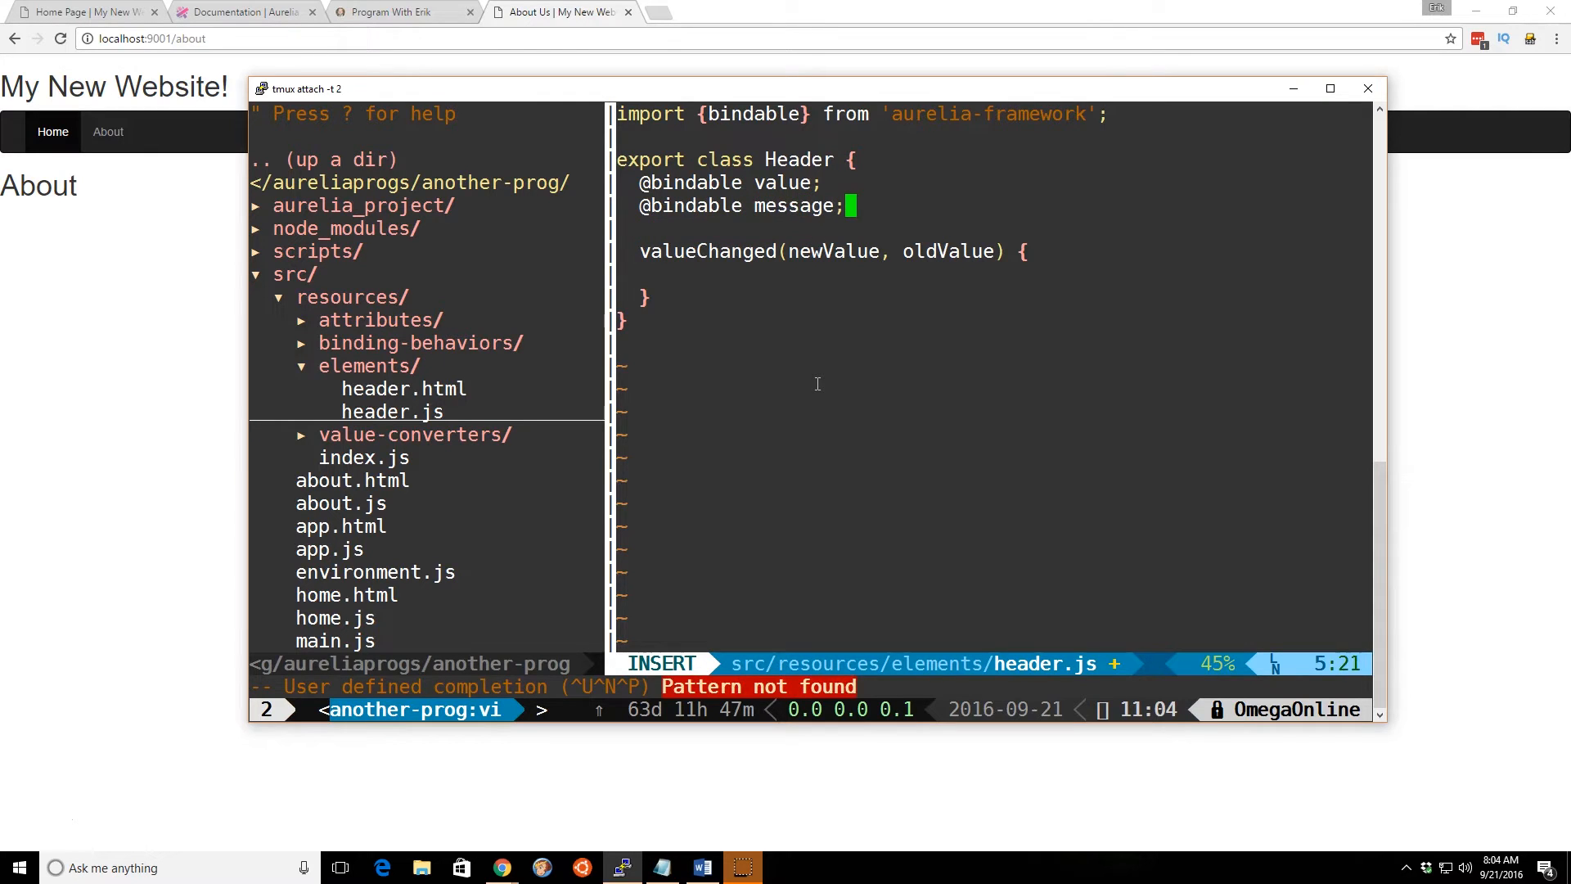
{"action": "key", "text": "Escape"}
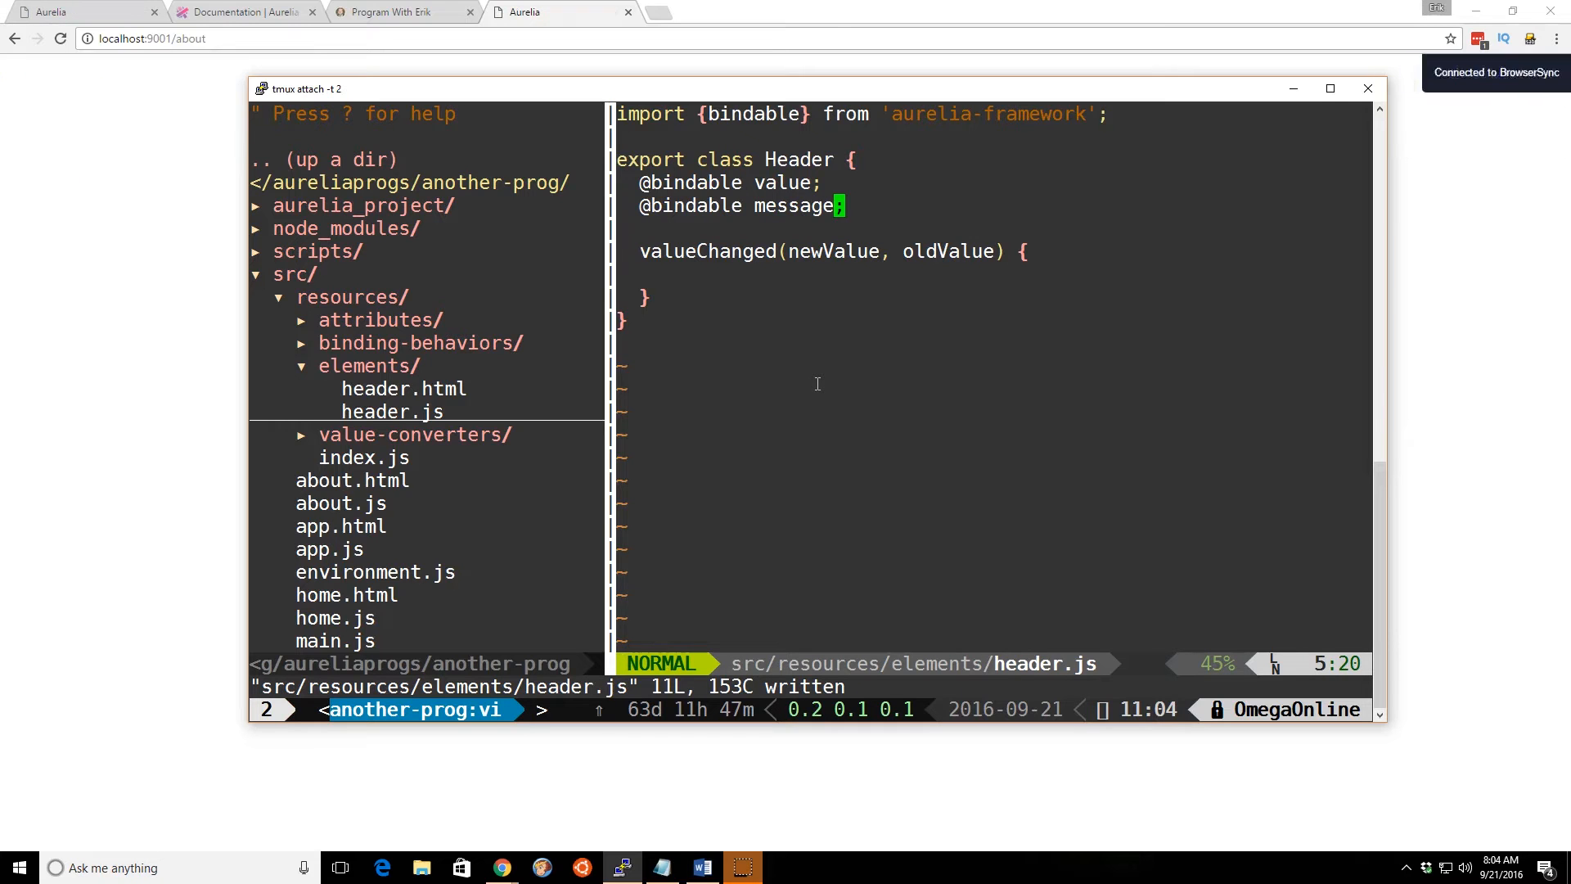
{"action": "left_click", "coordinate": [69, 130]}
{"action": "type", "text": "@"}
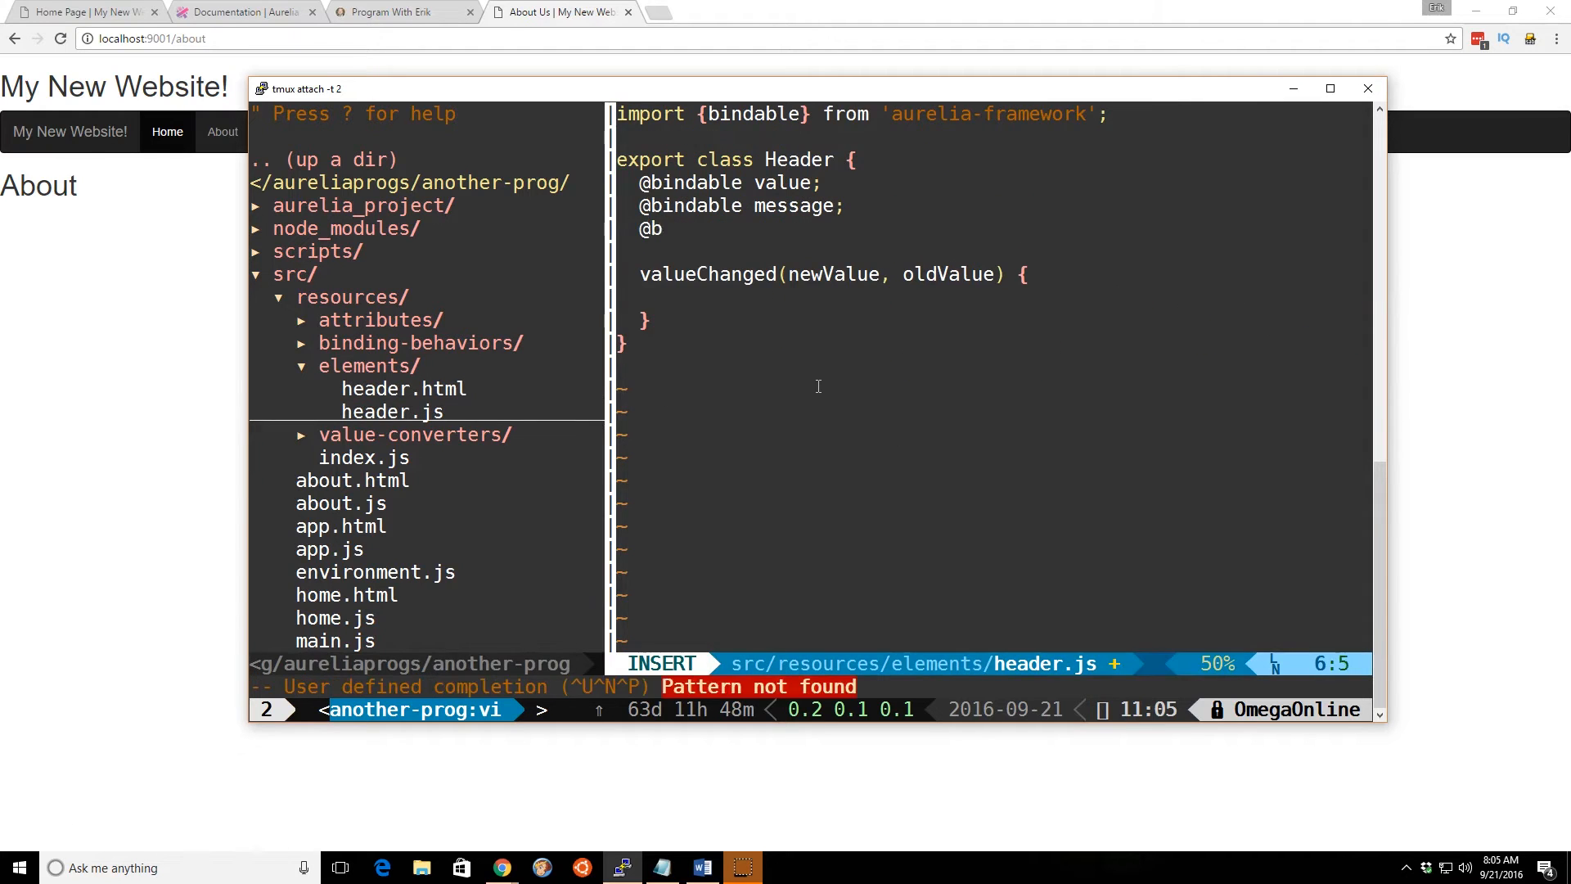
{"action": "type", "text": "bindable"}
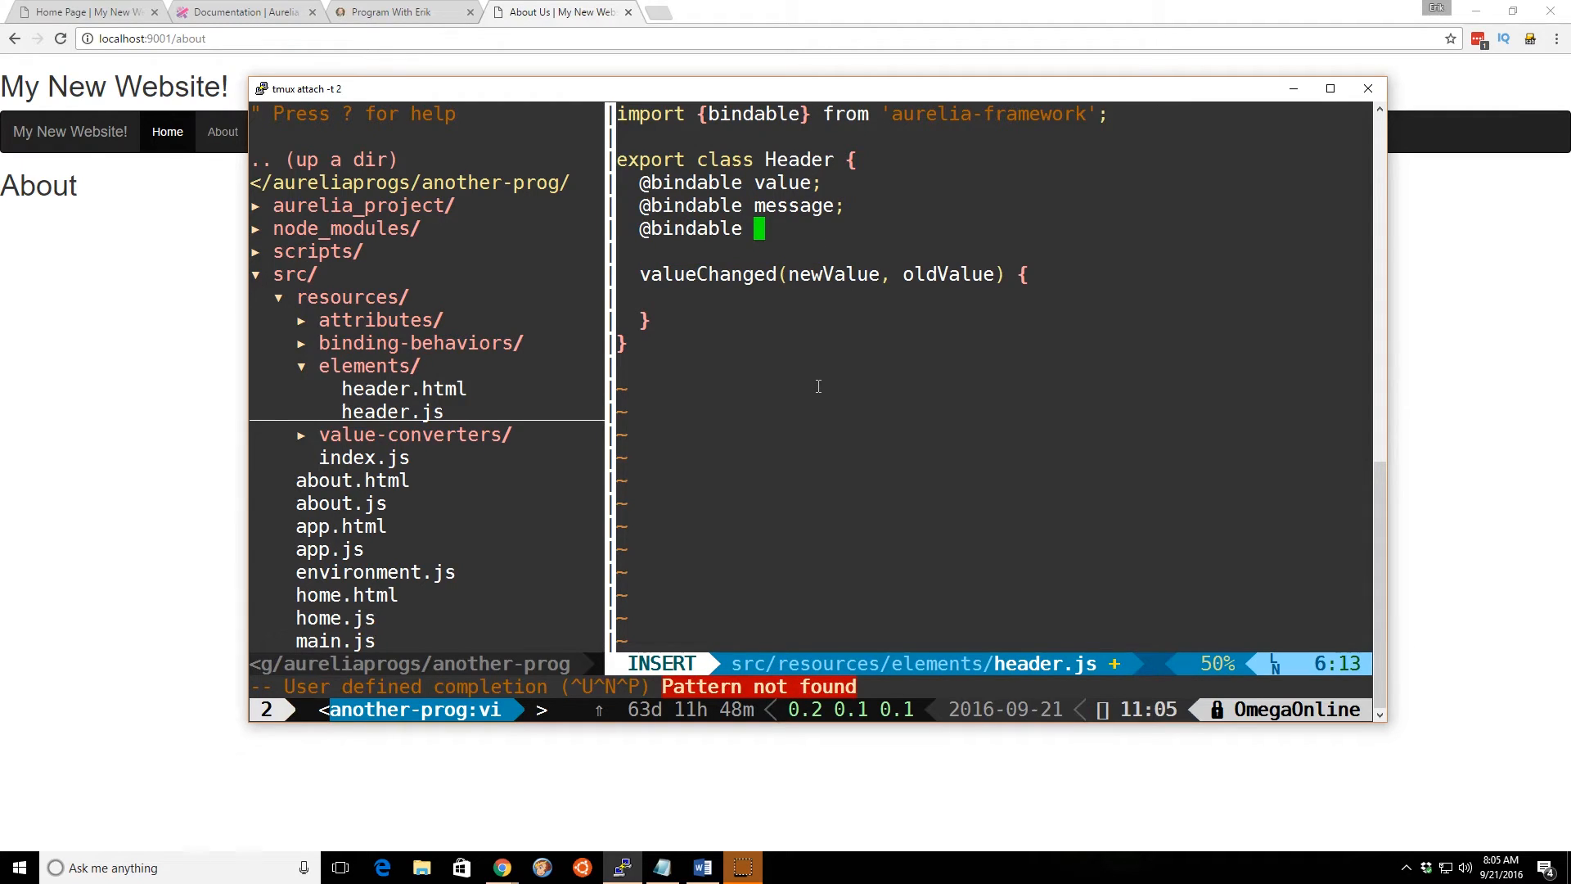
{"action": "type", "text": "et"}
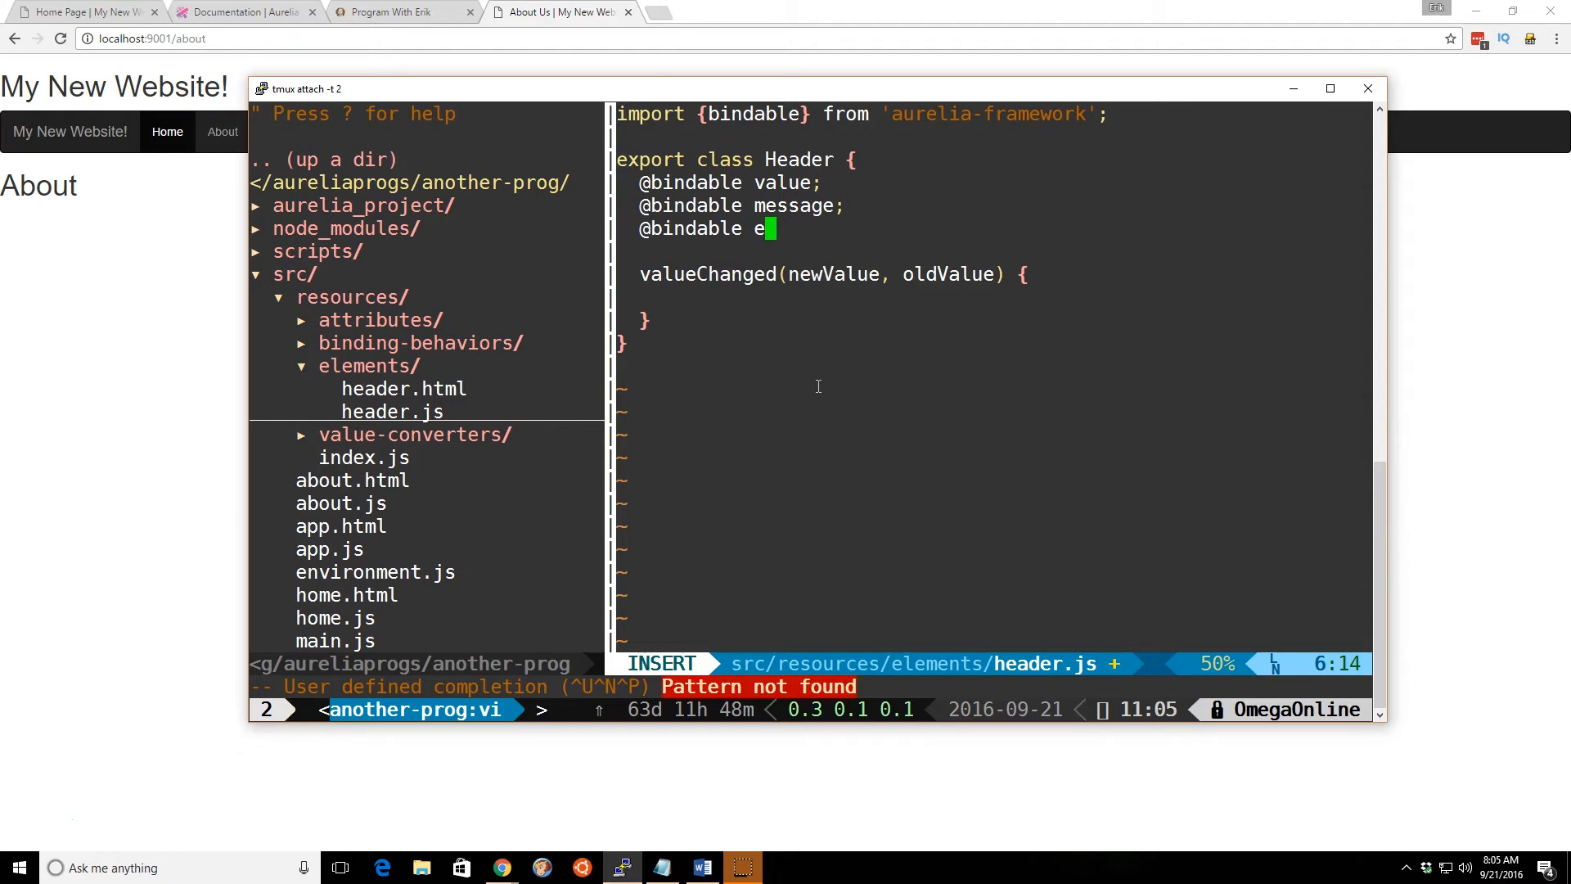
{"action": "type", "text": "t = \""}
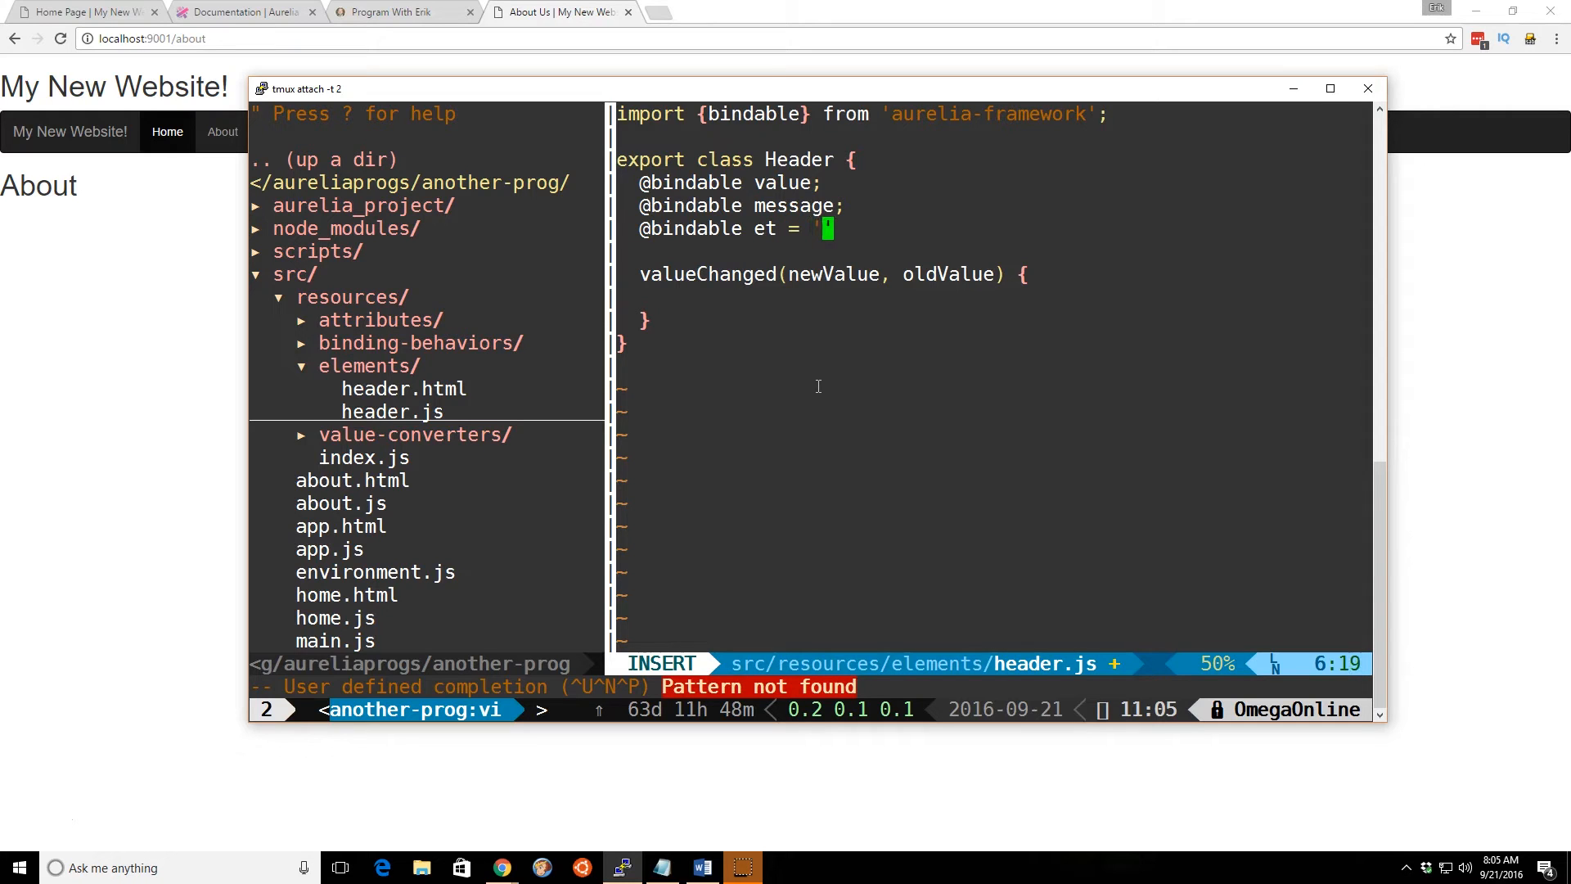
{"action": "type", "text": "te"}
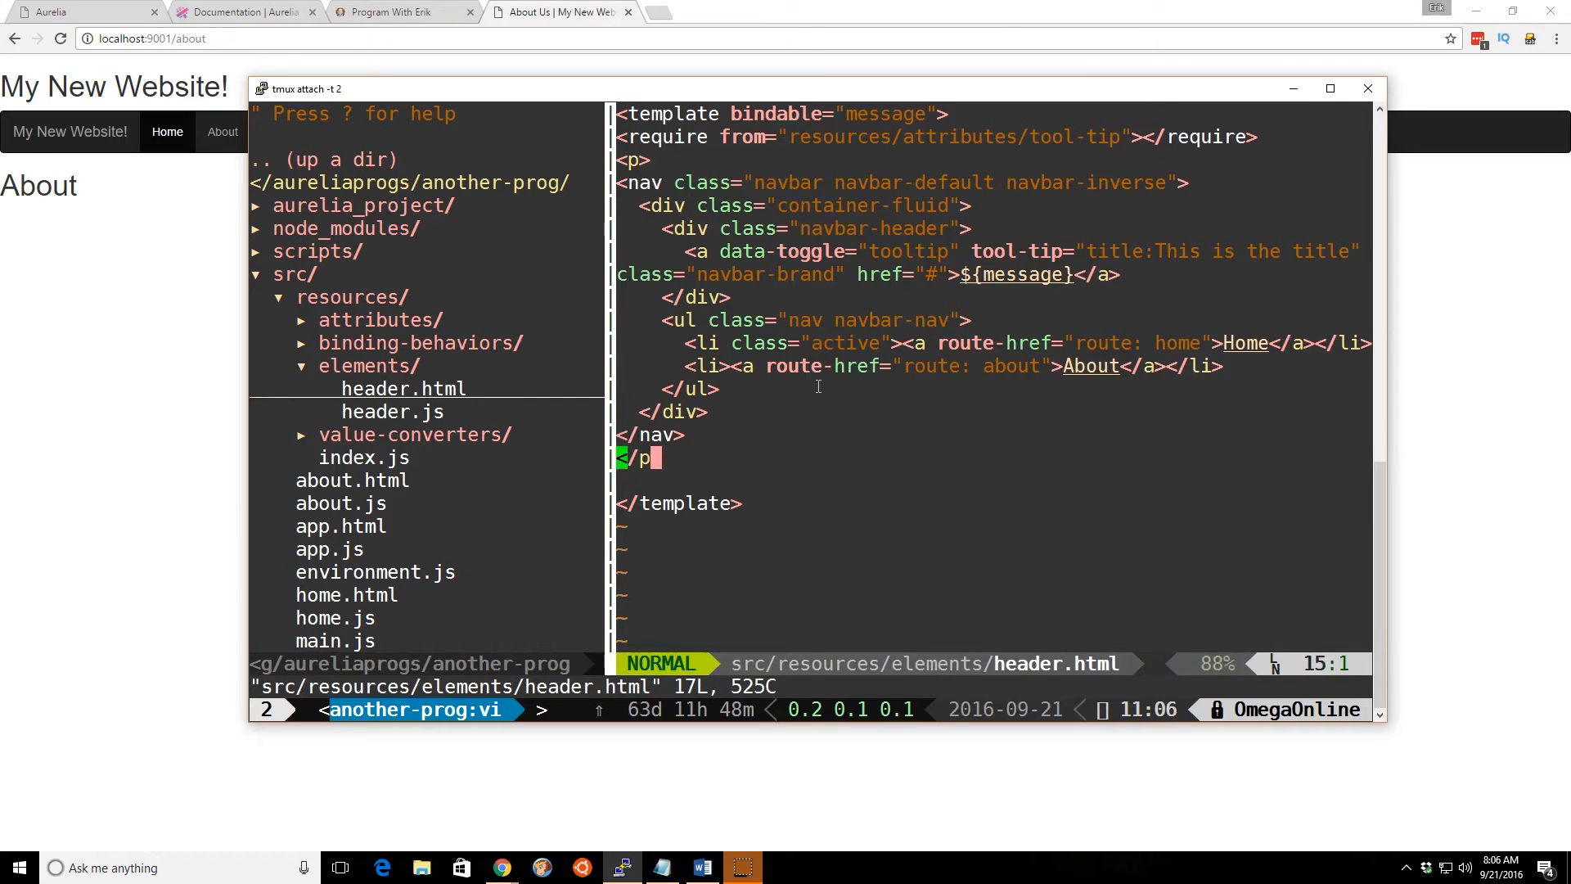
- Begin a text input line below </p>, trying and undoing a value.one-way attribute
{"action": "key", "text": "o"}
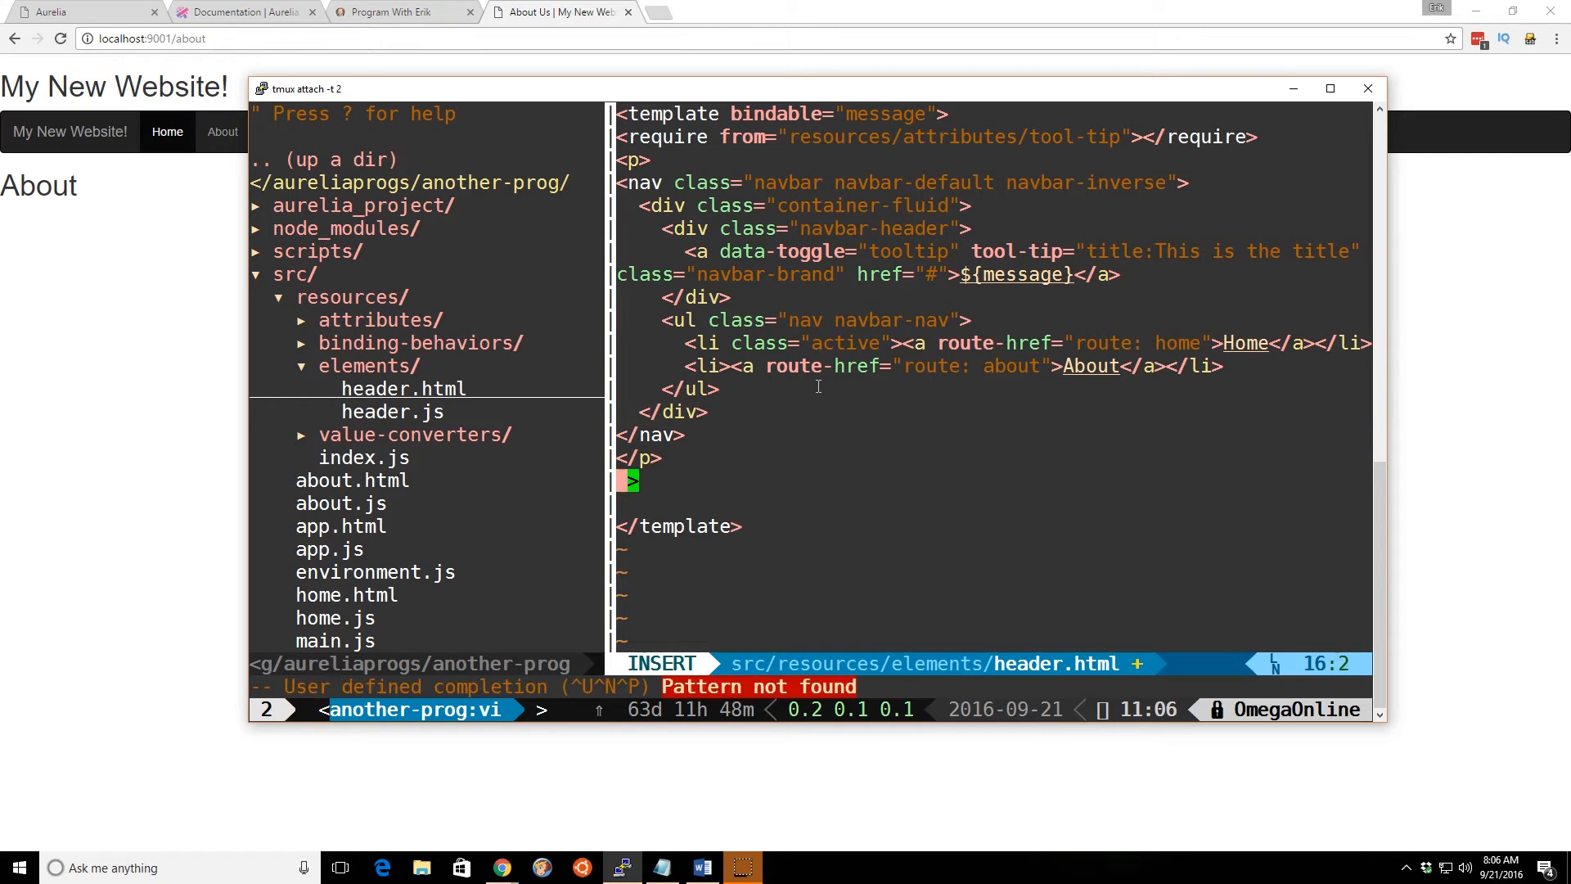
{"action": "type", "text": "input type="}
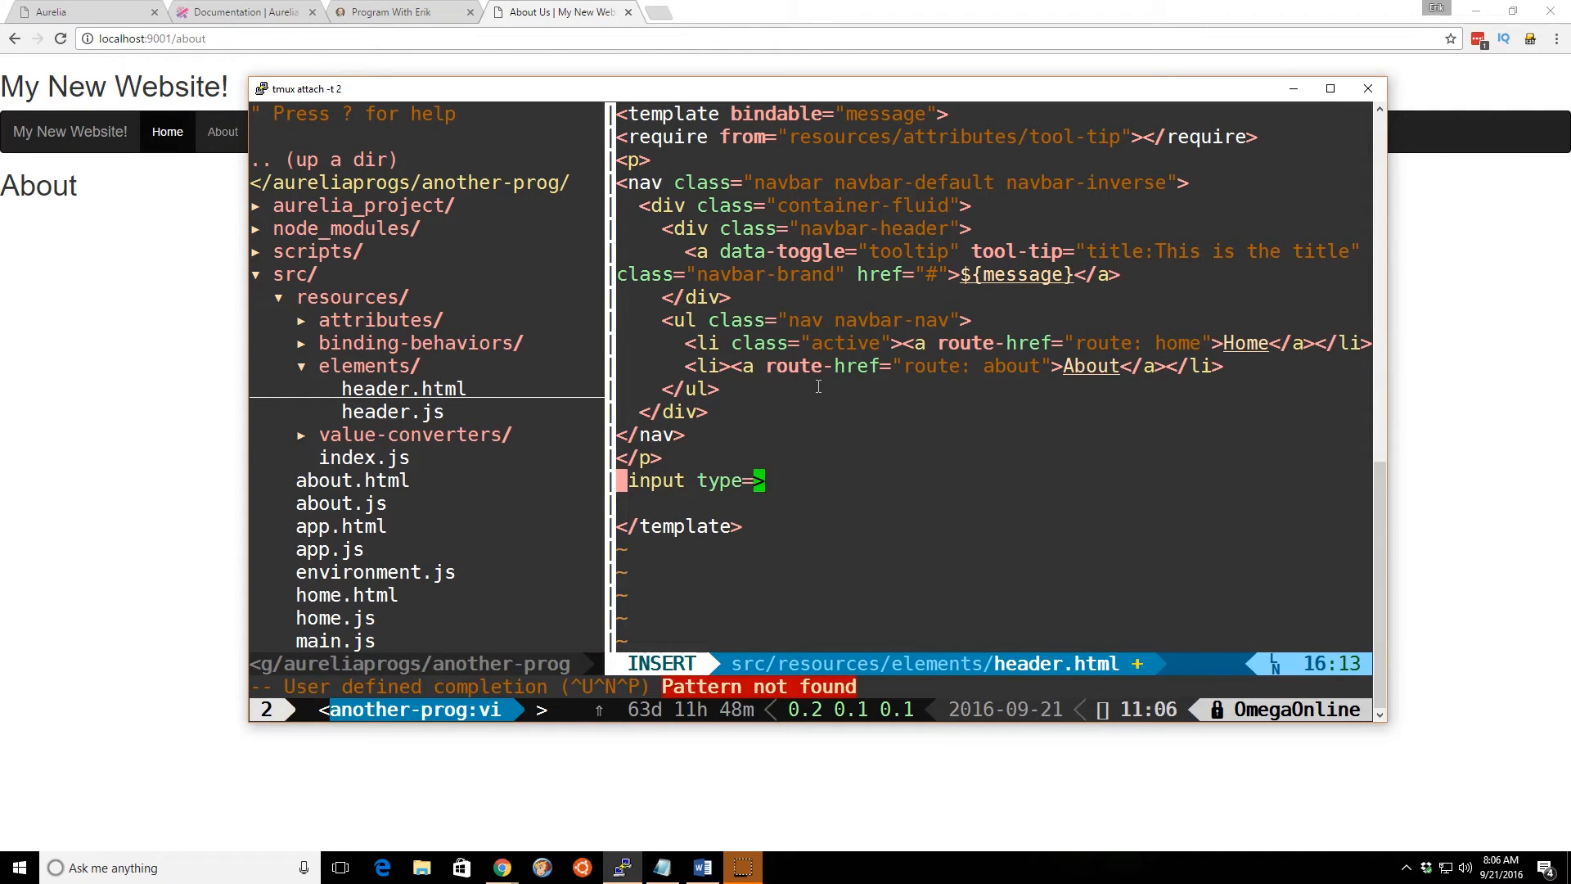
{"action": "type", "text": "\"text\""}
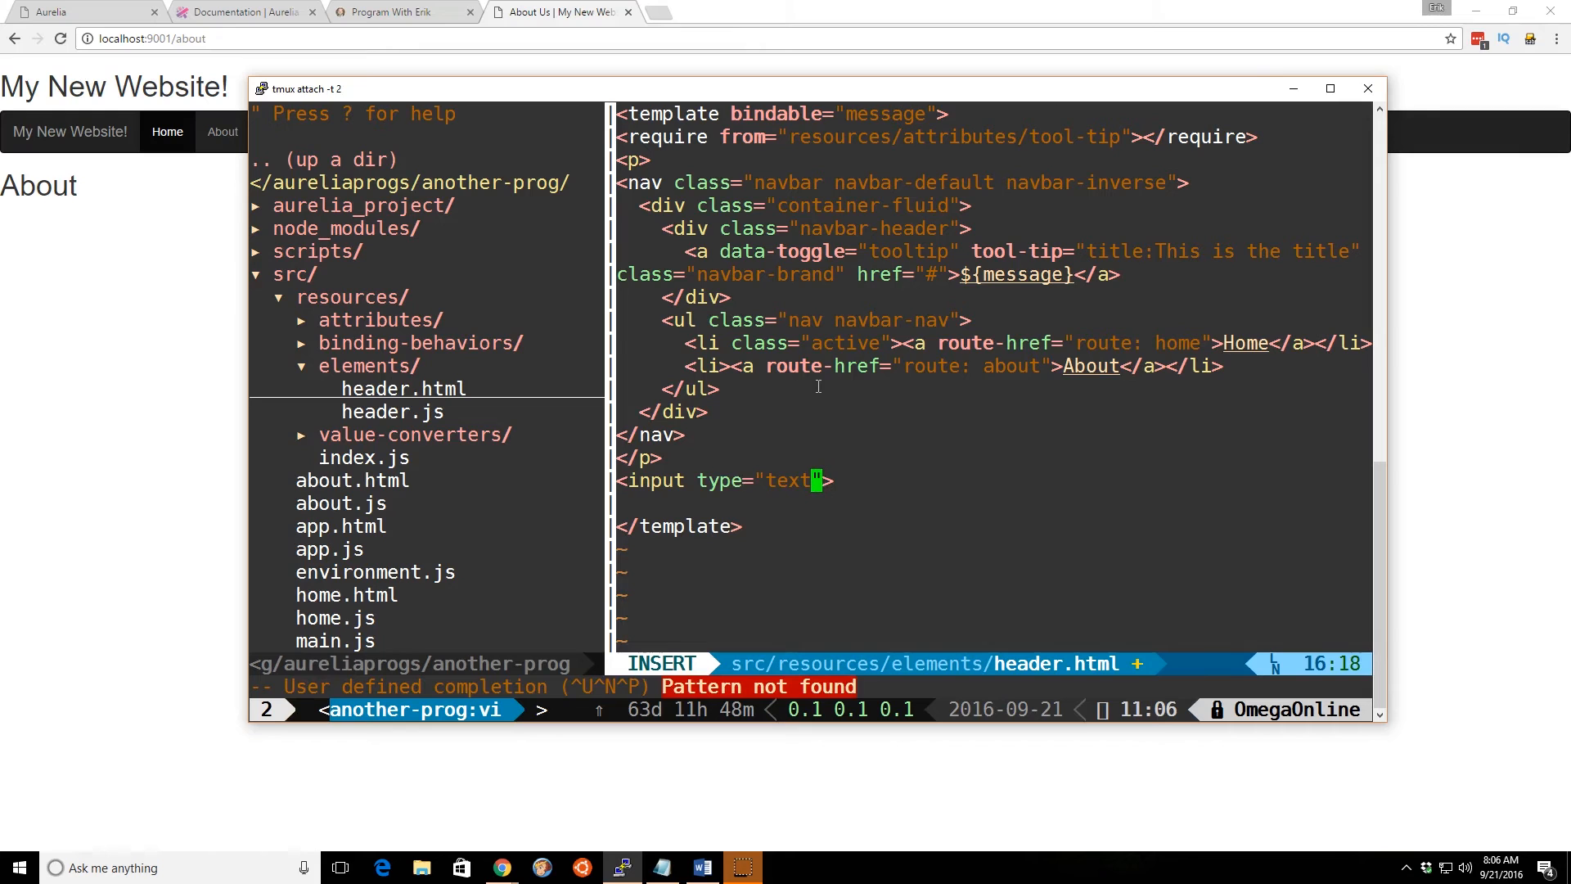
{"action": "type", "text": "va"}
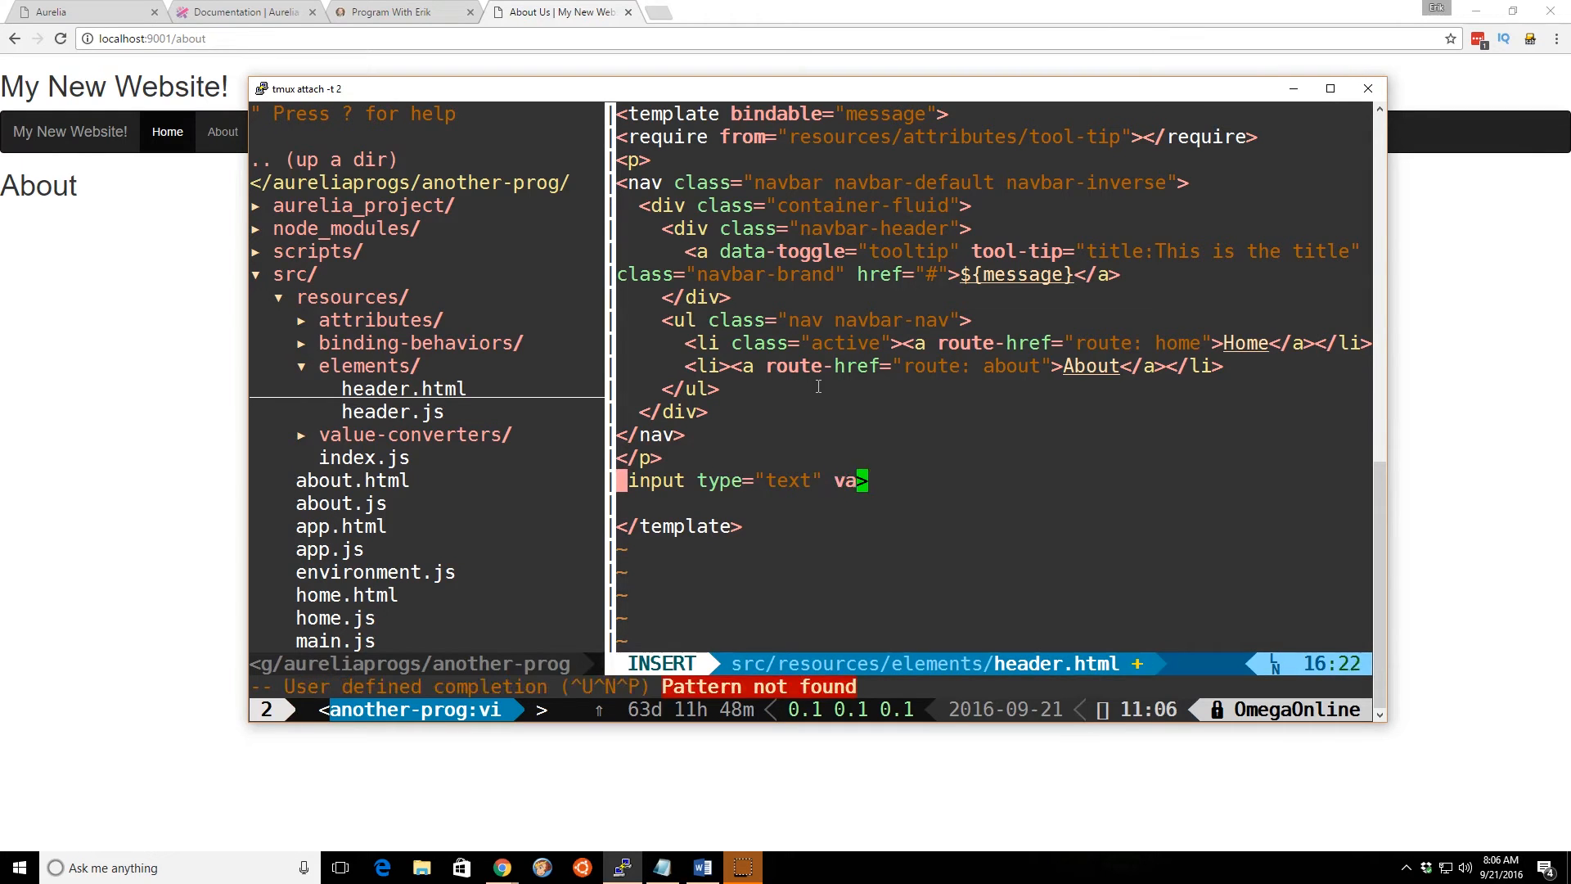
{"action": "type", "text": "lue."}
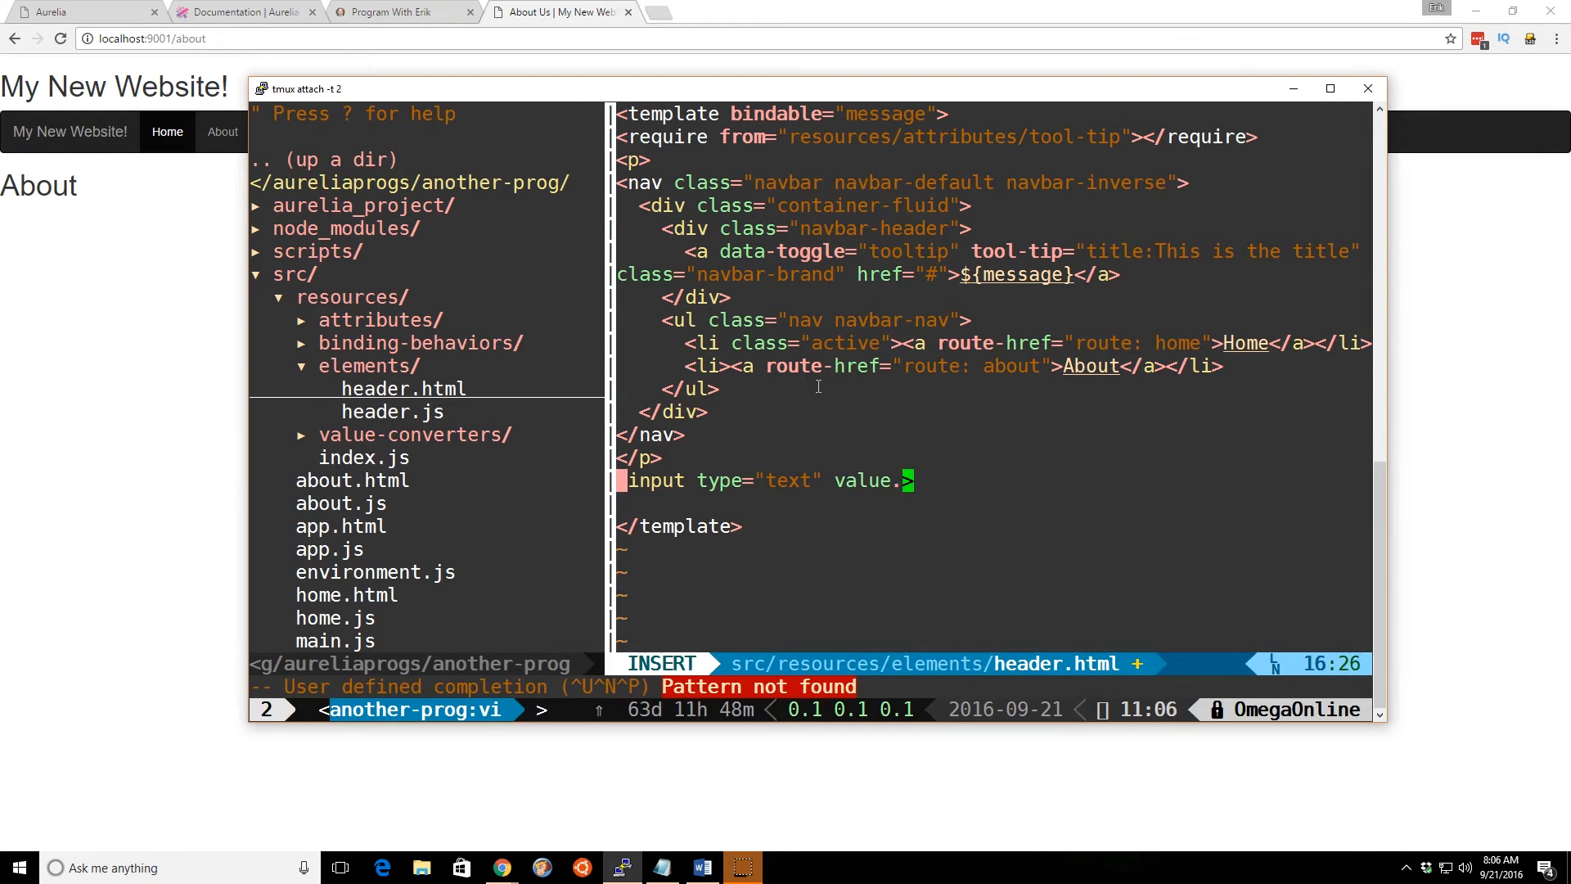
{"action": "left_click", "coordinate": [85, 12]}
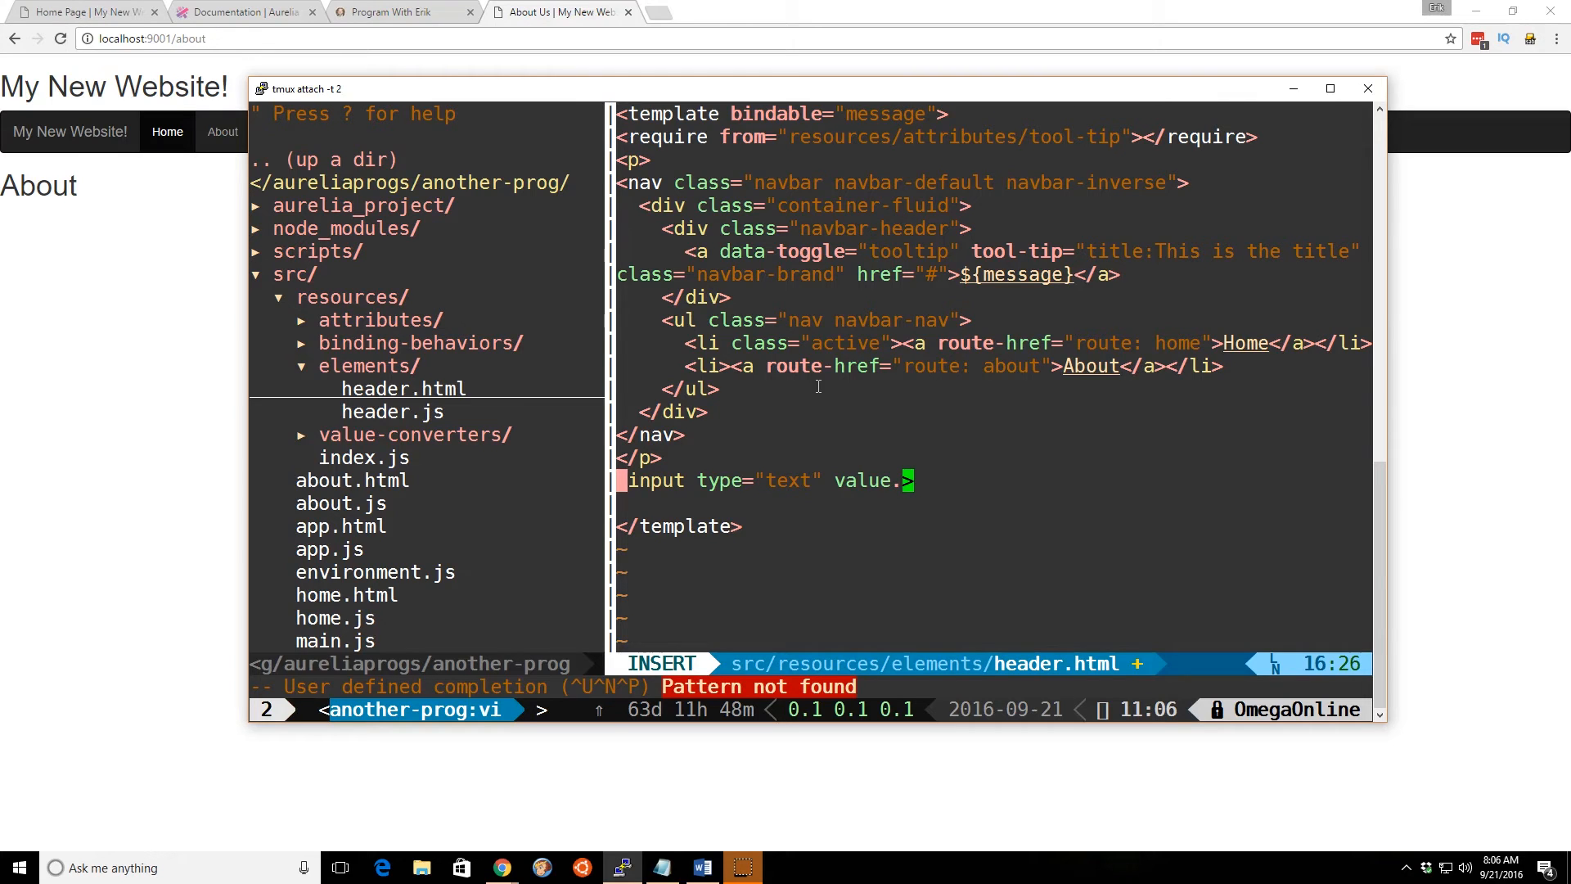
{"action": "type", "text": "one-way=\"message"}
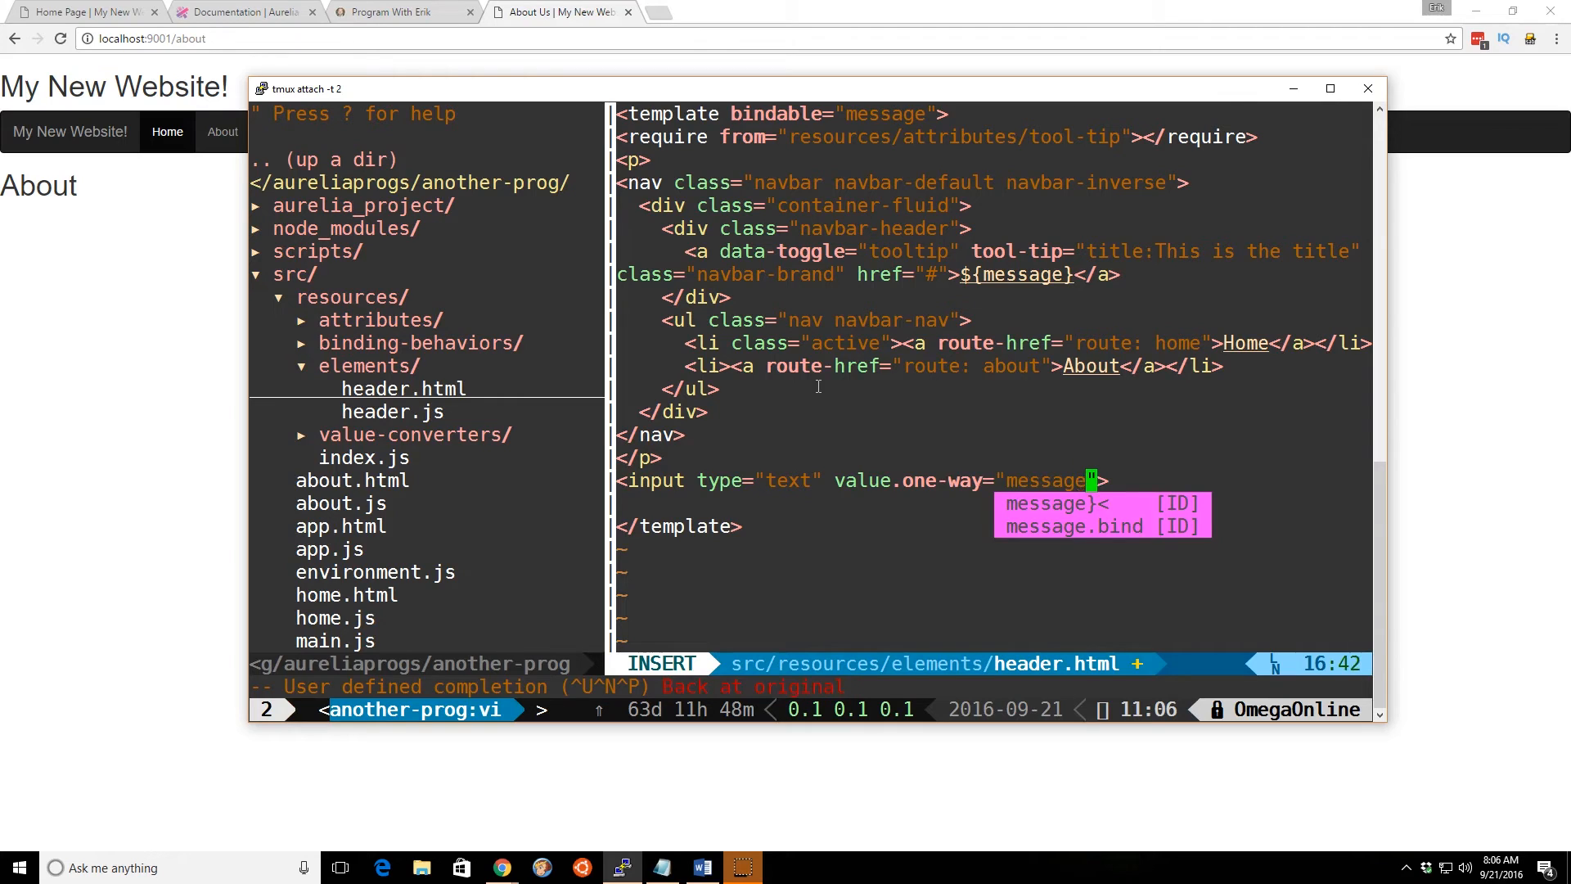
{"action": "key", "text": "Escape"}
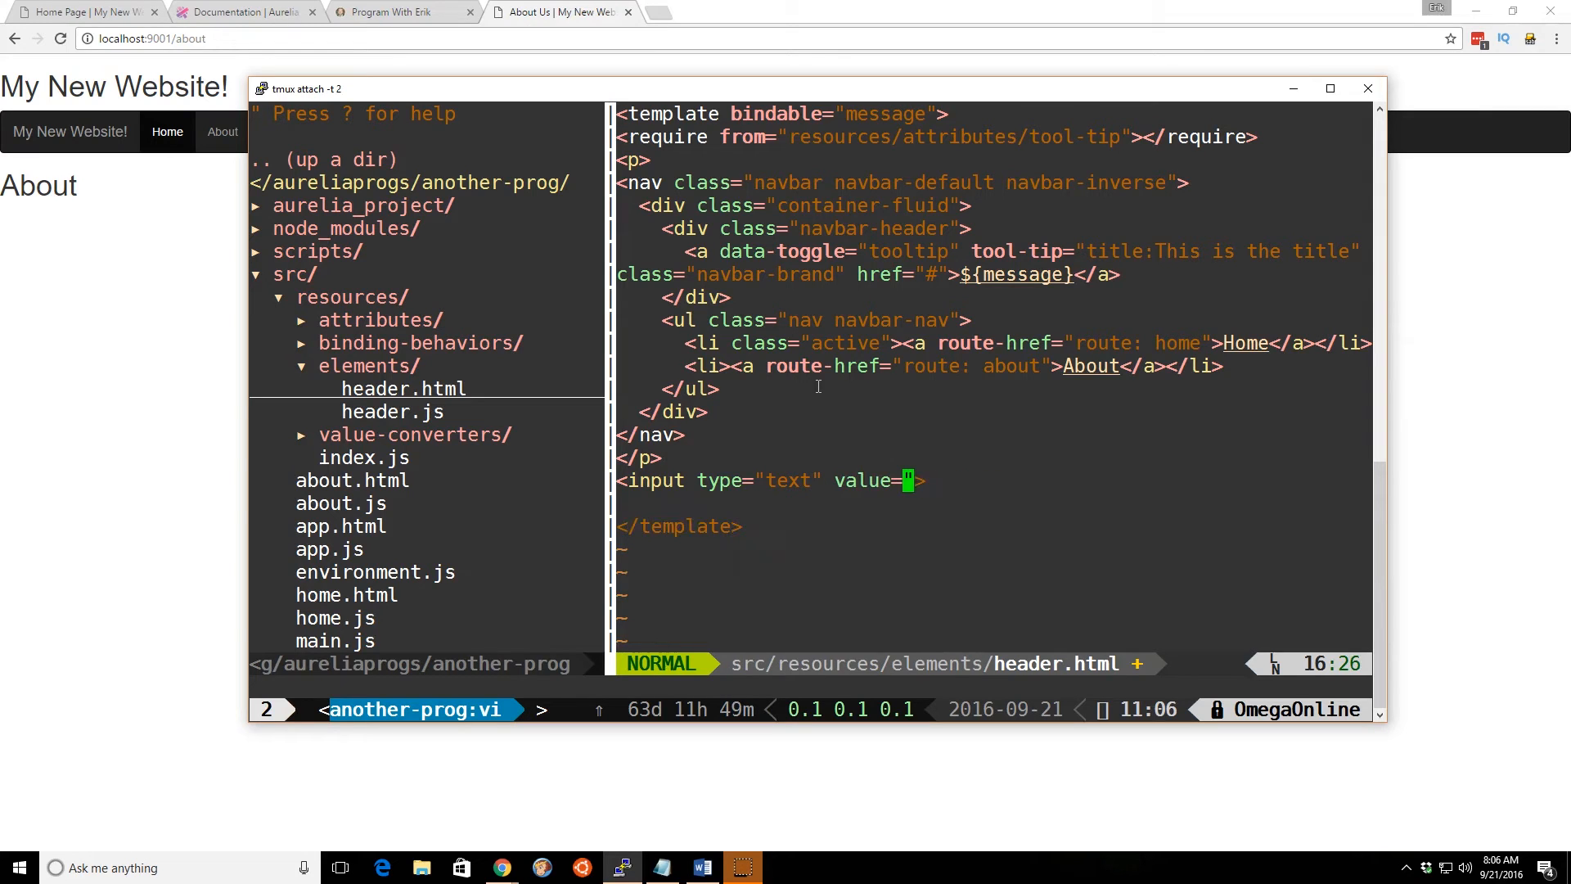
- Set the input's value to ${message}, save, and fix the self-closing tag ending
{"action": "type", "text": "${}"}
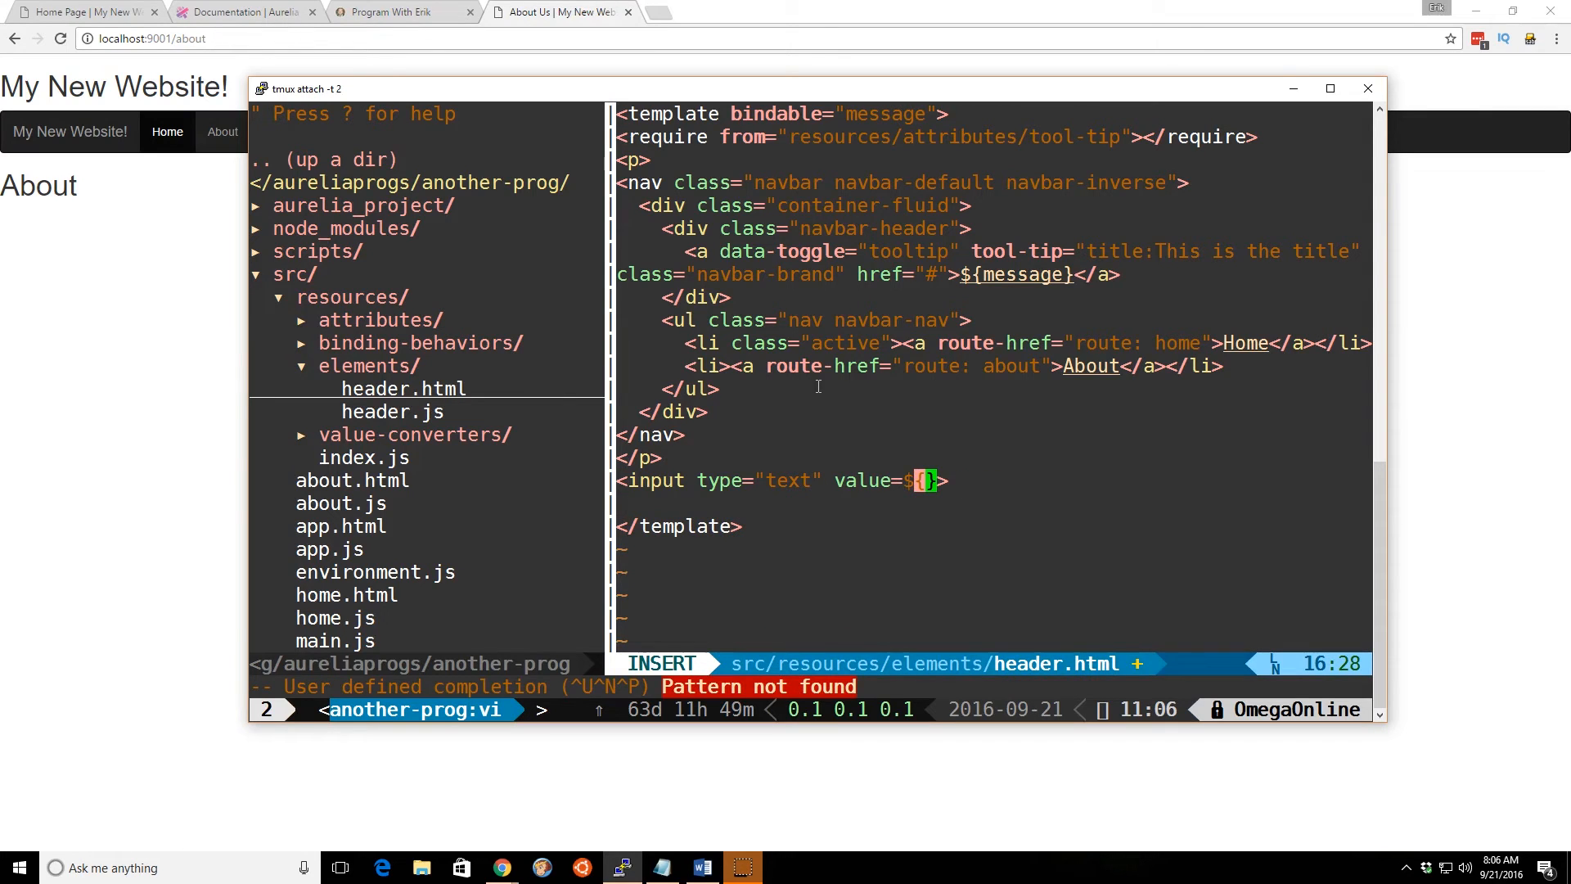
{"action": "type", "text": "message"}
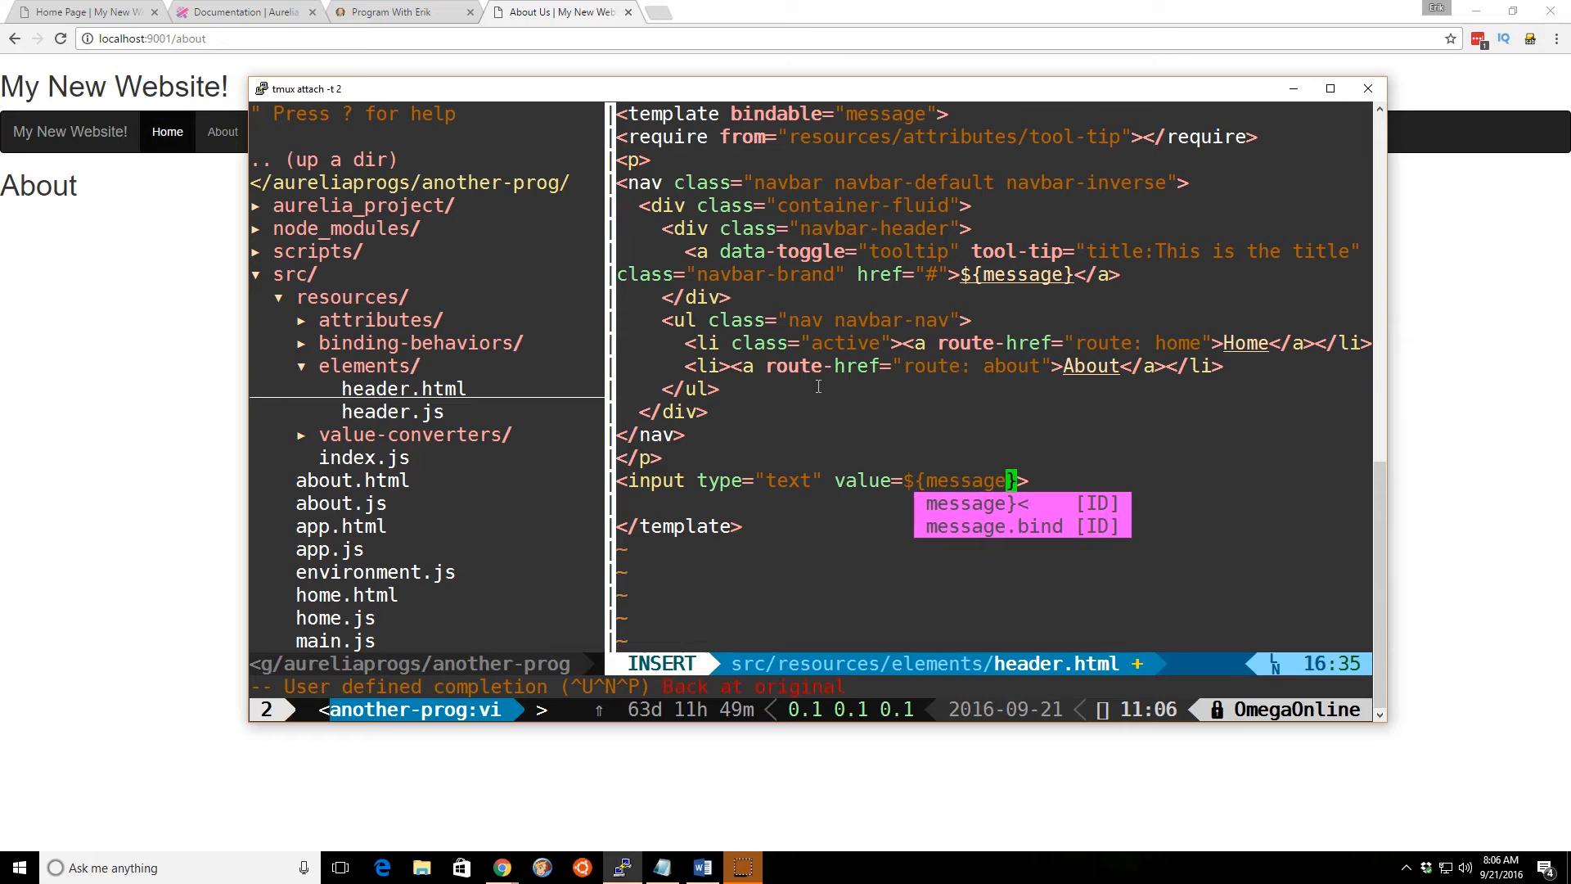
{"action": "type", "text": "/."}
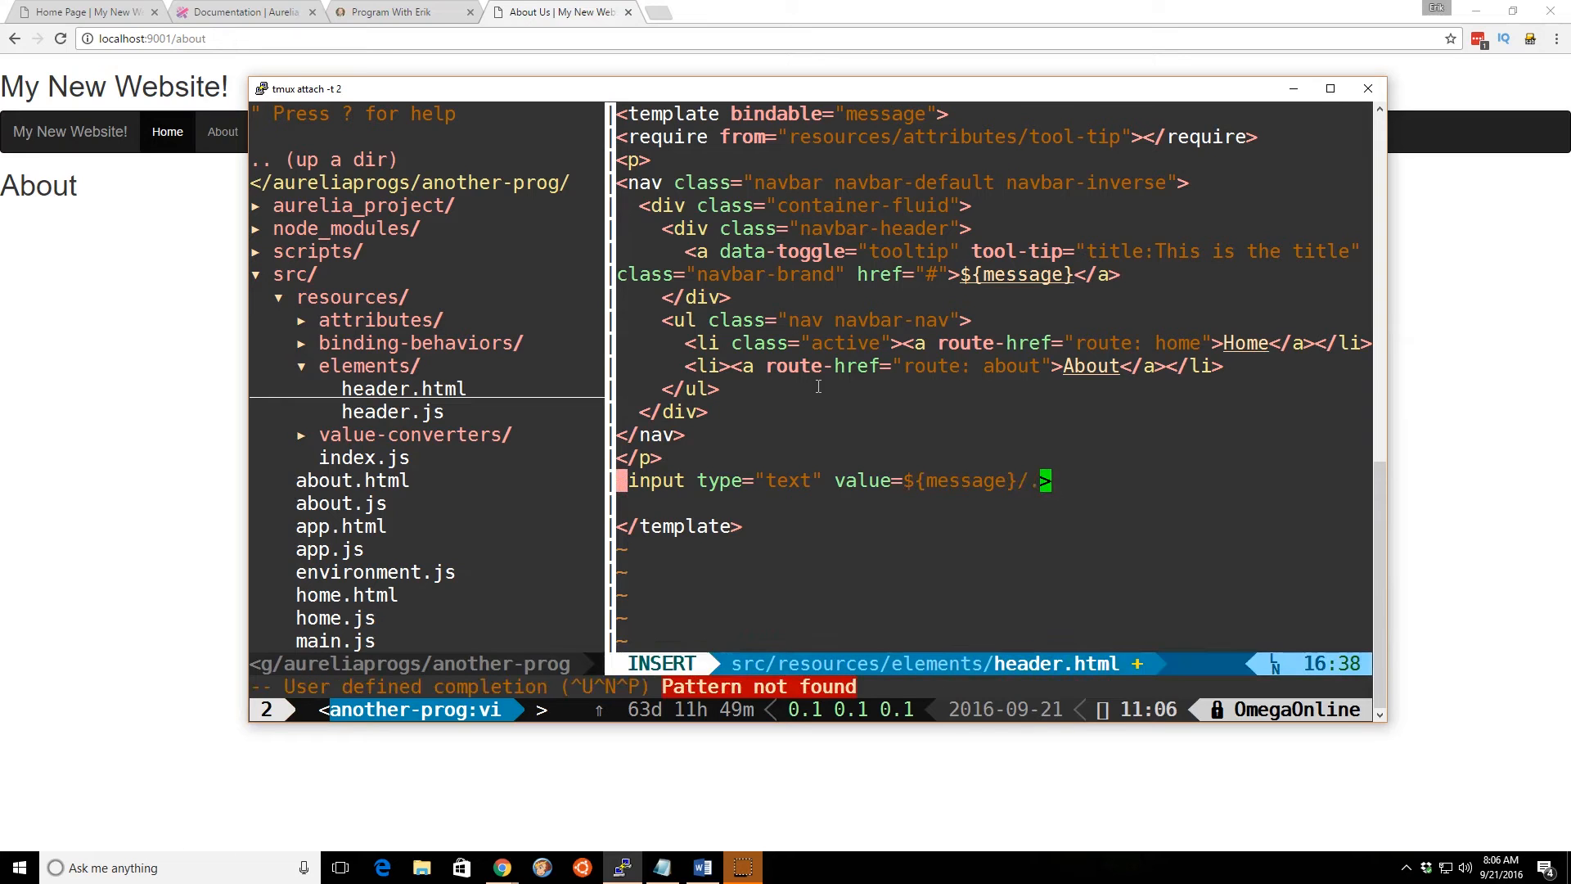
{"action": "key", "text": "Escape"}
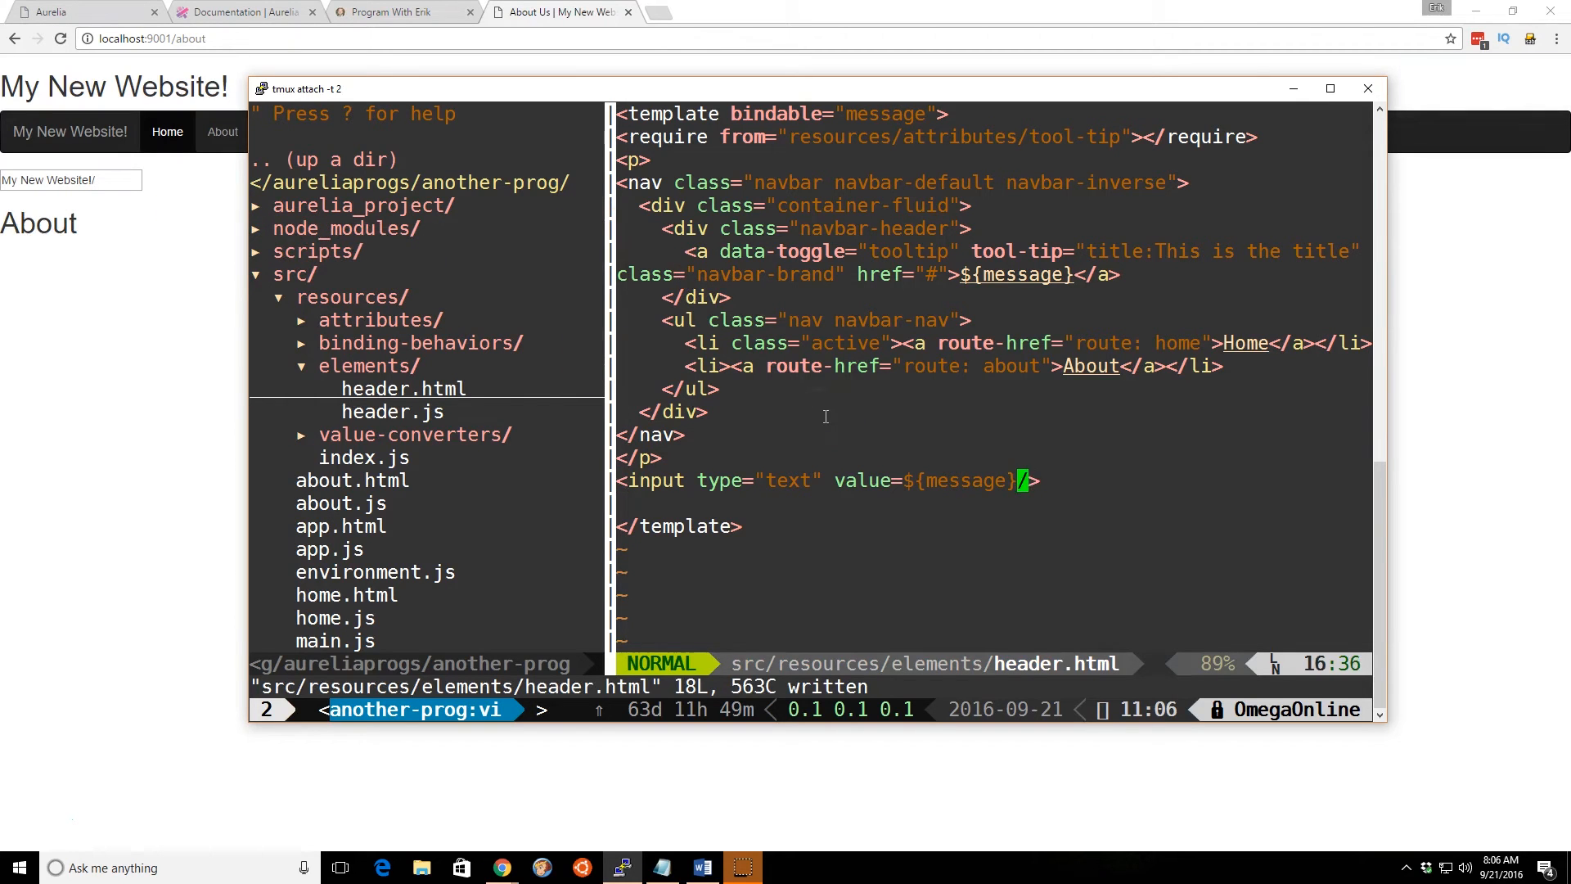
{"action": "key", "text": "x"}
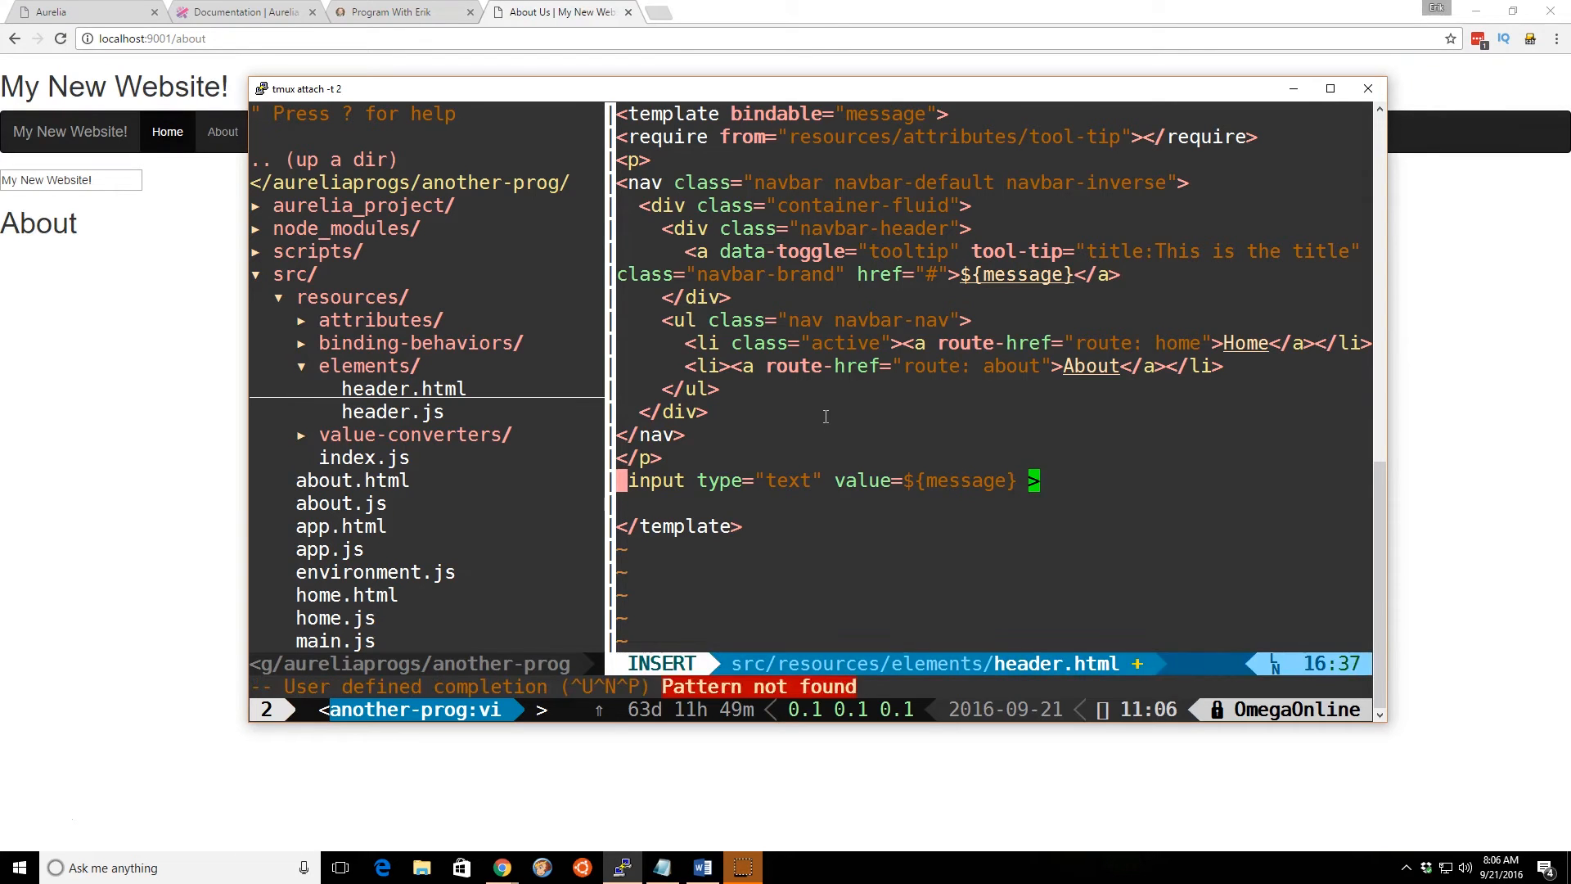
{"action": "key", "text": "Escape"}
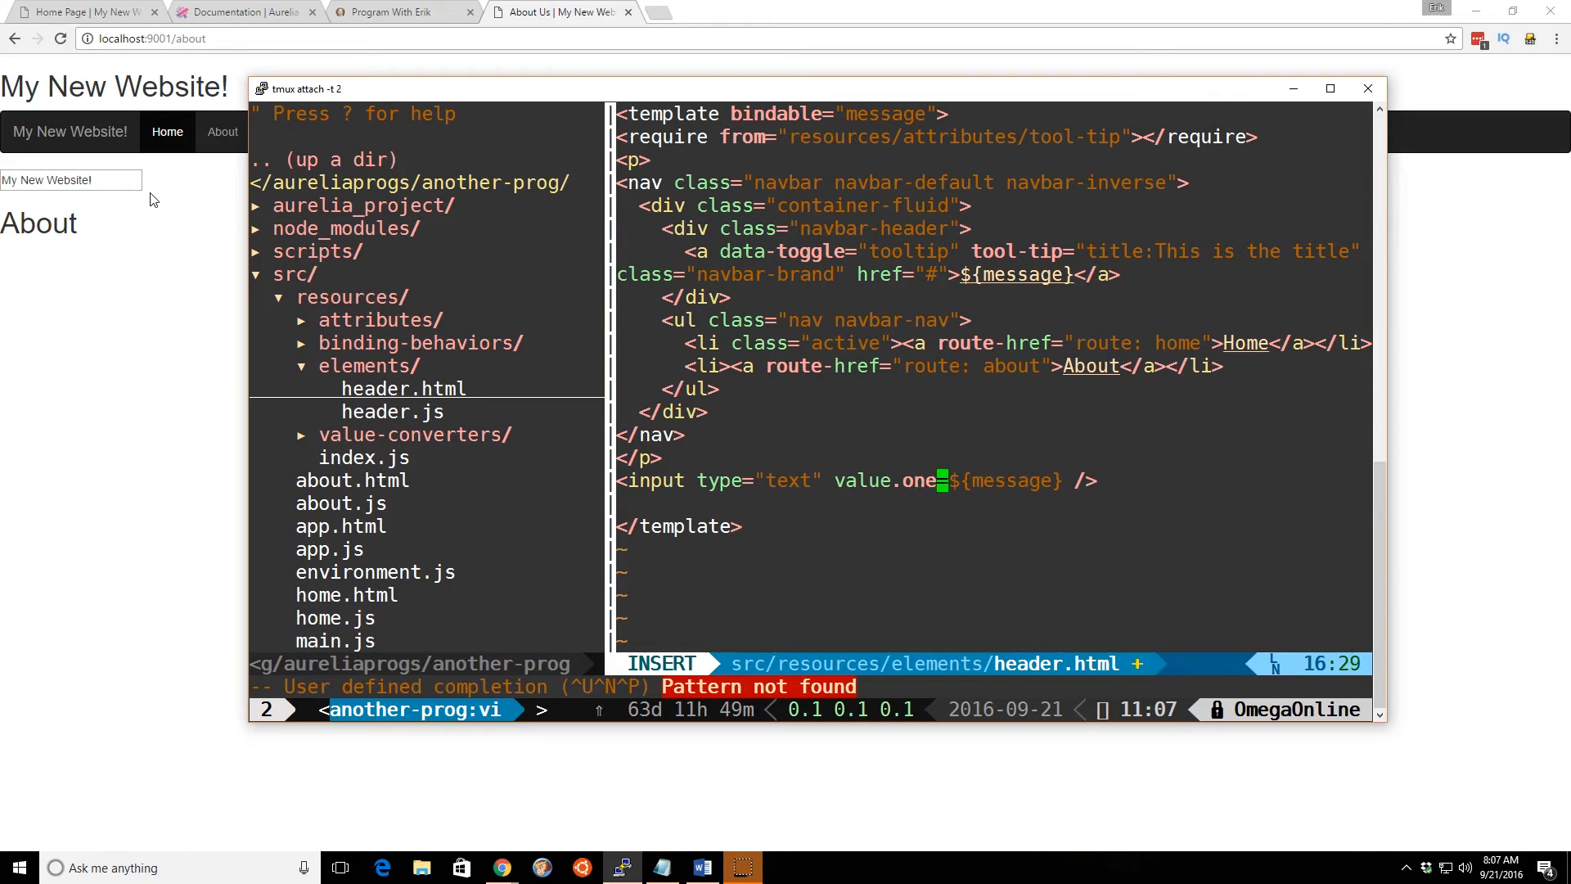
- Rebind the input as value.one-way="message", save, and test typing 'asd' in Chrome
{"action": "type", "text": "-"}
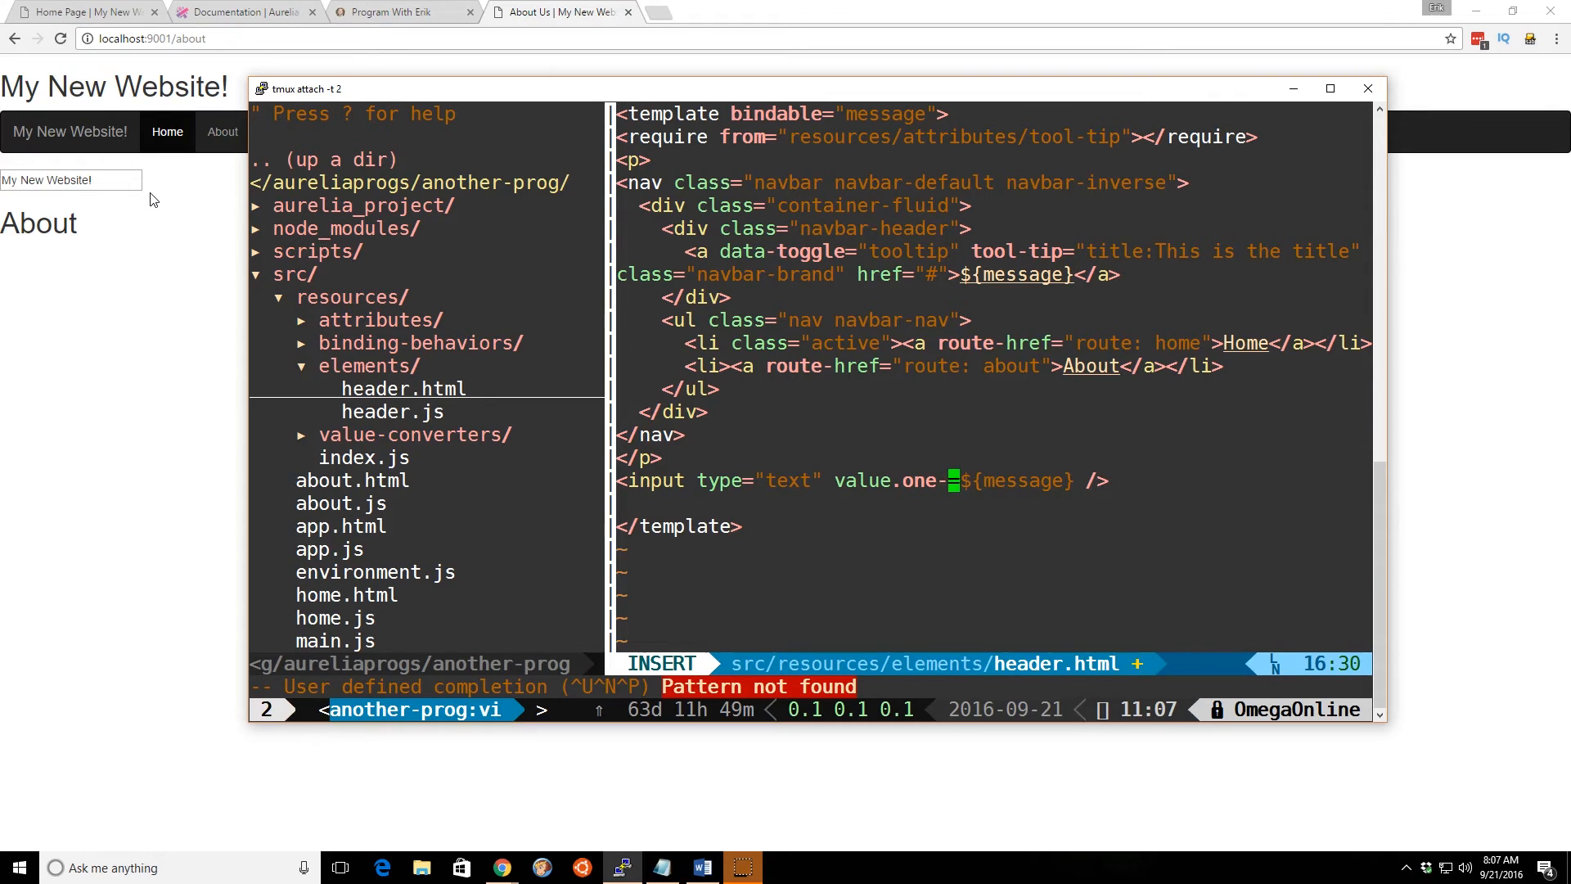
{"action": "key", "text": "Escape"}
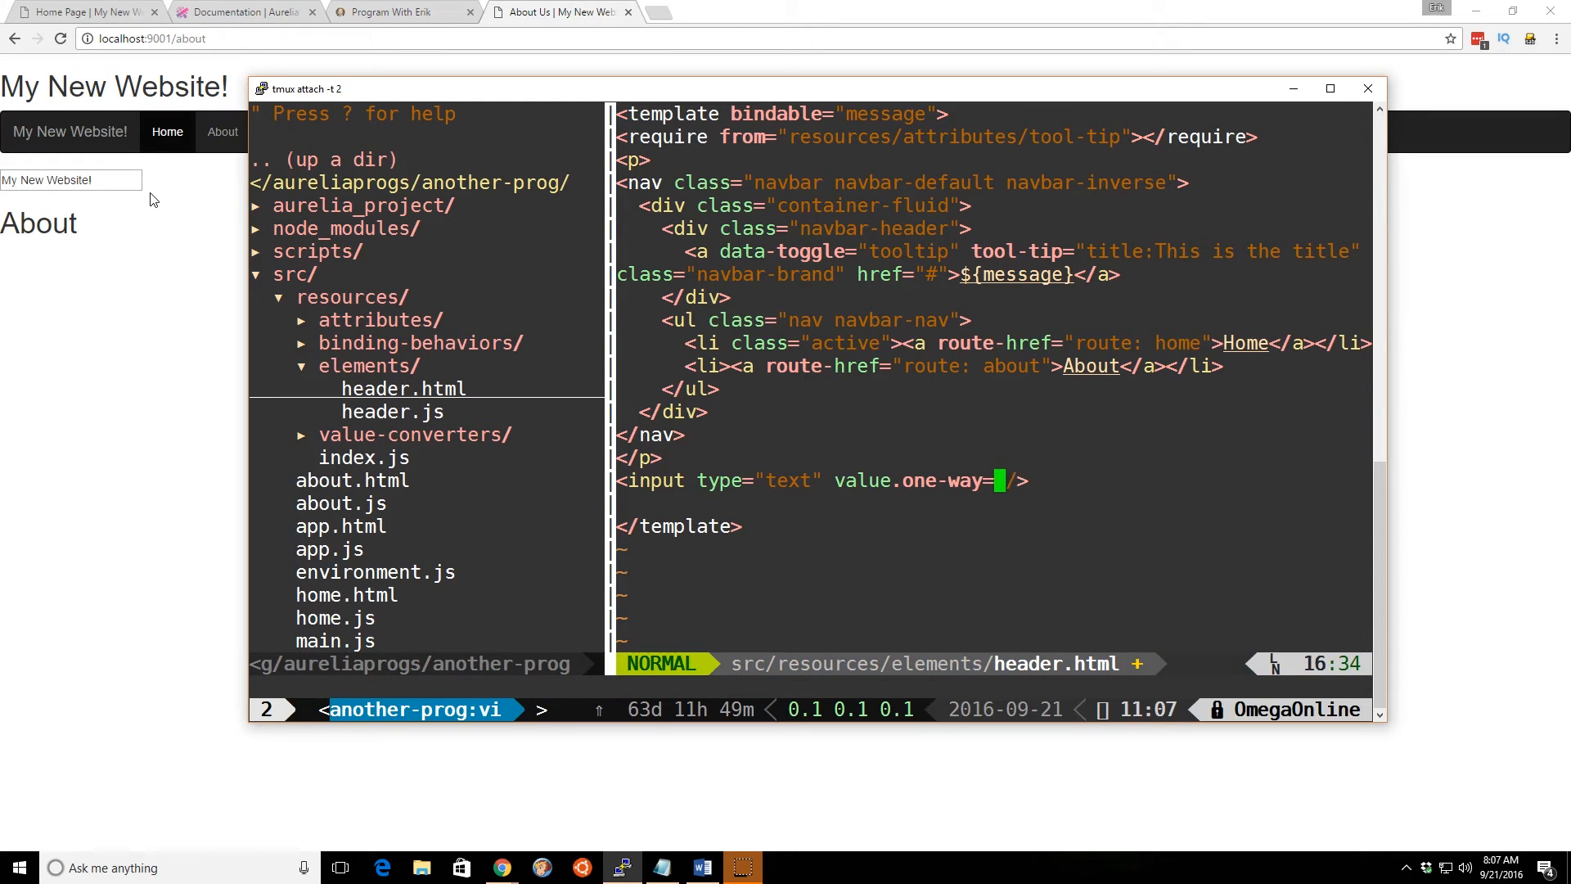
{"action": "type", "text": "mess\""}
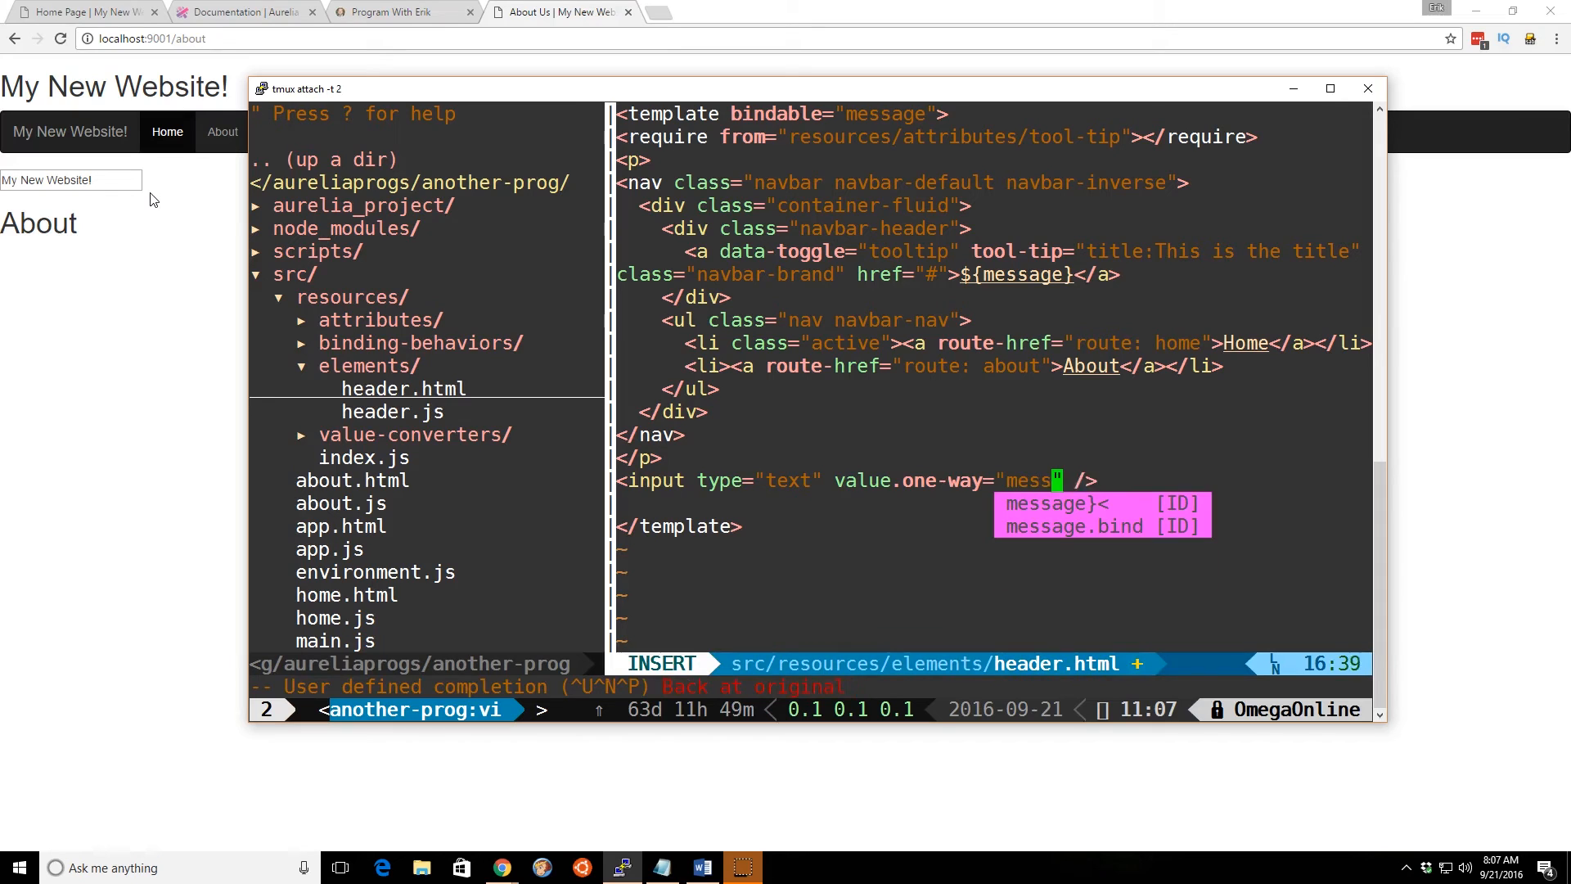
{"action": "key", "text": "Escape"}
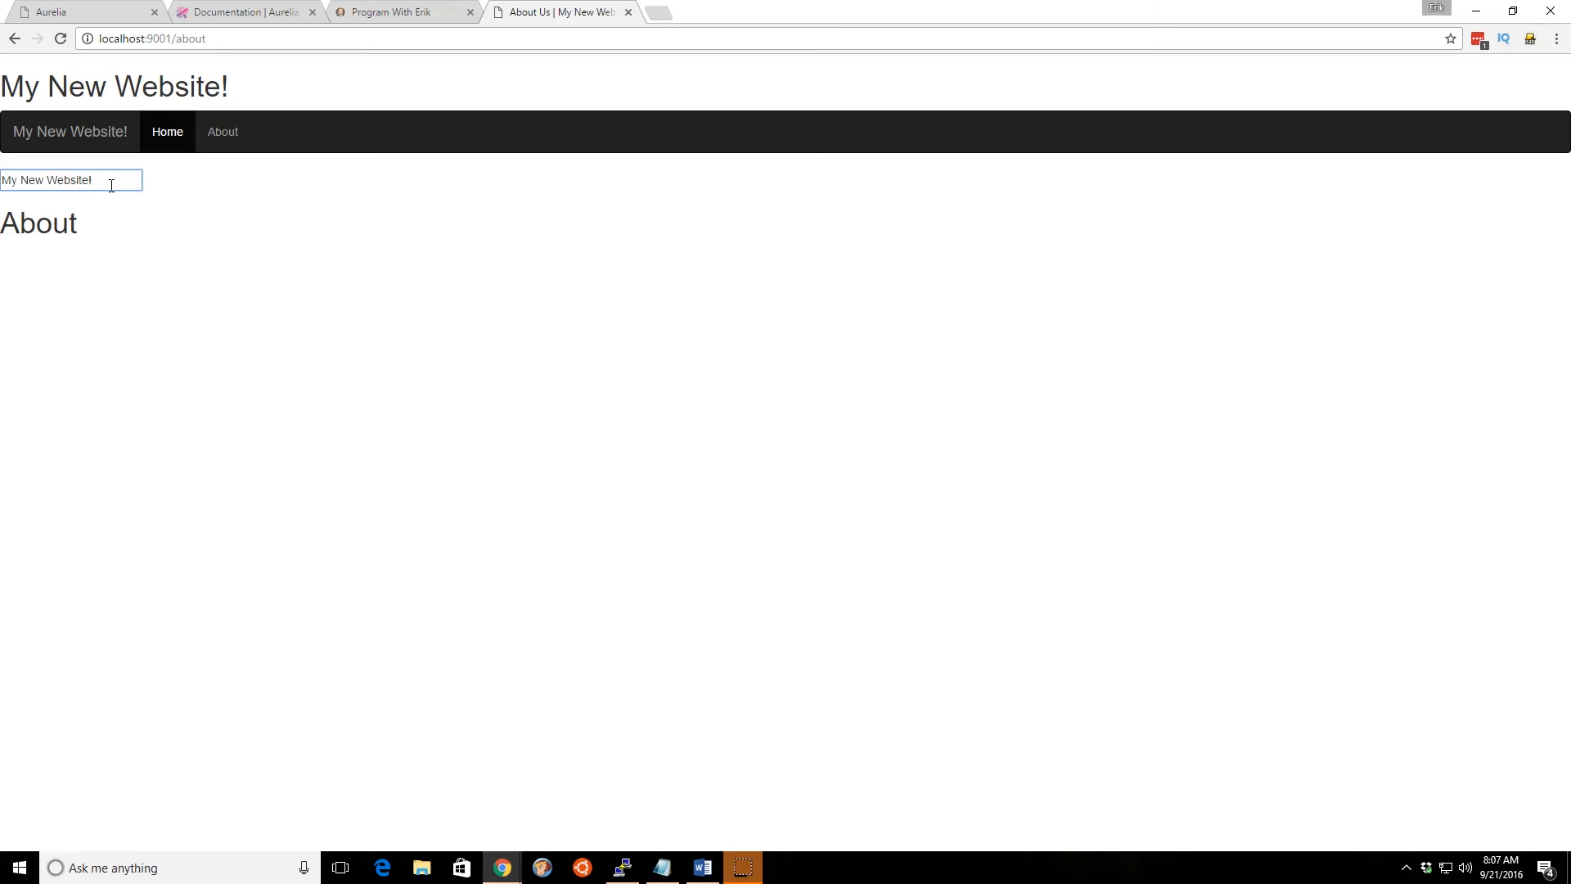
{"action": "type", "text": "asd"}
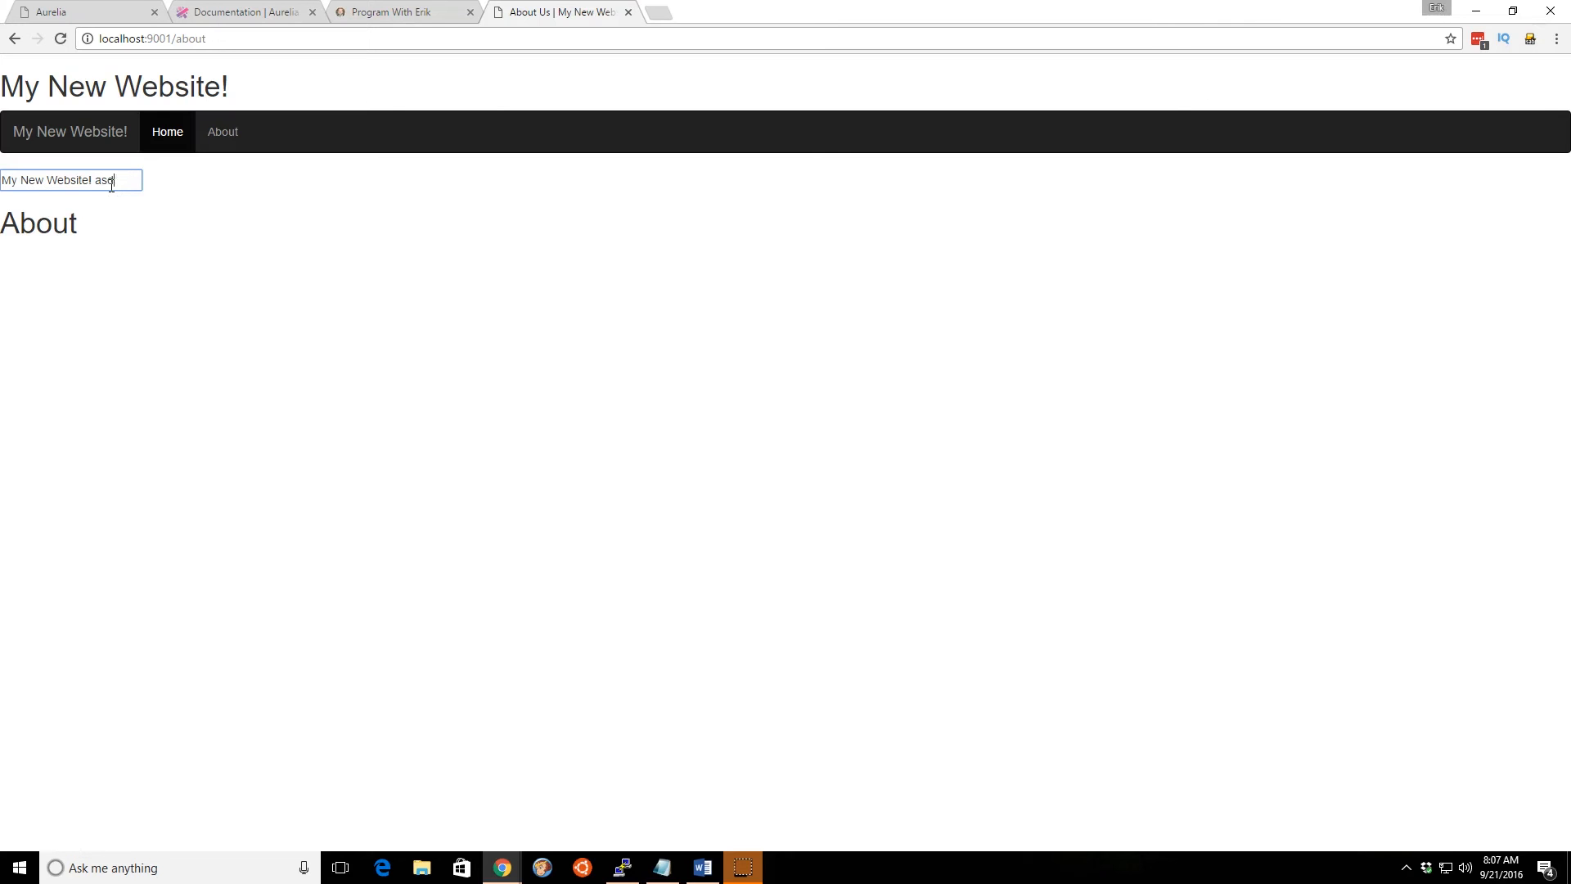
{"action": "left_click", "coordinate": [621, 866]}
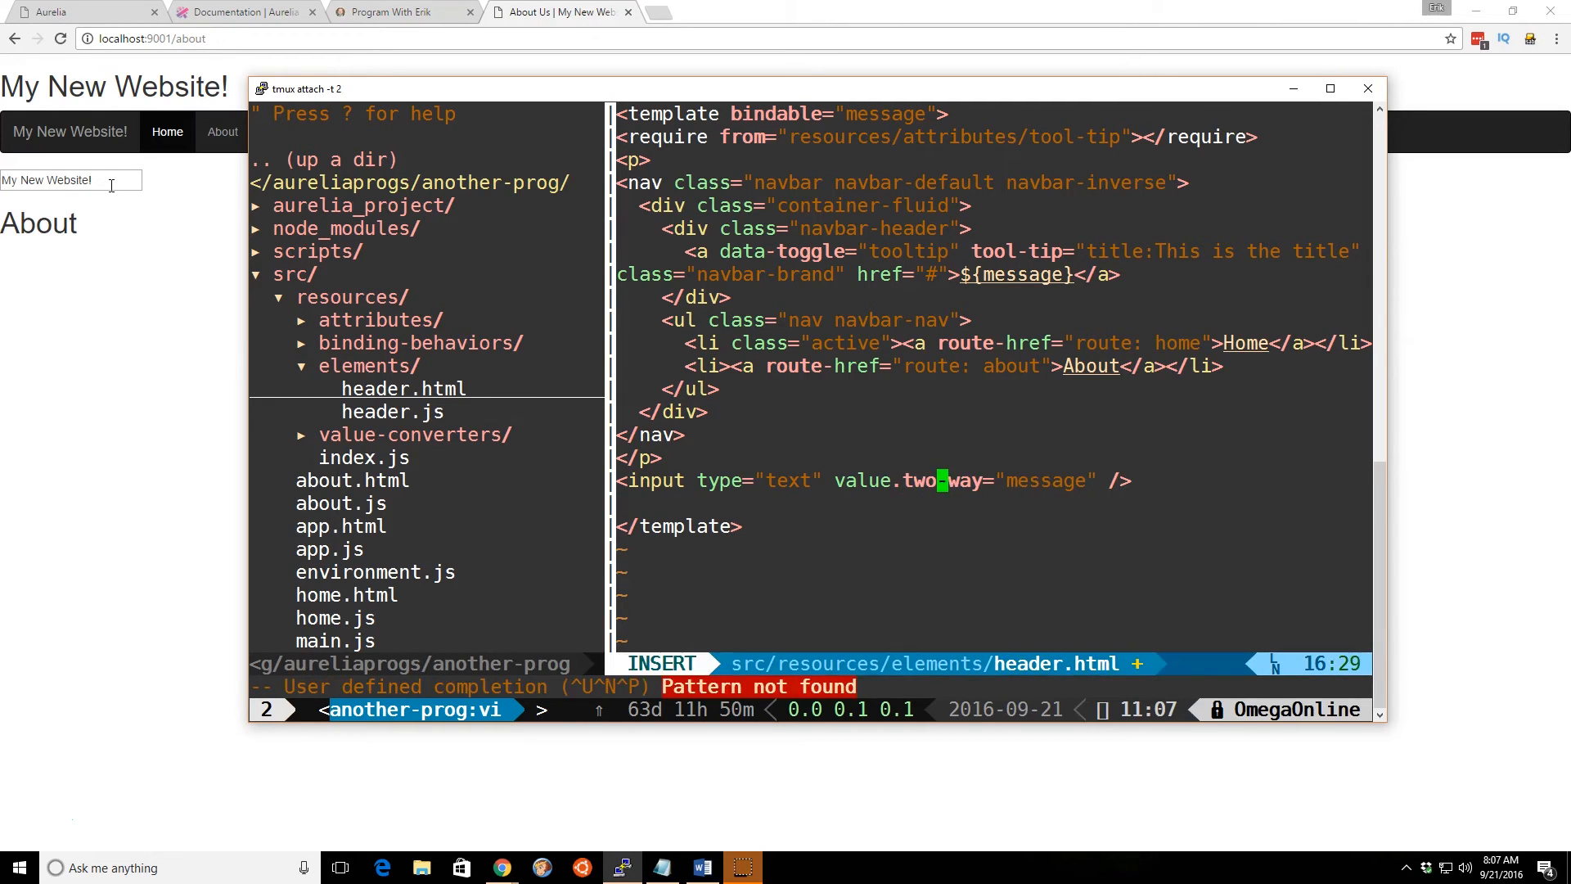
- Save the value.two-way binding, select the added text in Chrome, and return to Vim
{"action": "key", "text": "Escape"}
{"action": "type", "text": " ad"}
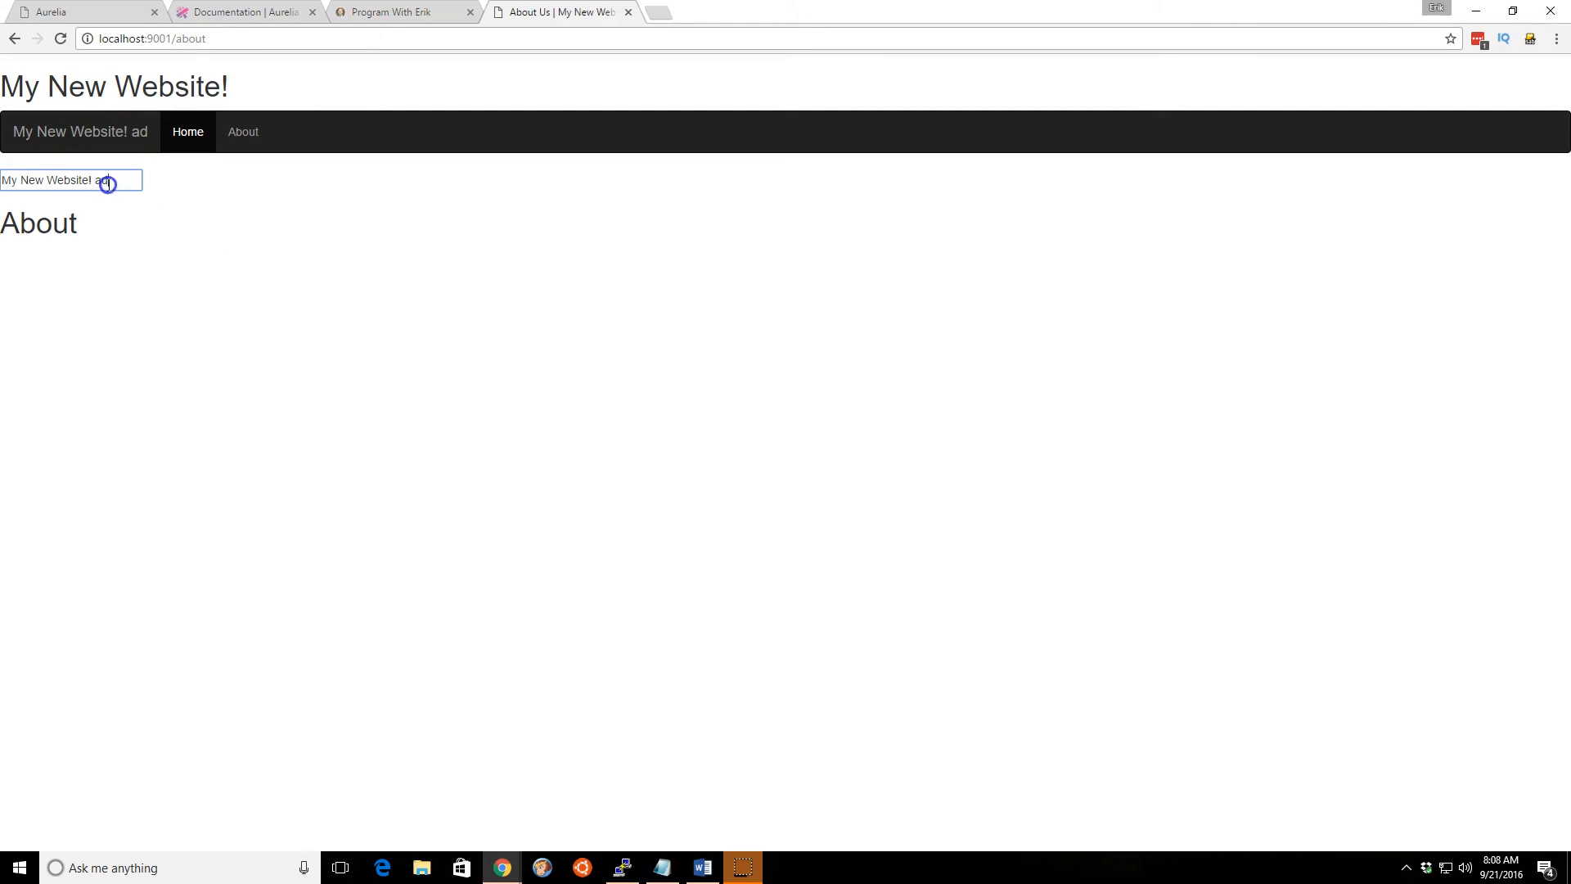
{"action": "double_click", "coordinate": [100, 180]}
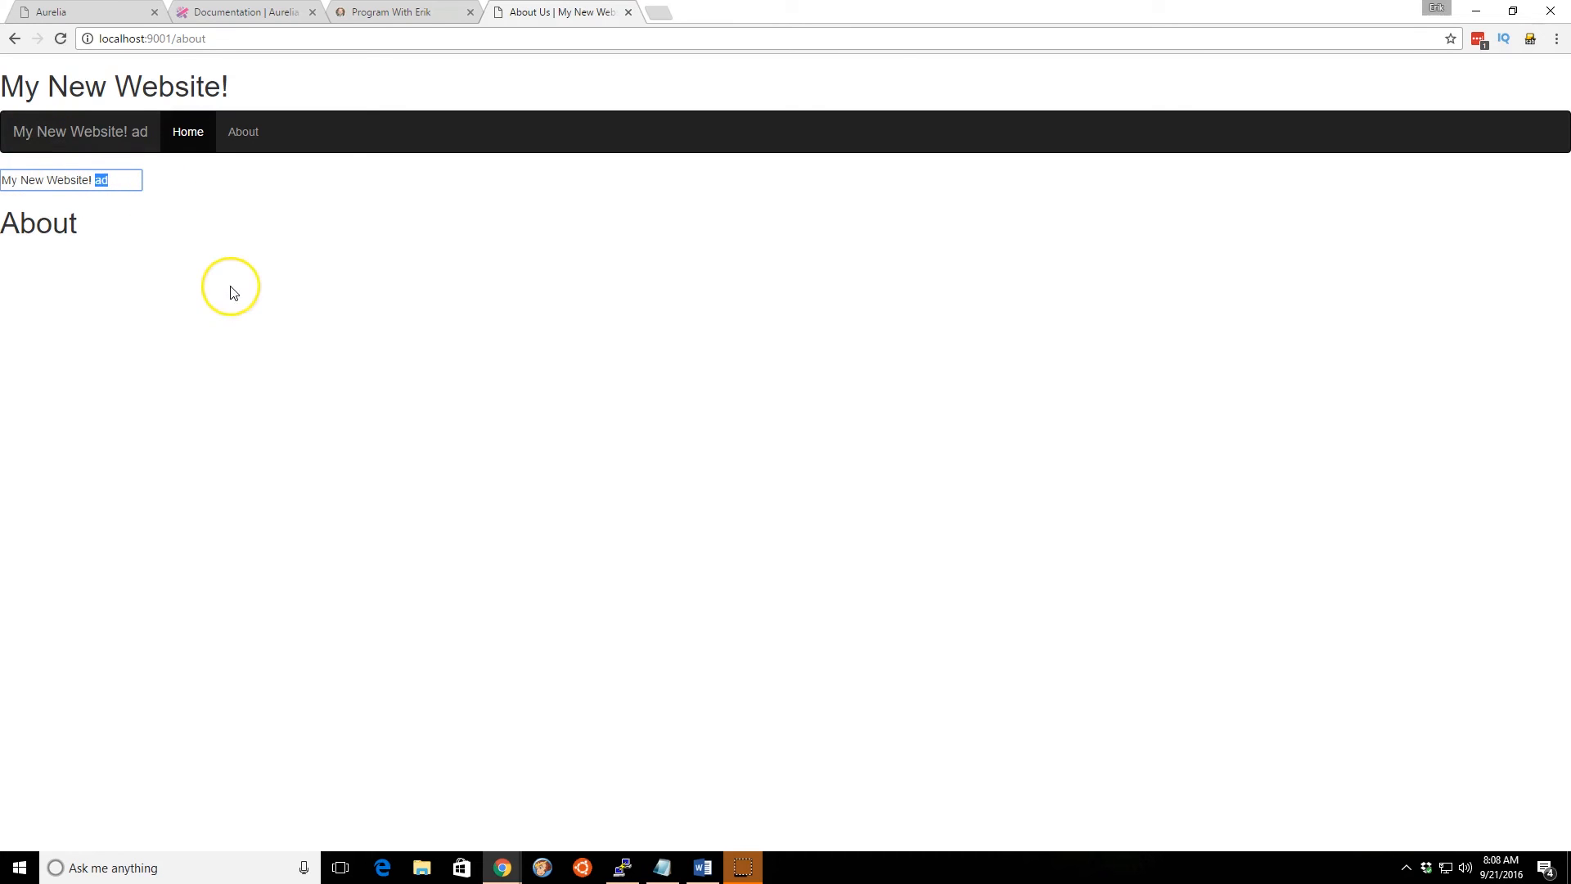
{"action": "mouse_move", "coordinate": [231, 291]}
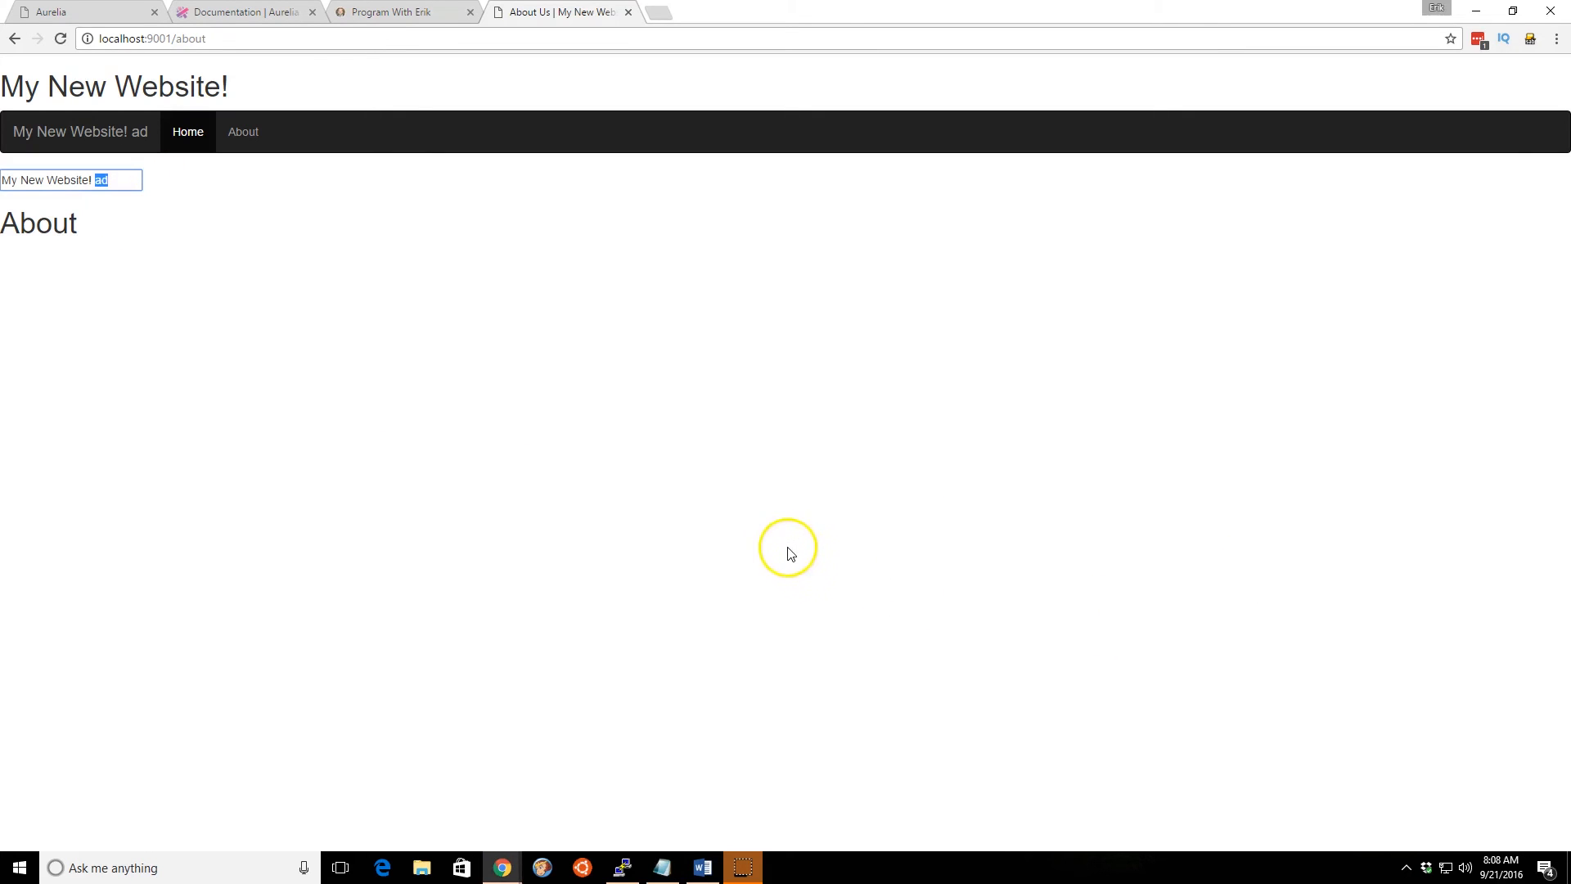
{"action": "left_click", "coordinate": [621, 867]}
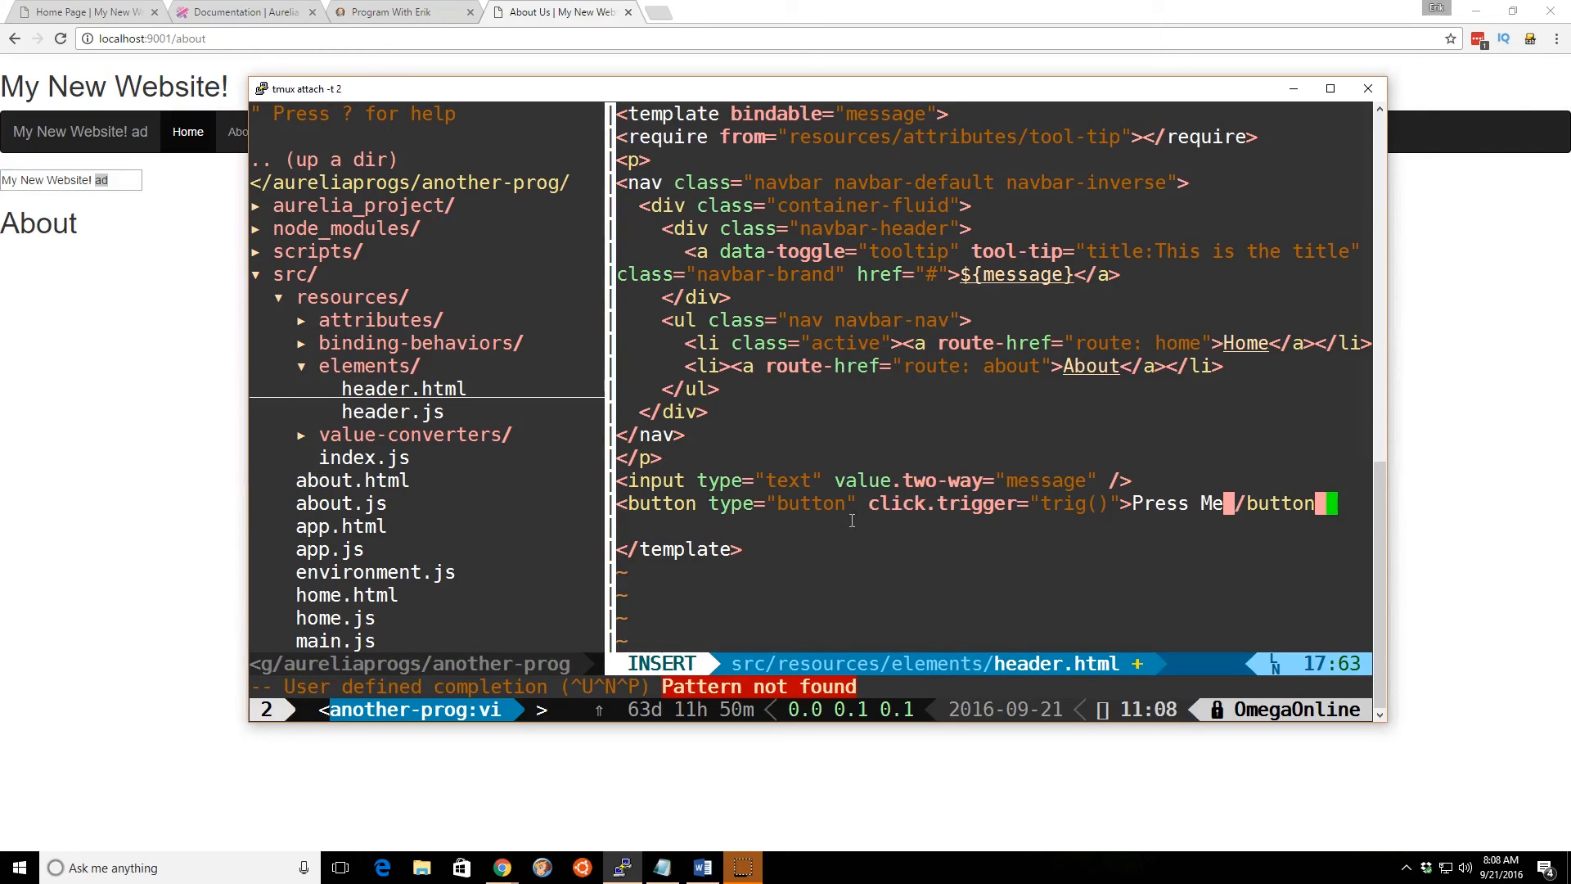
- Add a click.trigger="trig()" Press Me button and a trig() method alerting this.message
{"action": "key", "text": "Escape"}
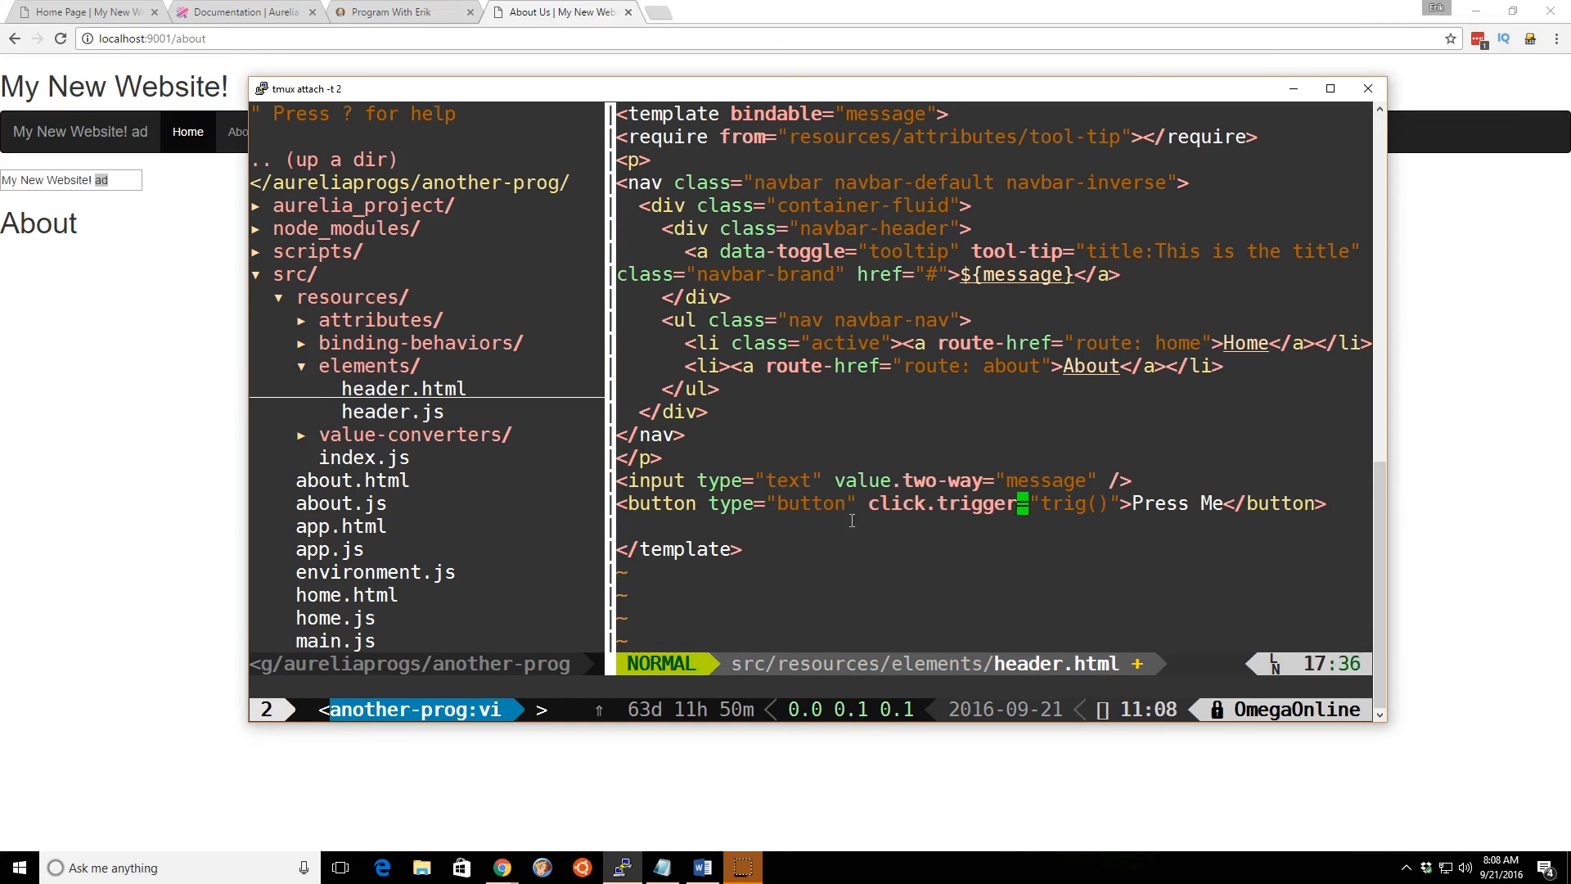
{"action": "key", "text": "h"}
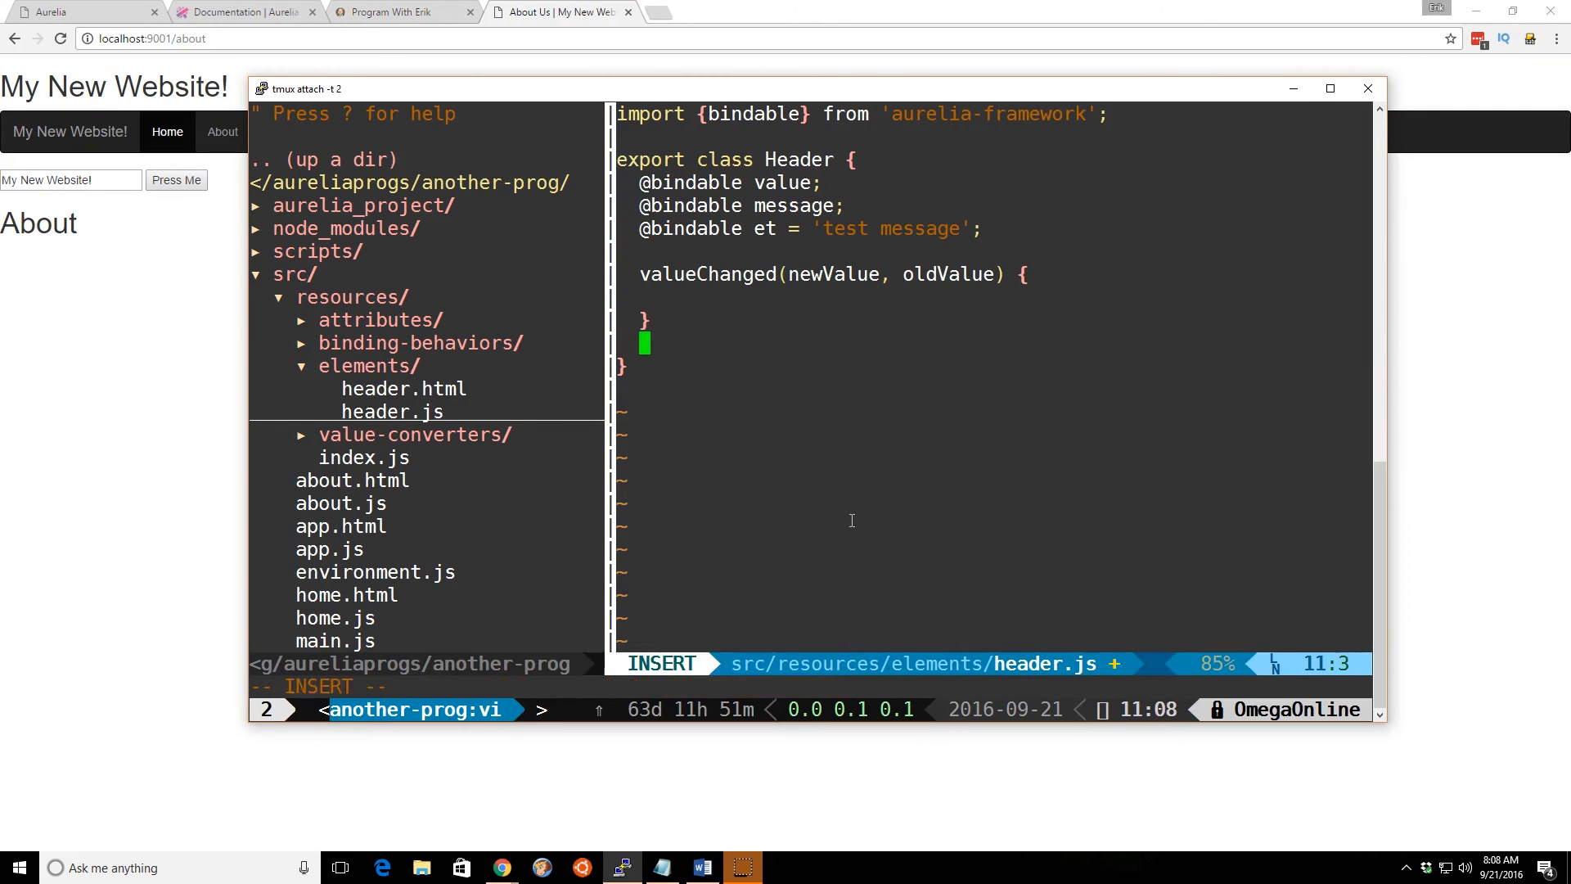
{"action": "type", "text": "trig(){"}
{"action": "type", "text": "alert("}
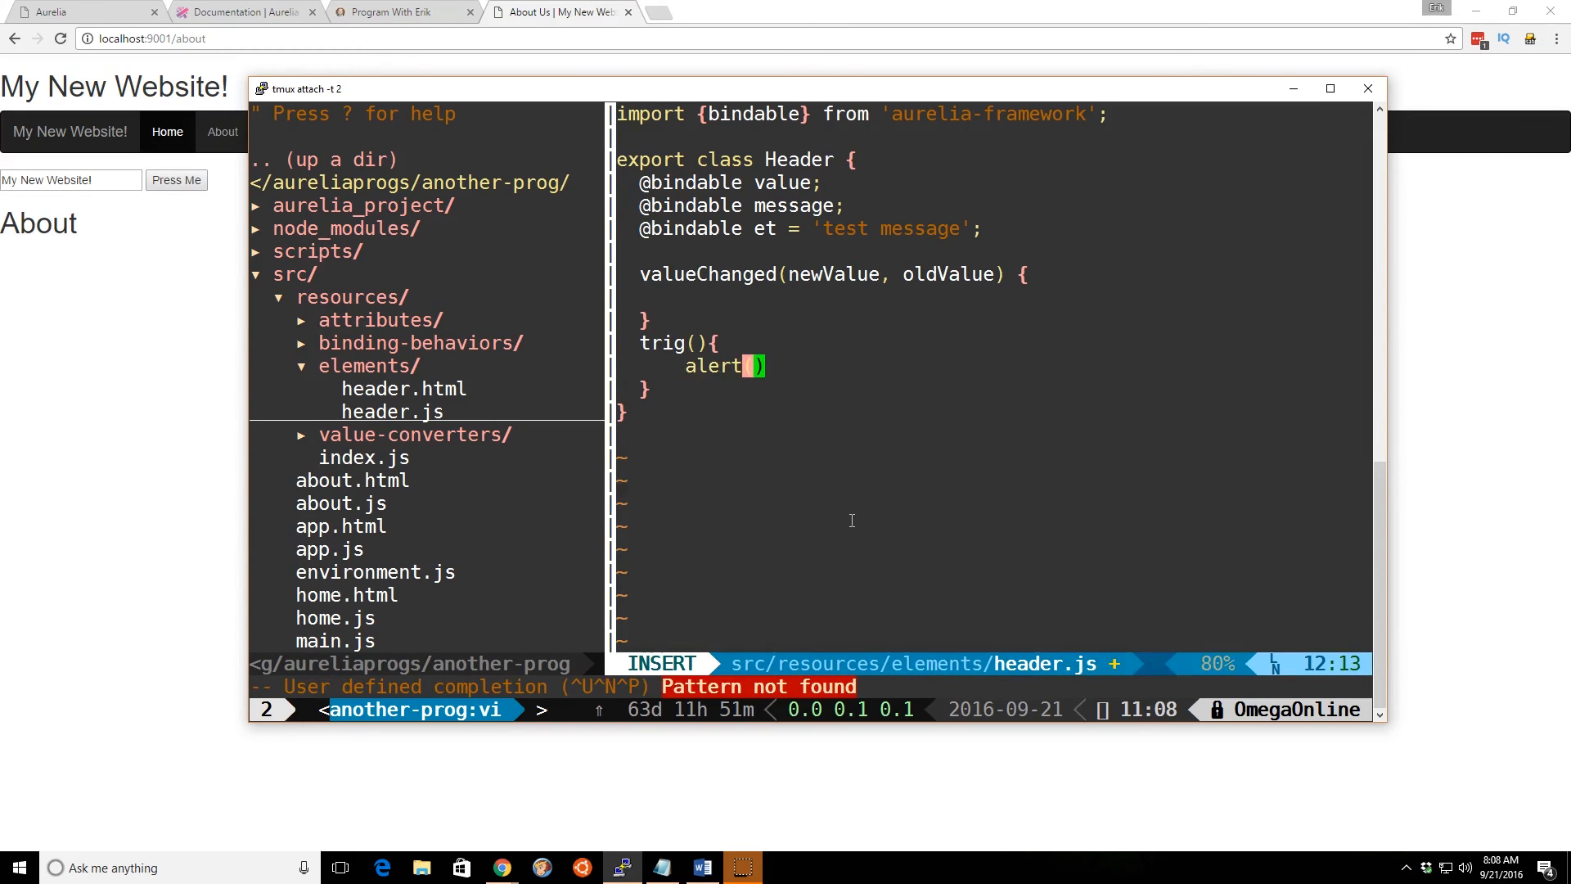
{"action": "type", "text": "this."}
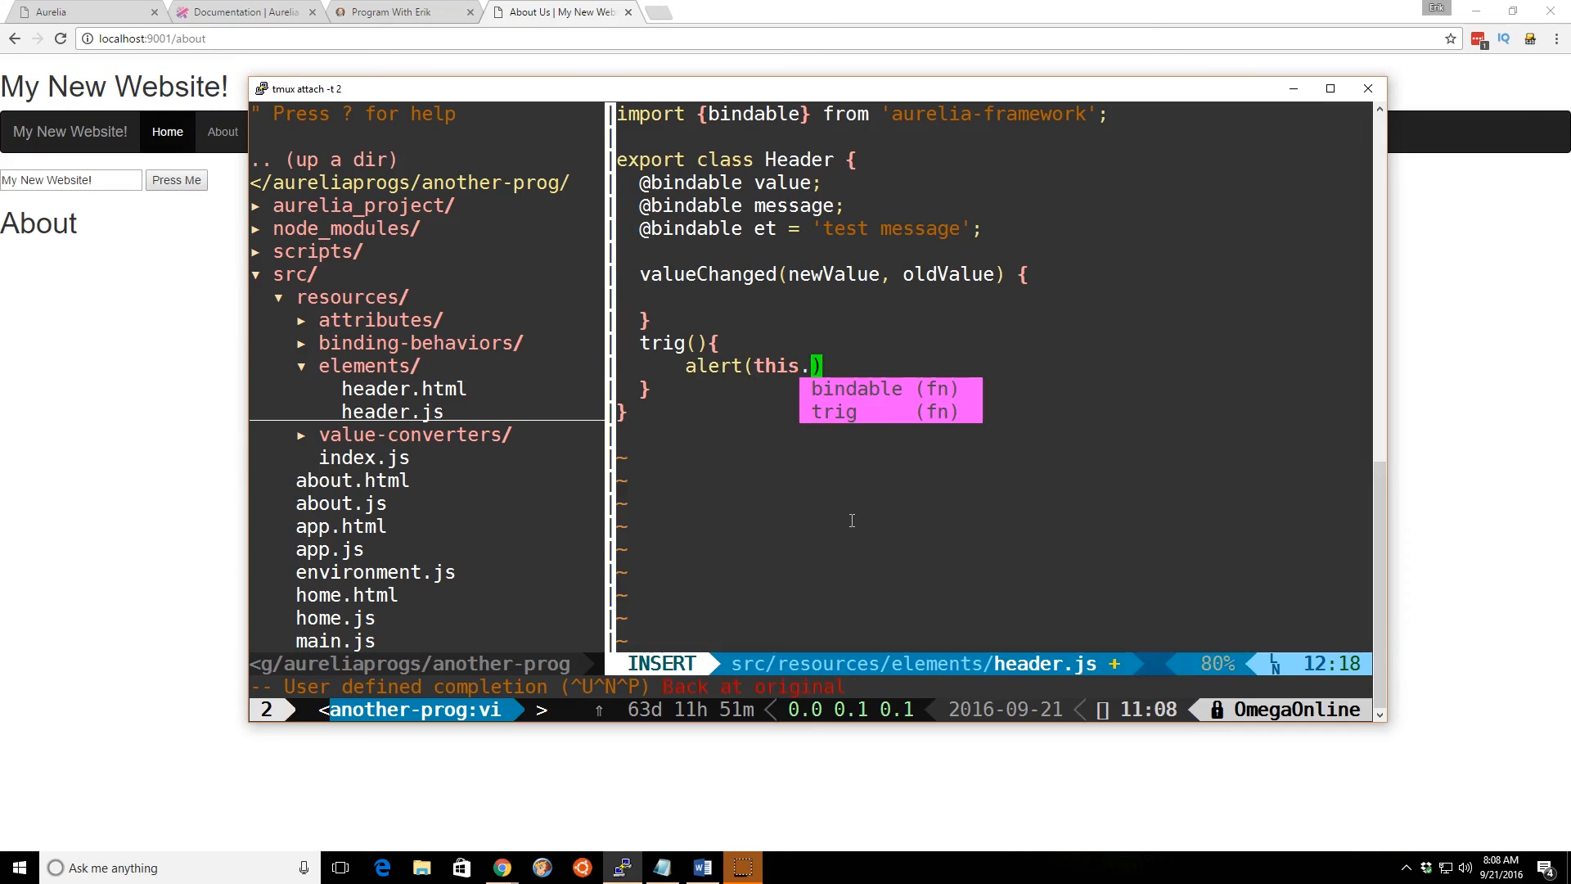
{"action": "type", "text": "message"}
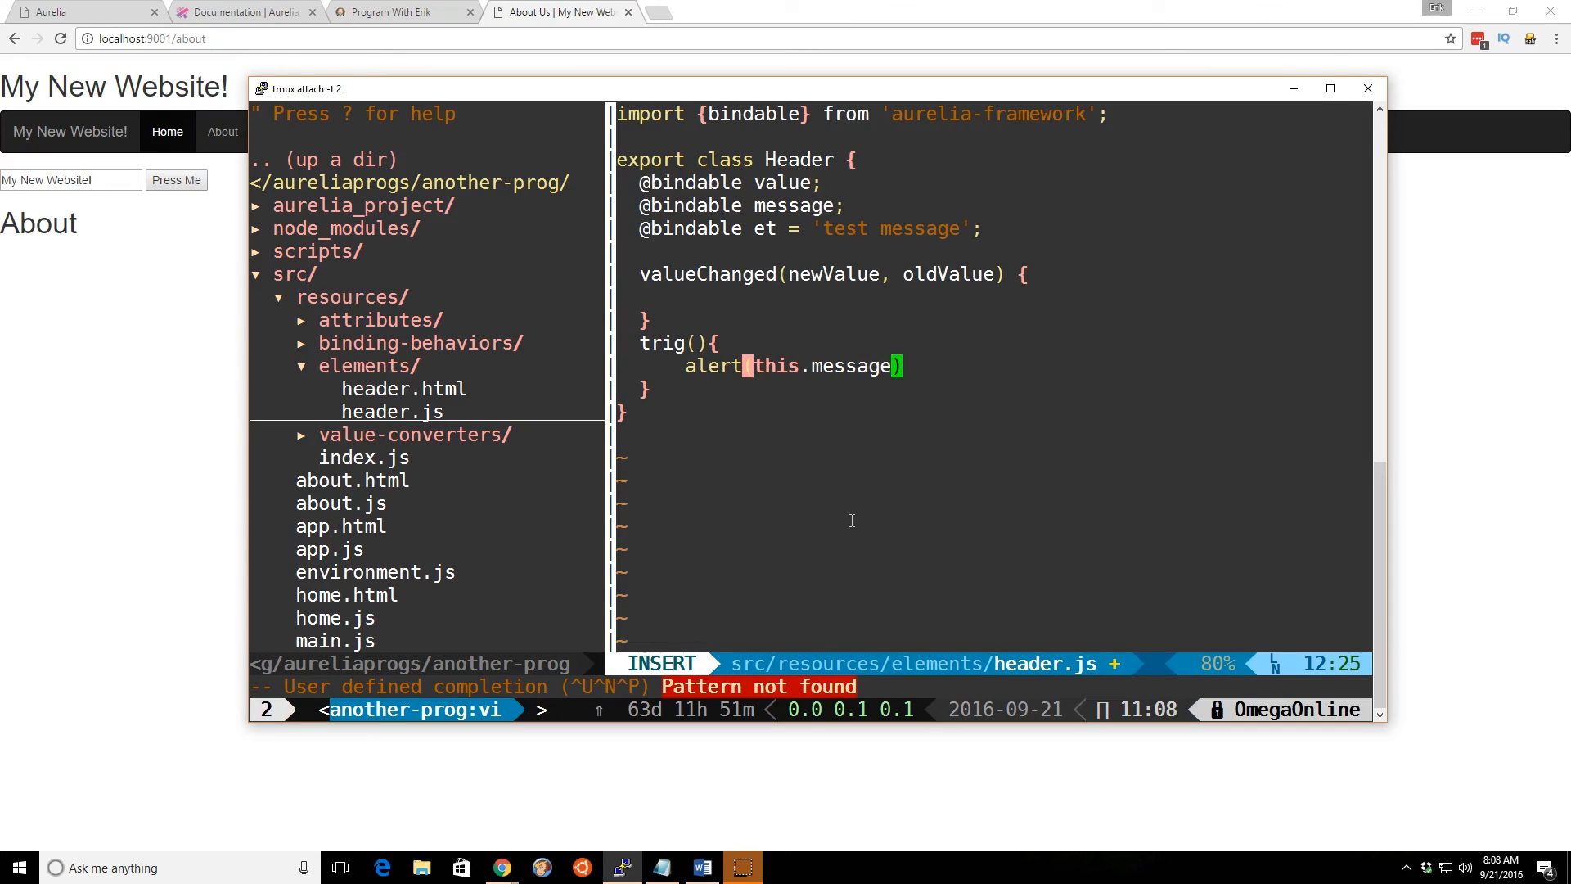
{"action": "type", "text": ";"}
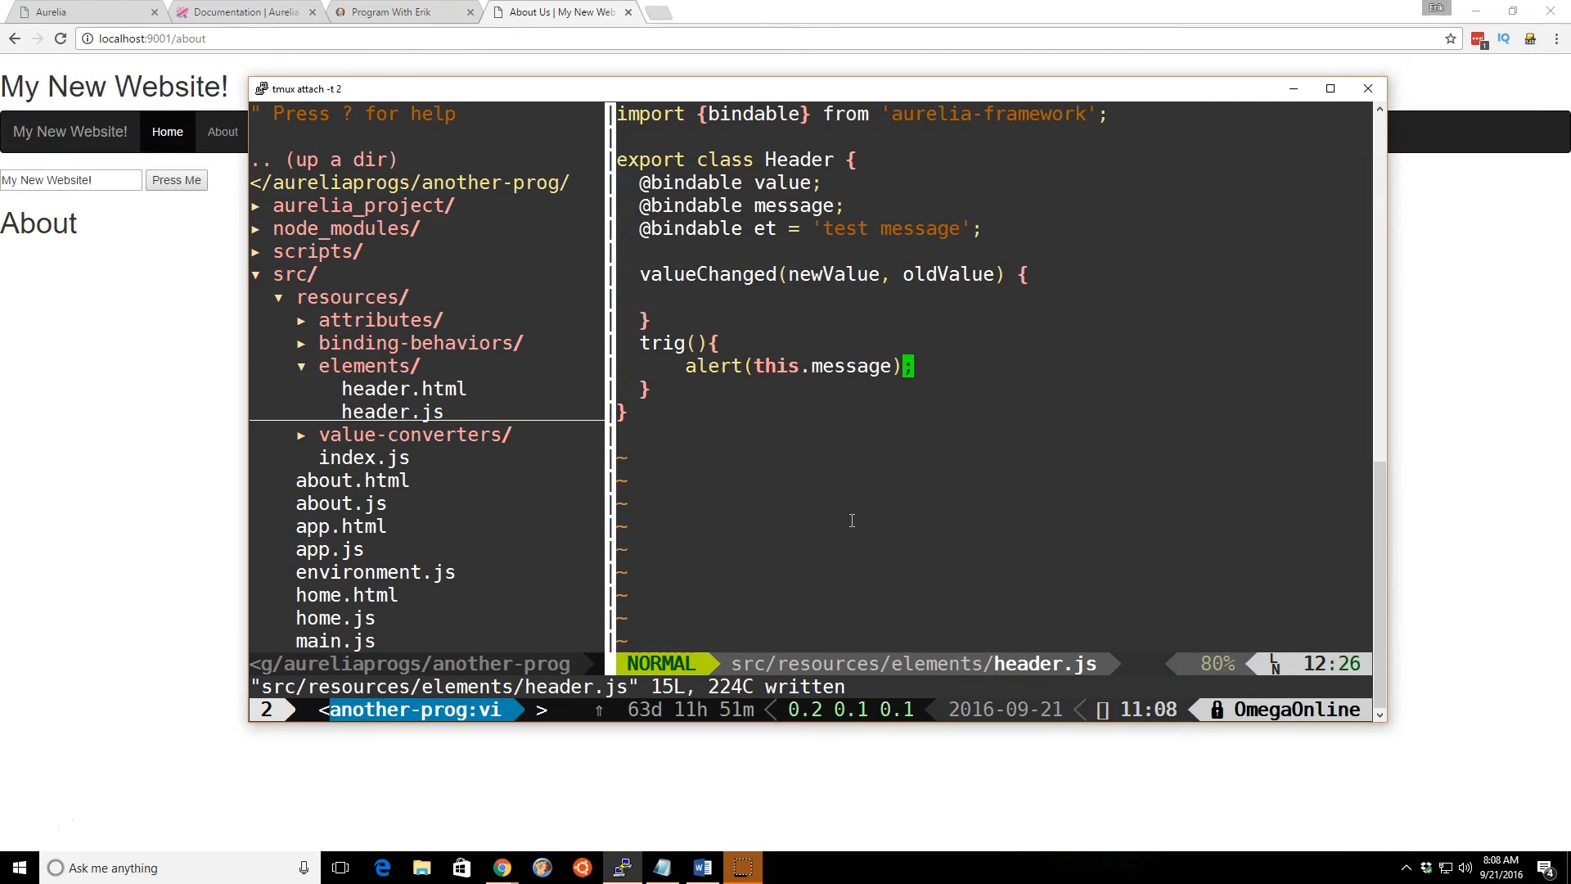
- Trigger and dismiss the Press Me alert twice, the second time showing the message with 'asdf' added
{"action": "left_click", "coordinate": [175, 179]}
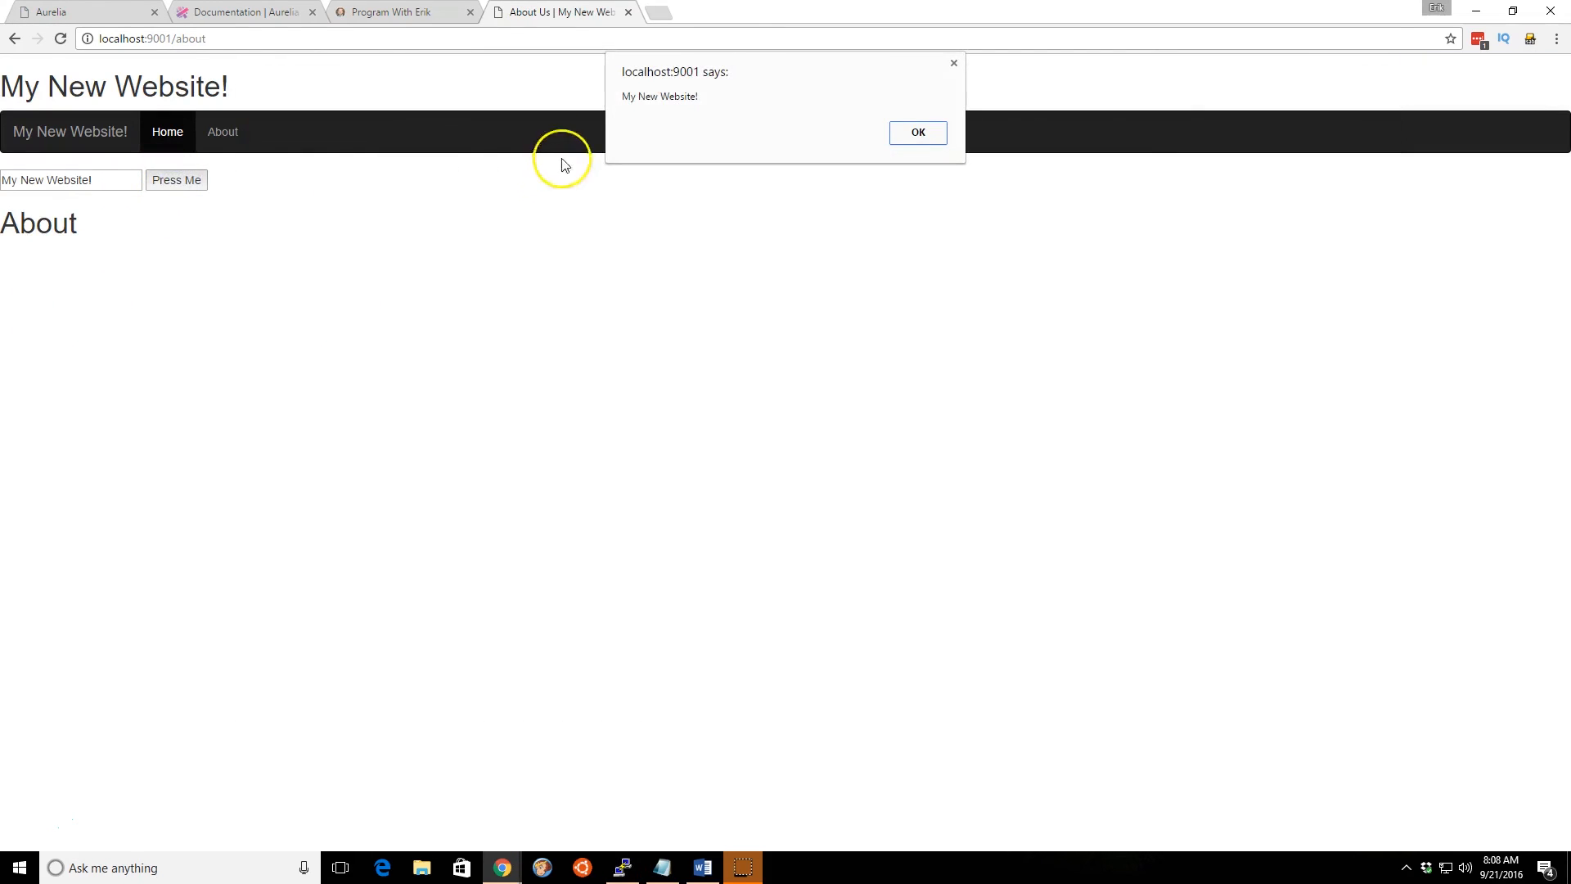
{"action": "left_click", "coordinate": [915, 132]}
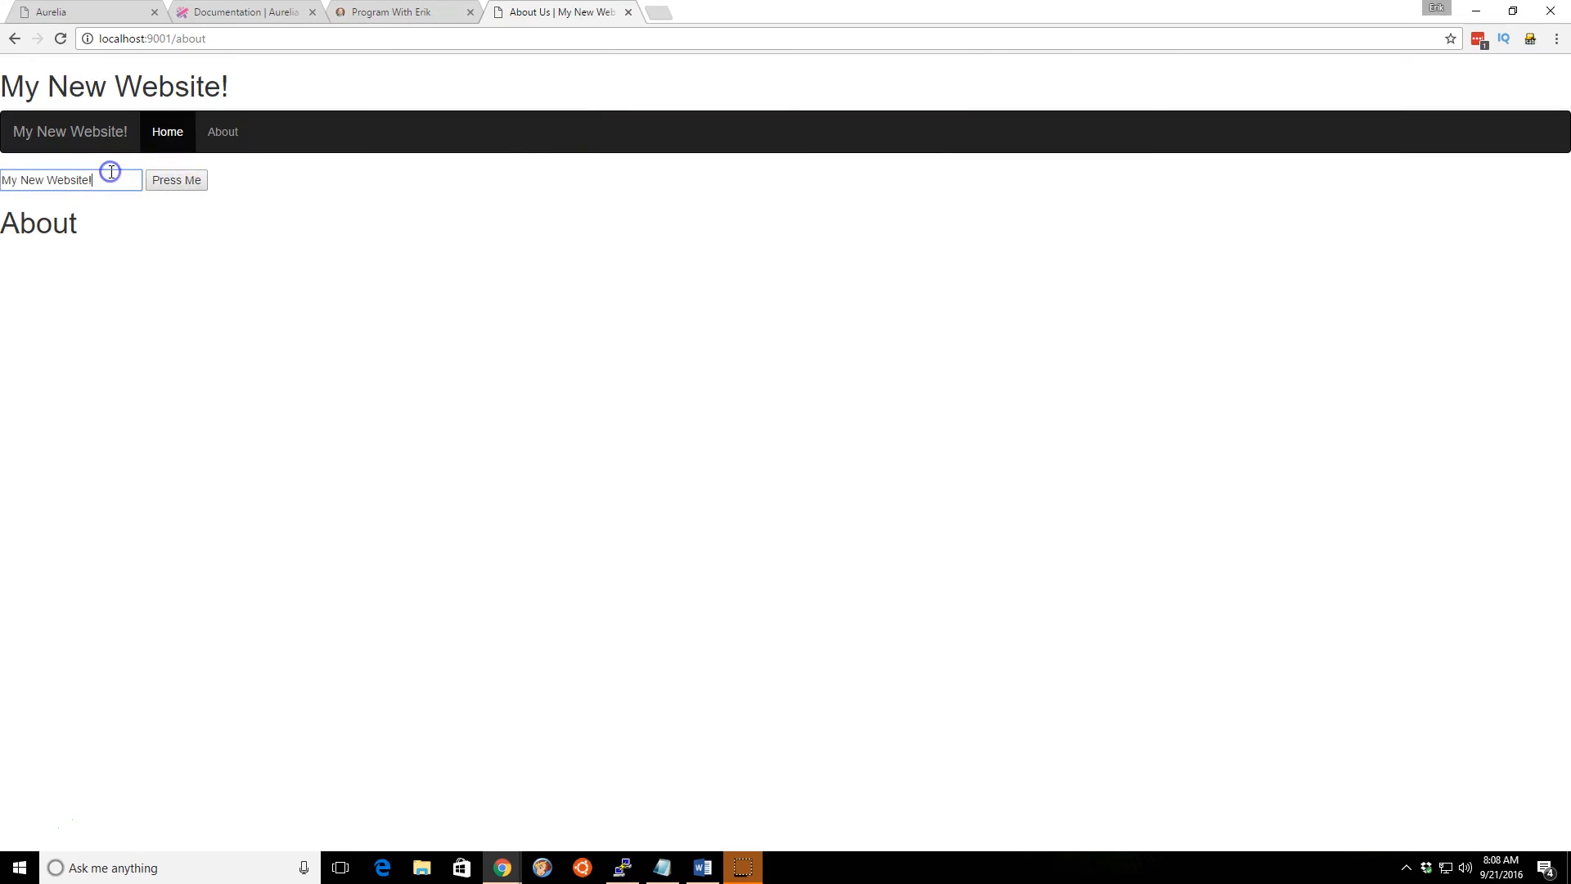
{"action": "left_click", "coordinate": [177, 180]}
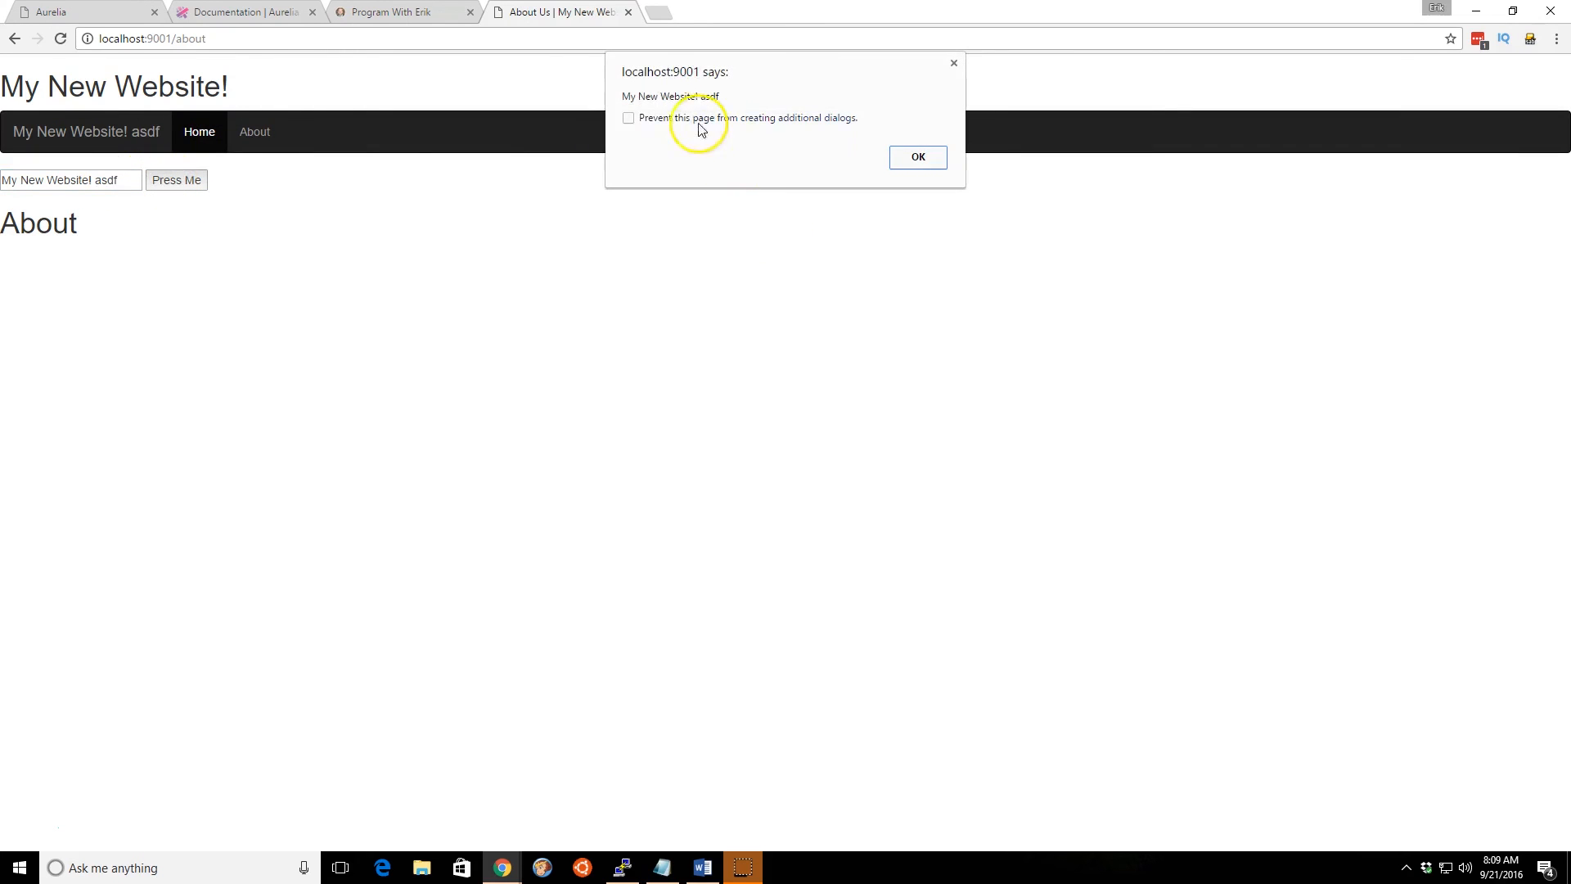
{"action": "mouse_move", "coordinate": [781, 197]}
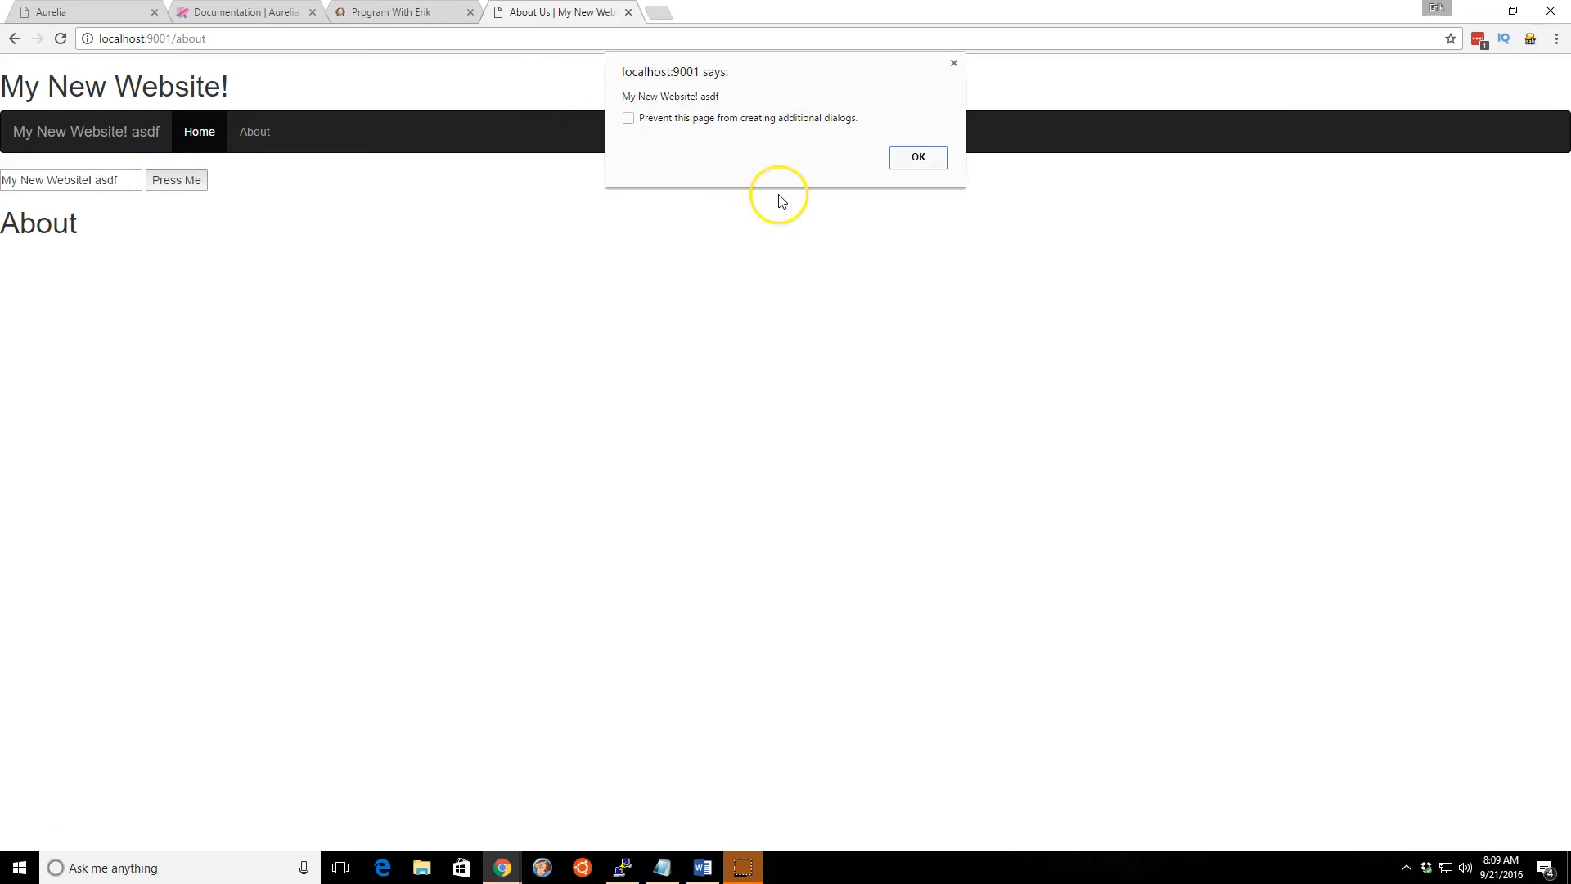
{"action": "mouse_move", "coordinate": [642, 100]}
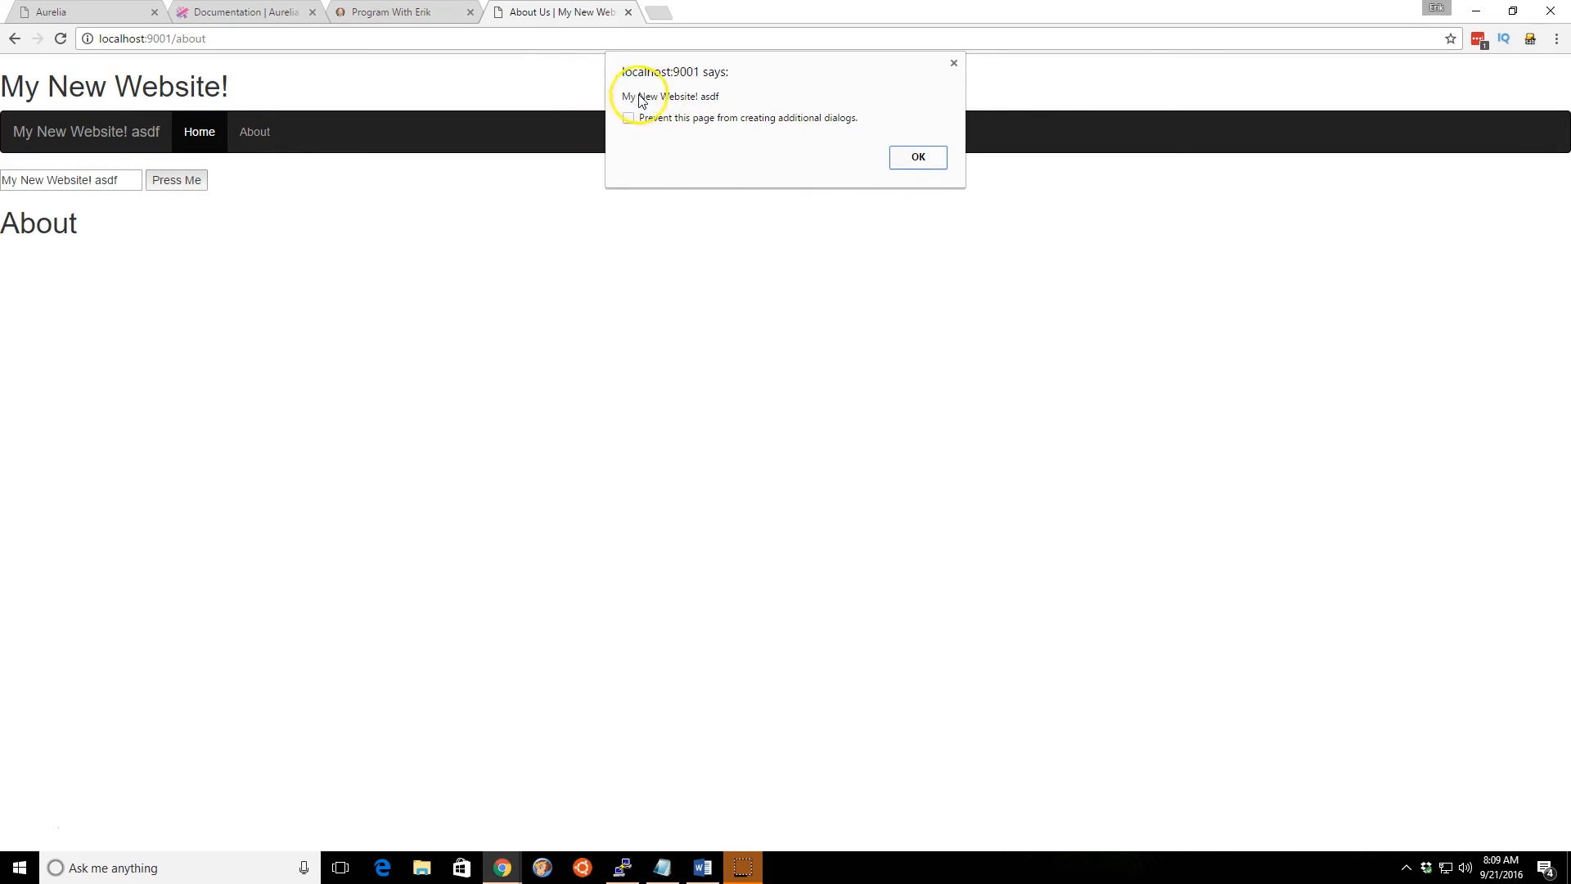
{"action": "left_click", "coordinate": [915, 156]}
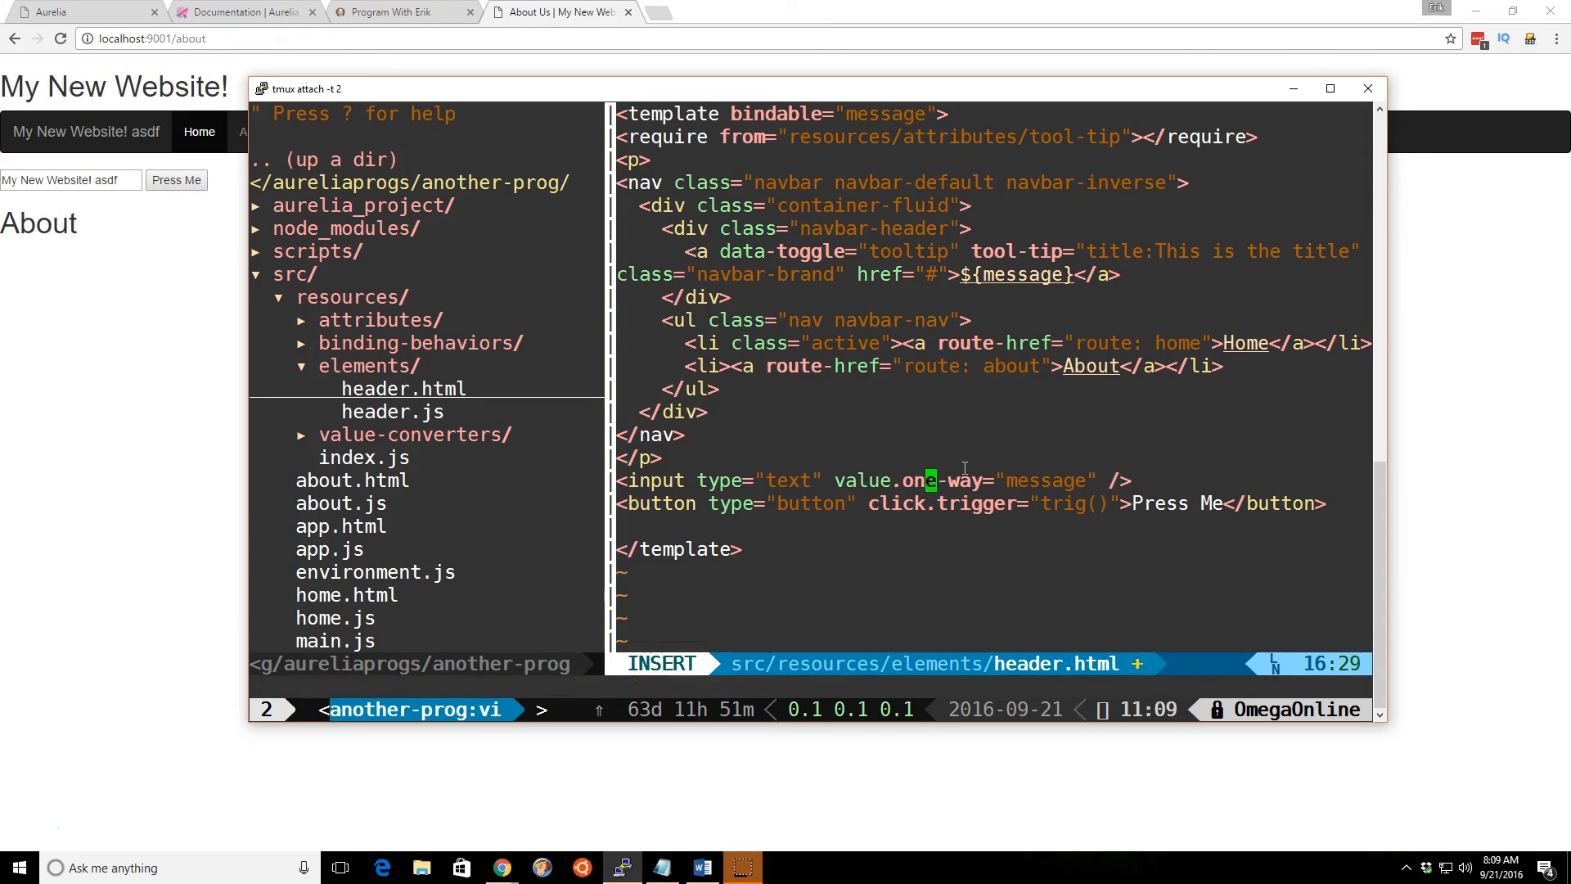
- Save the value.one-way version, then switch the input to value.bind="message" and check that the alert shows 'adsf'
{"action": "key", "text": "Escape"}
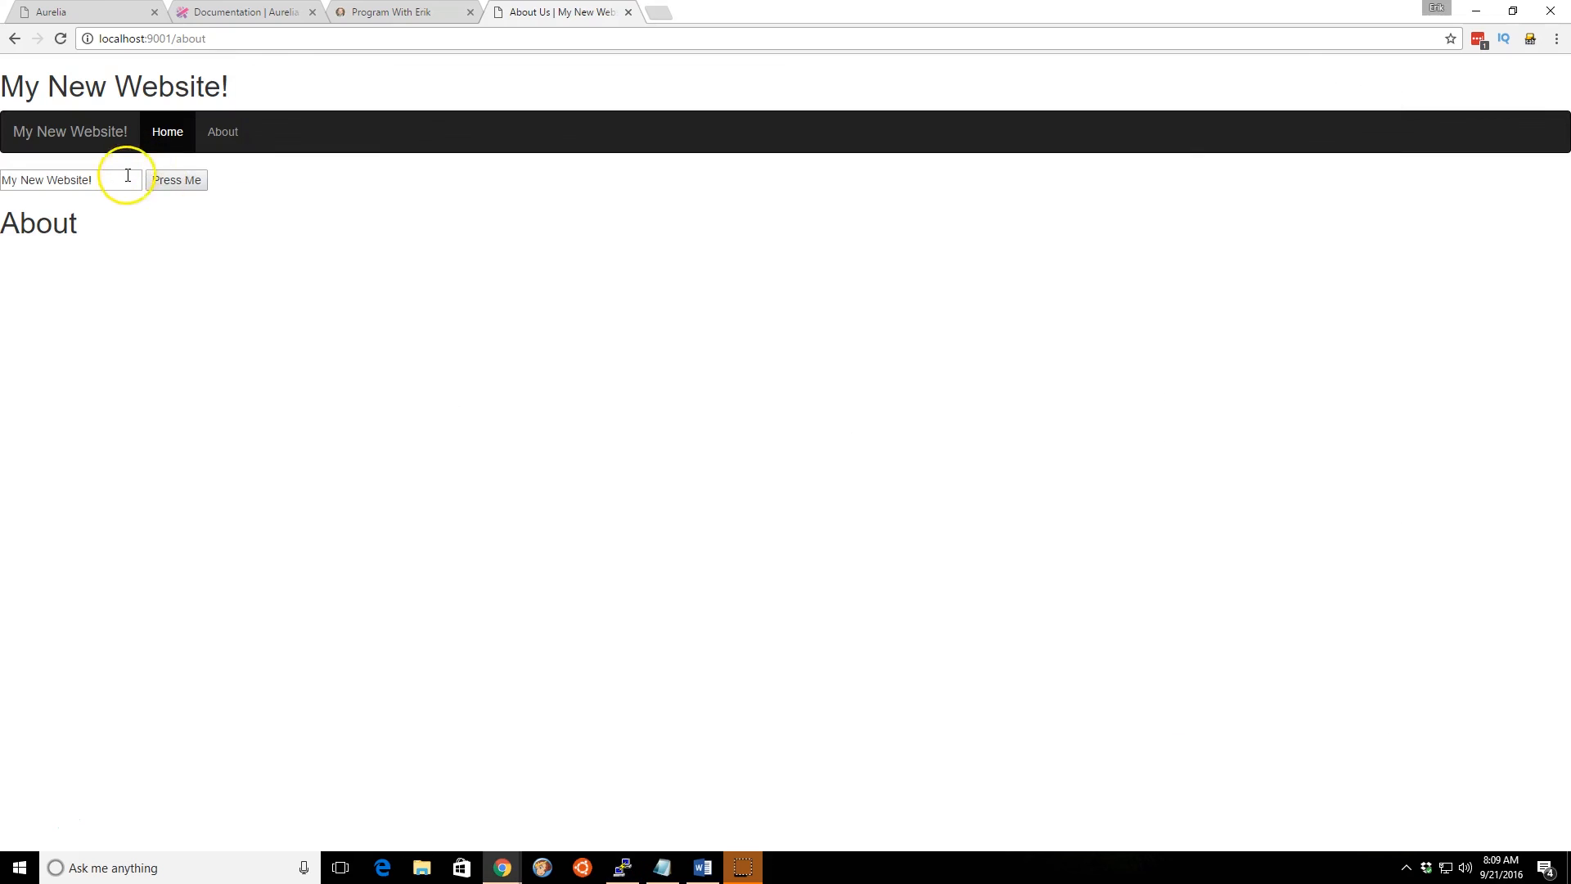
{"action": "mouse_move", "coordinate": [878, 177]}
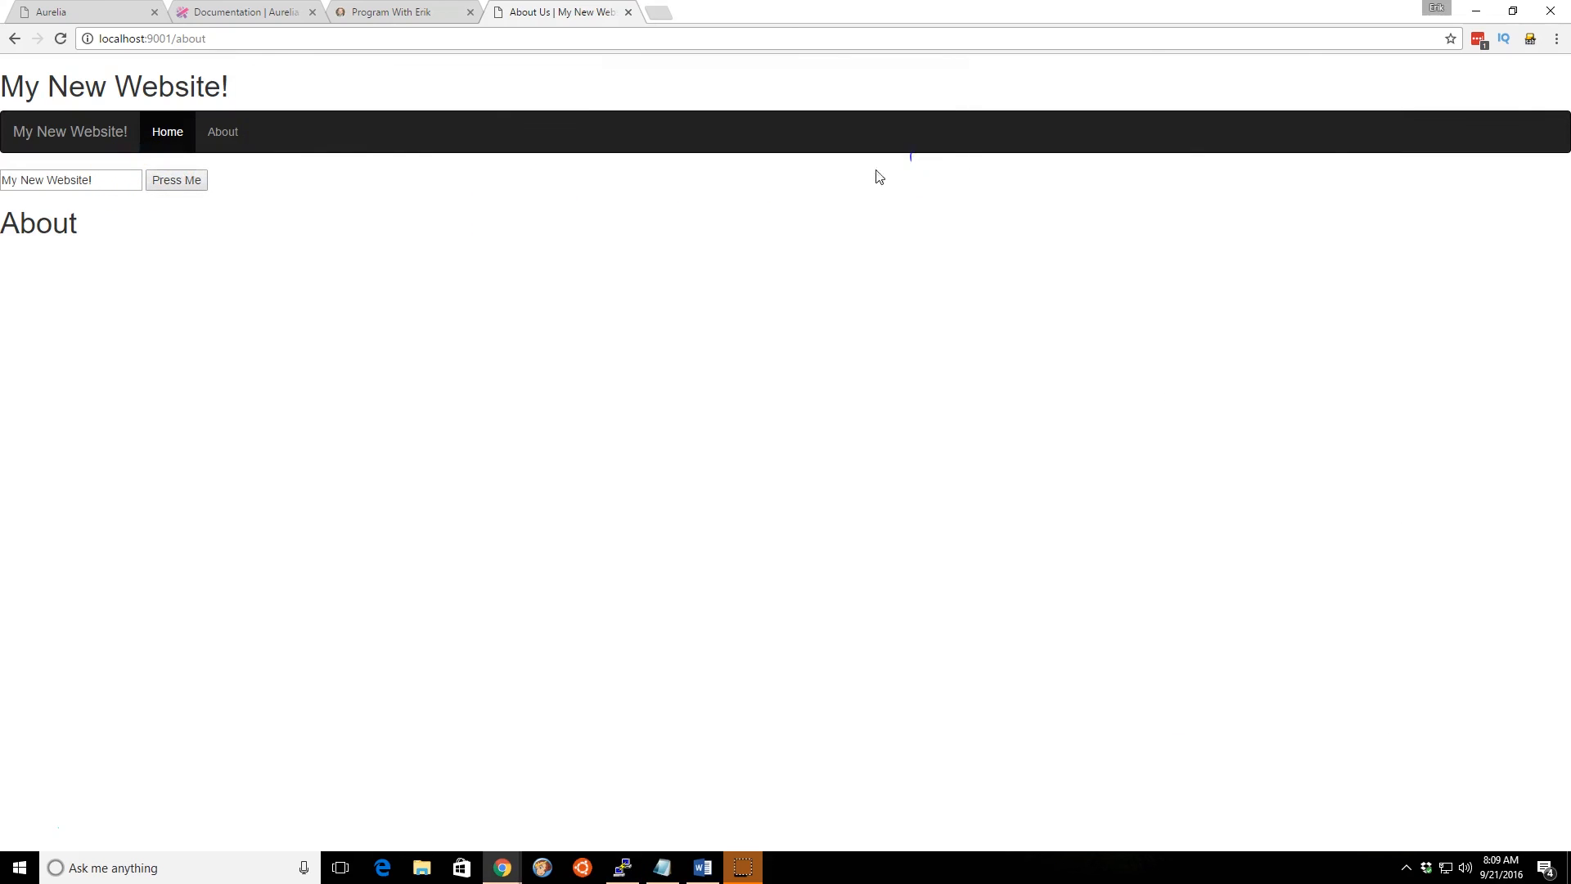
{"action": "left_click", "coordinate": [175, 180]}
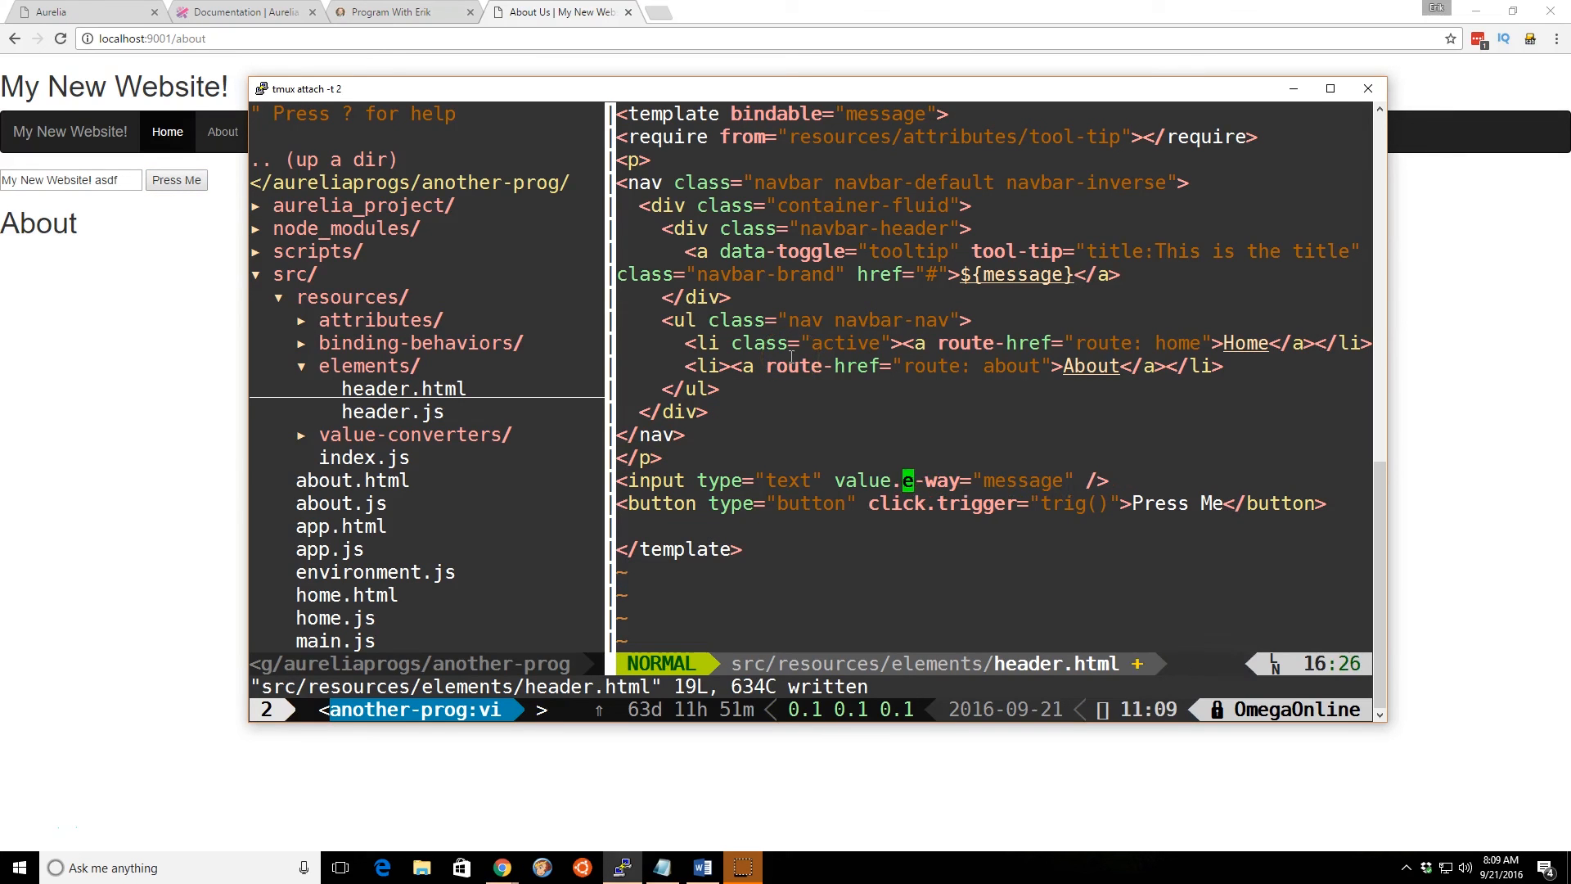
{"action": "type", "text": "bind"}
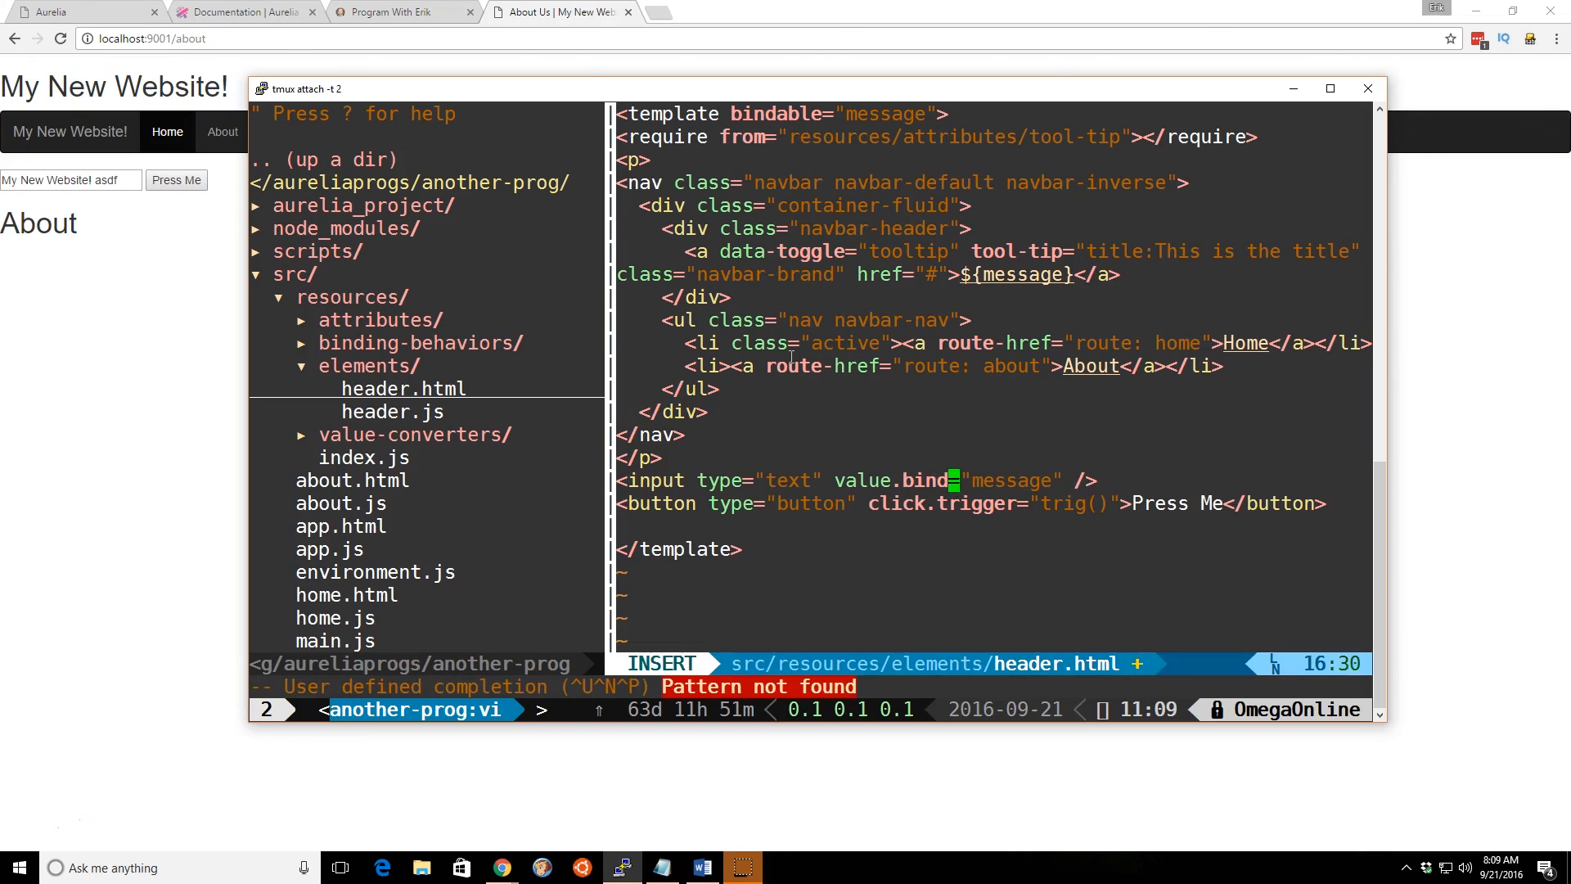
{"action": "key", "text": "Escape"}
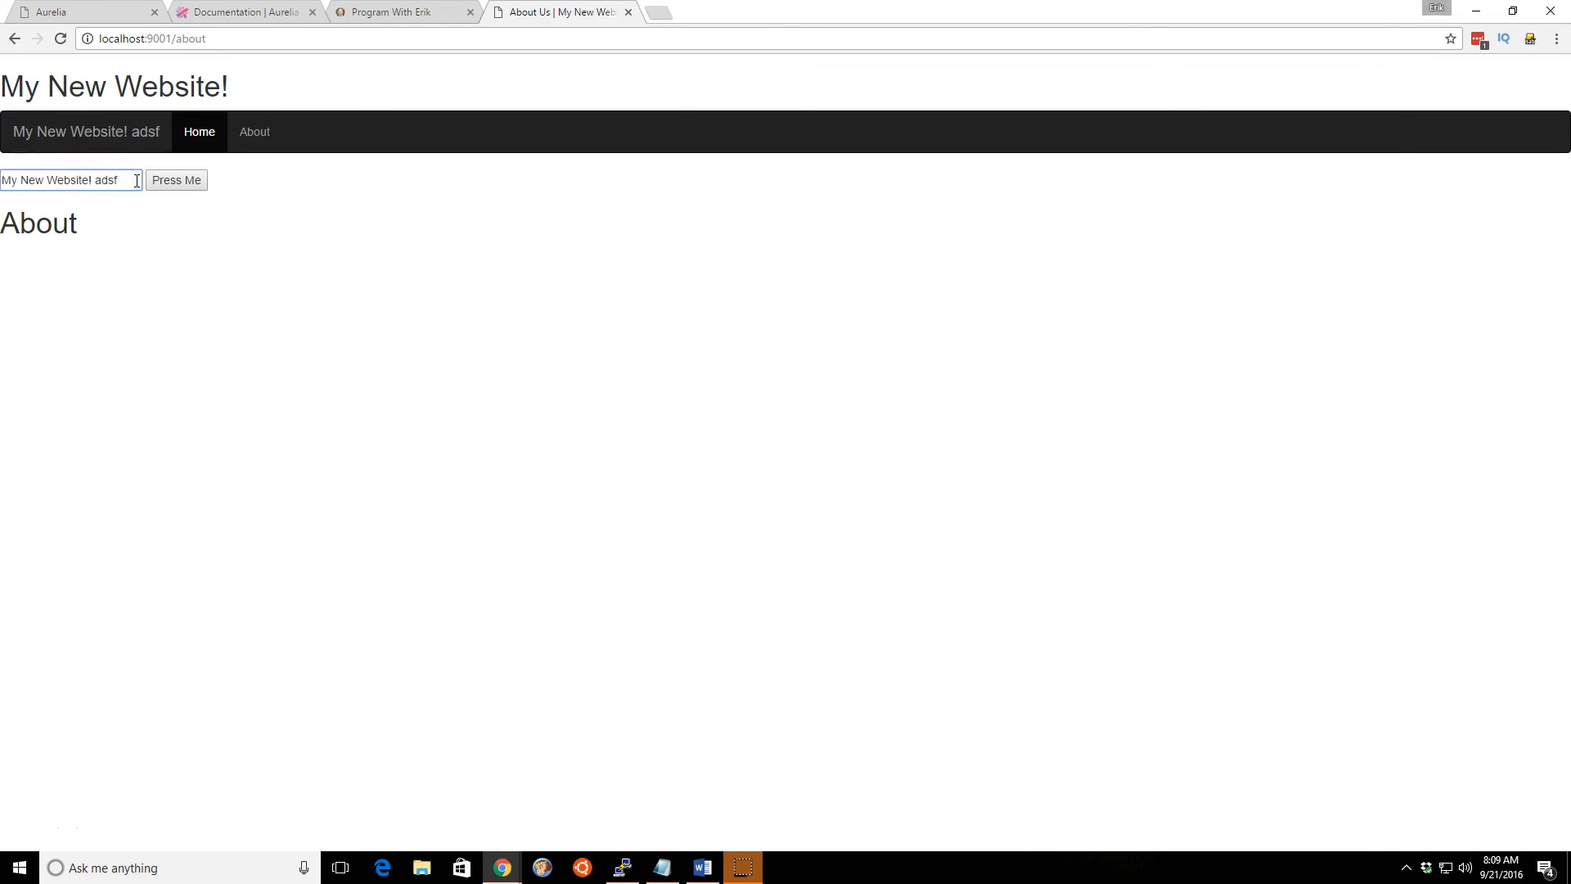
{"action": "left_click", "coordinate": [177, 180]}
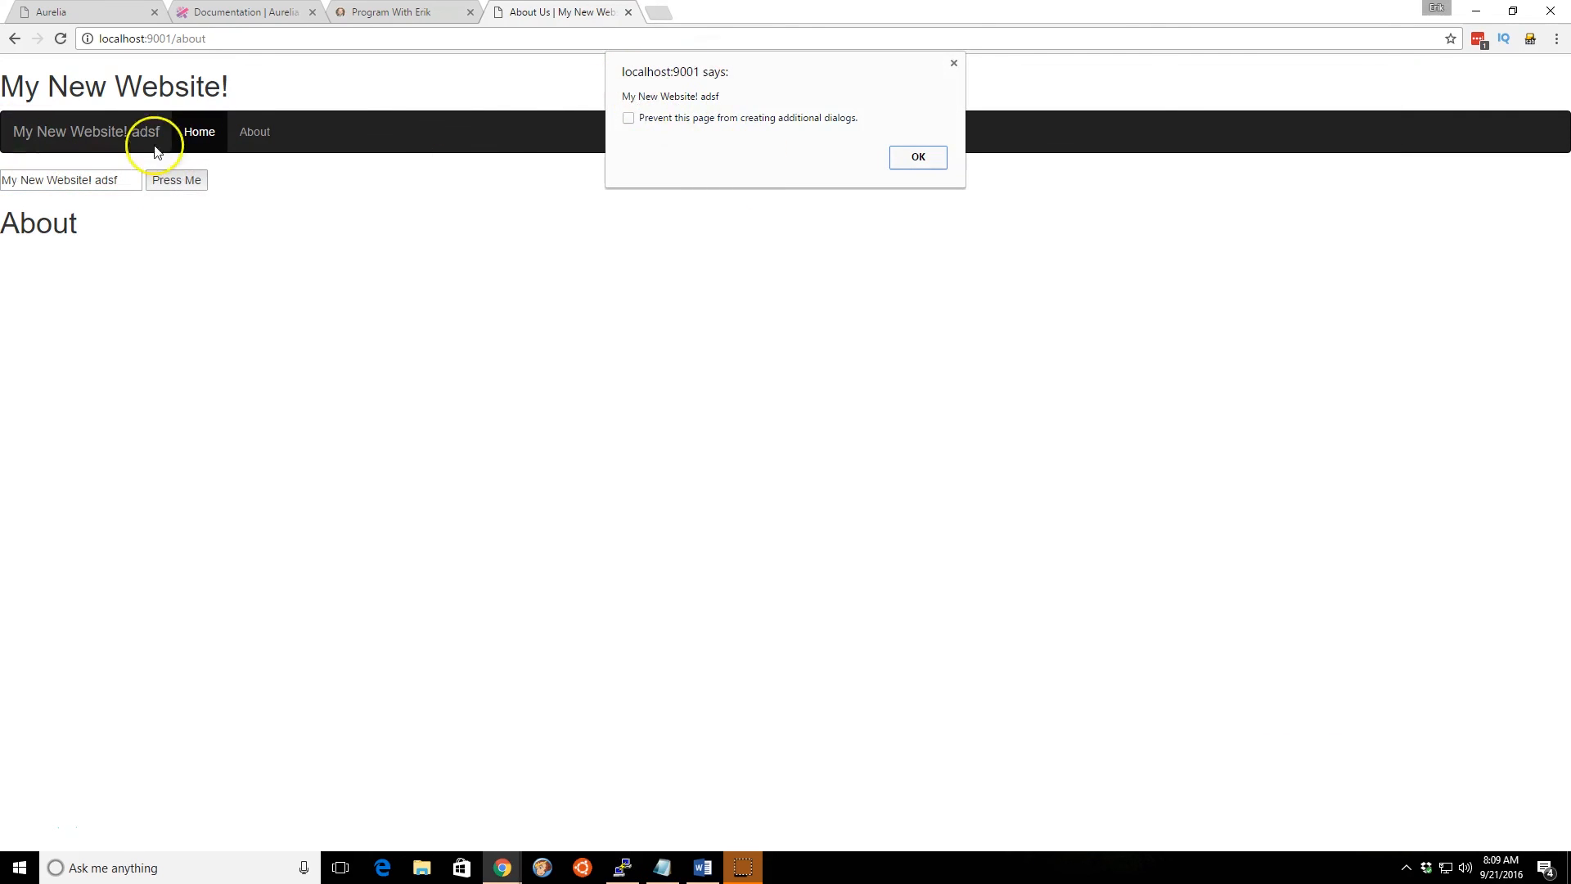
{"action": "mouse_move", "coordinate": [477, 186]}
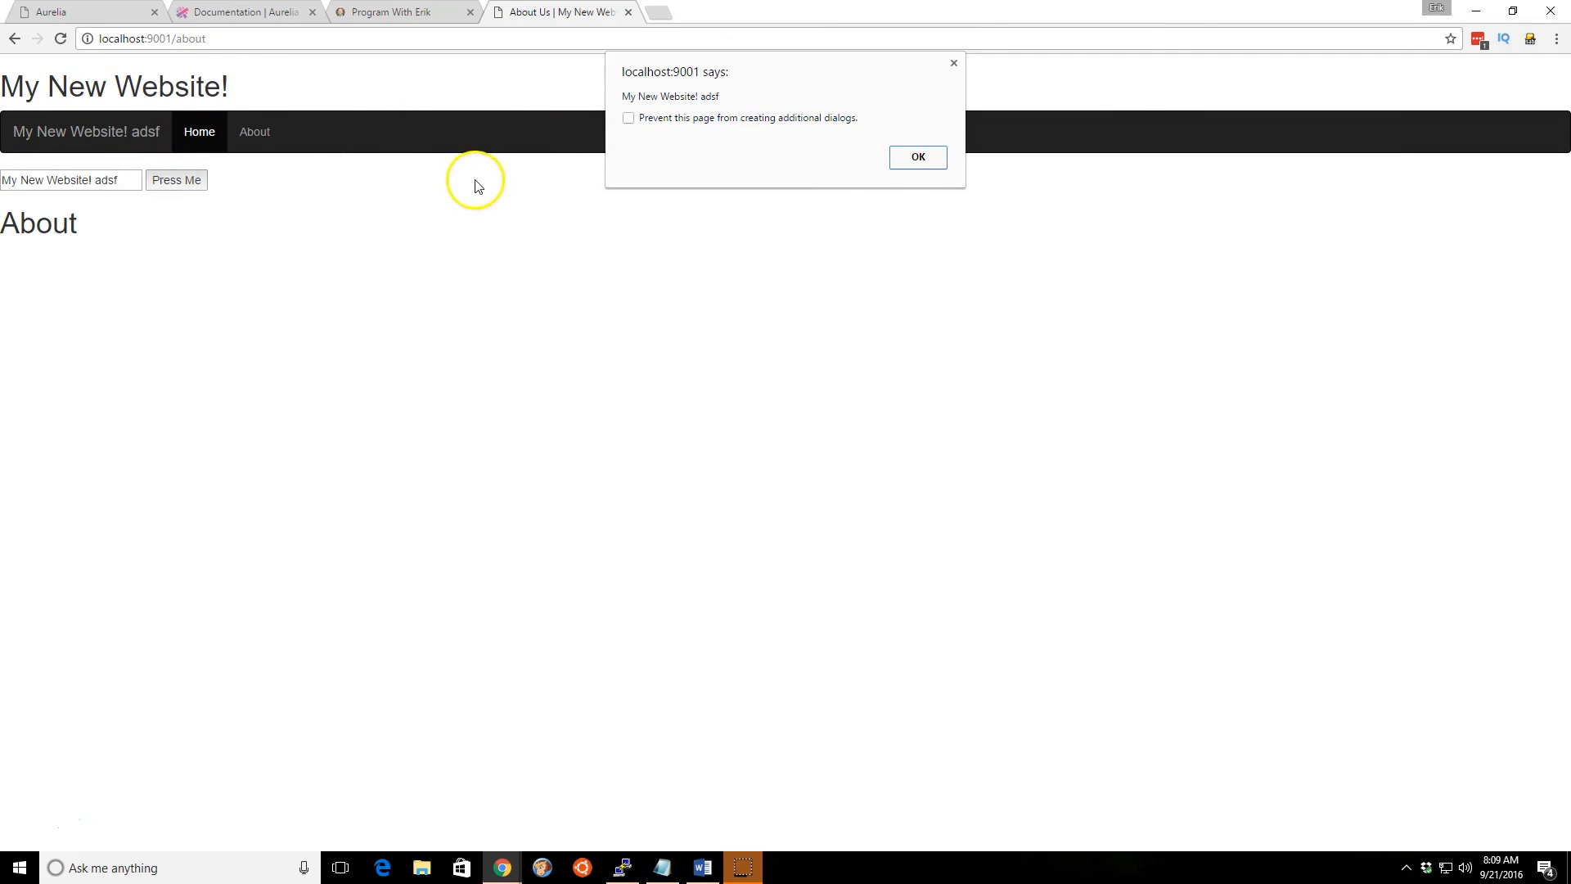
{"action": "left_click", "coordinate": [915, 157]}
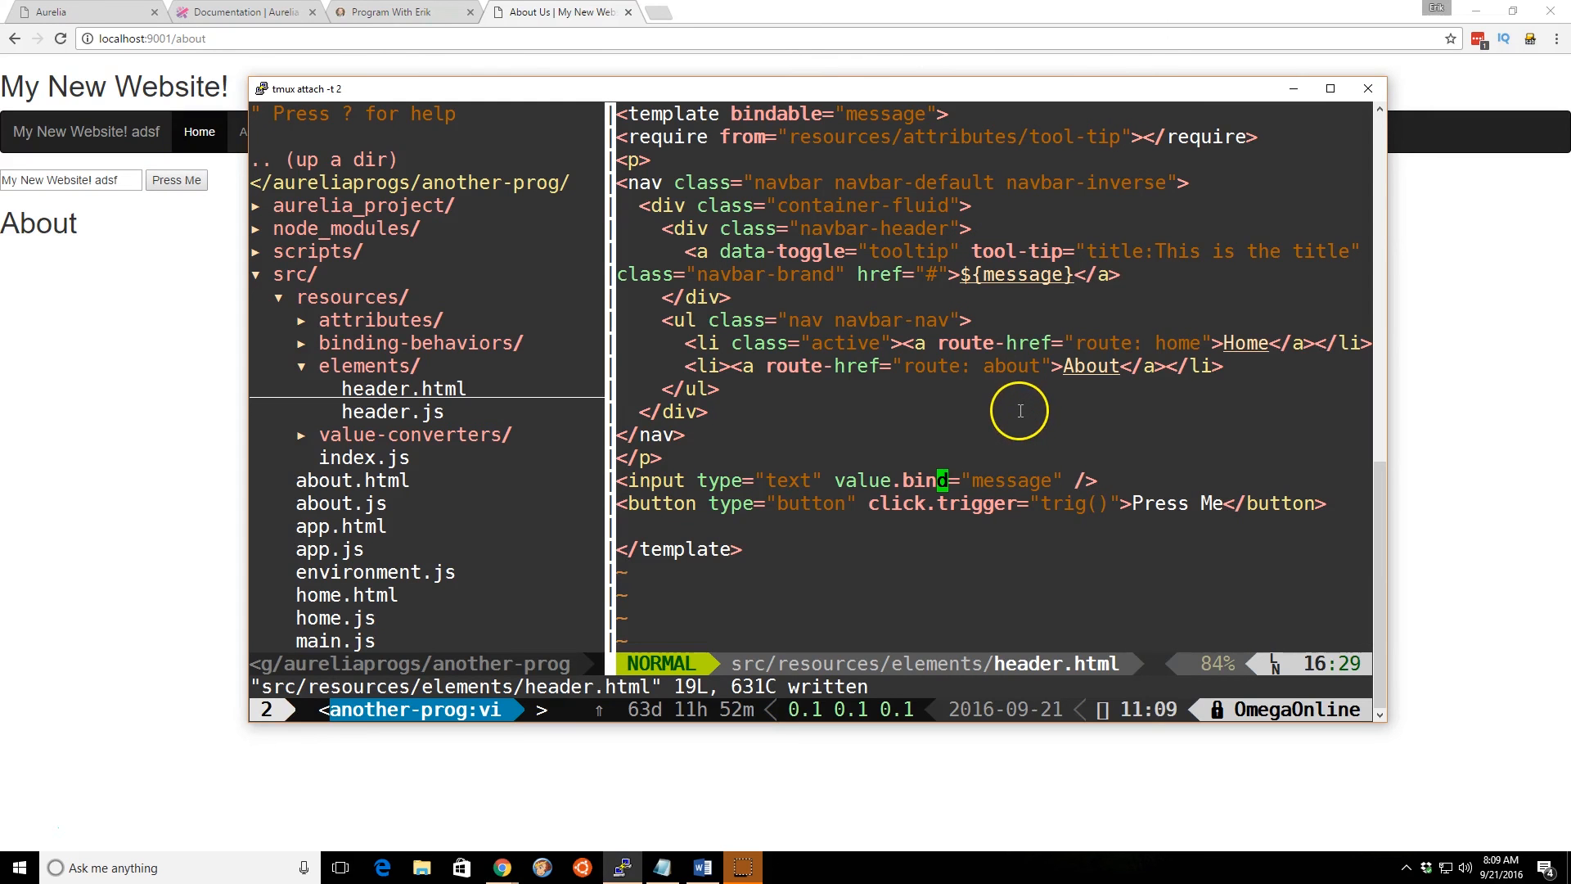